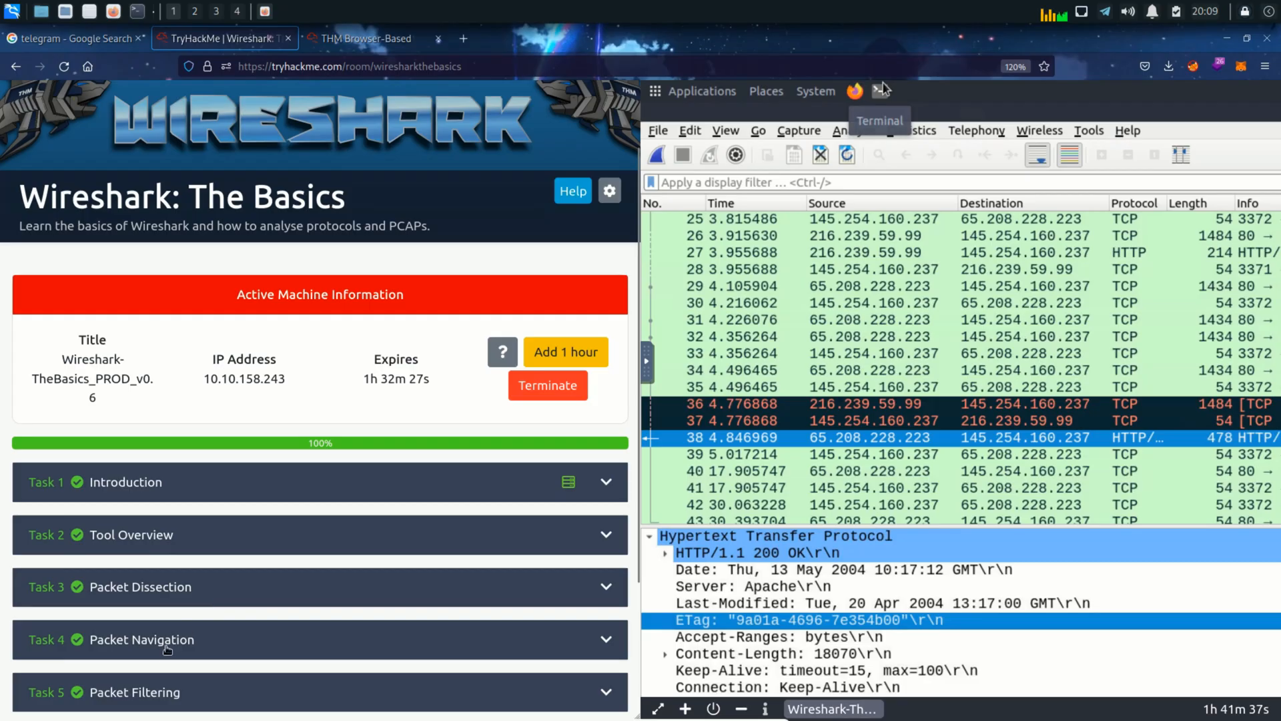
mouse_move(171, 645)
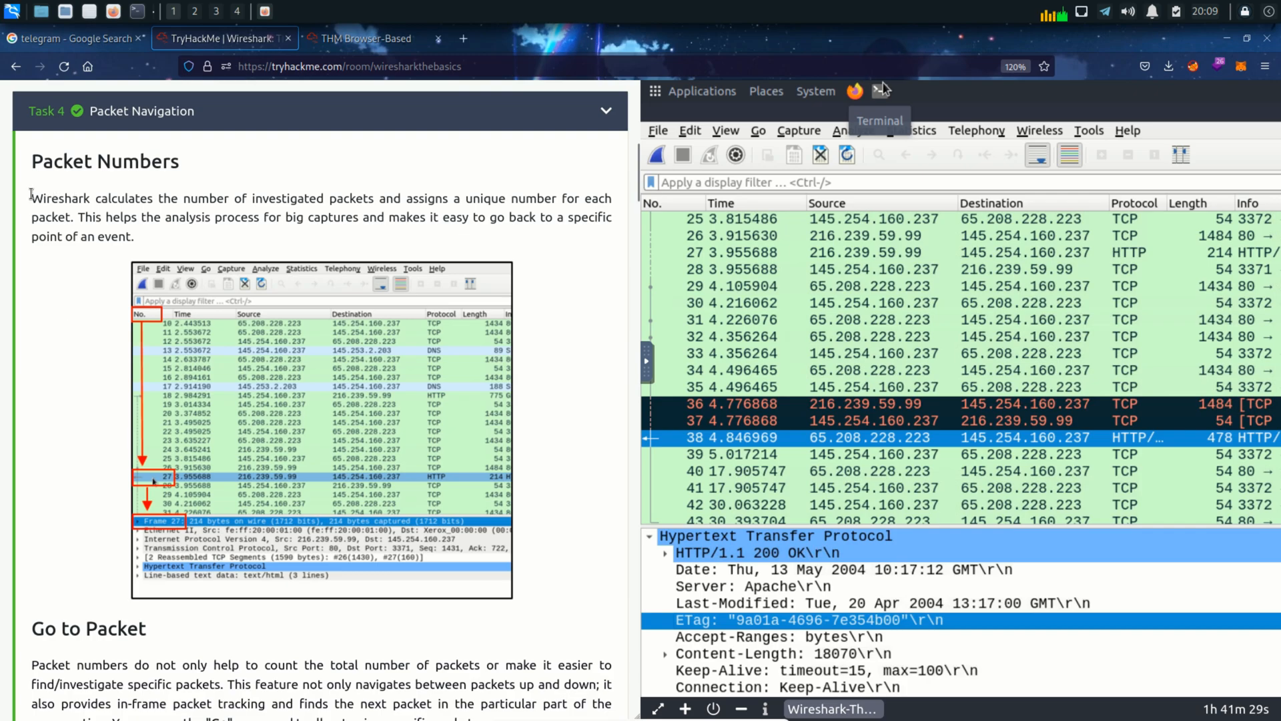
Step: Read and highlight the Packet Numbers explanation, then move on to the remote machine tab
drag(31, 197, 425, 197)
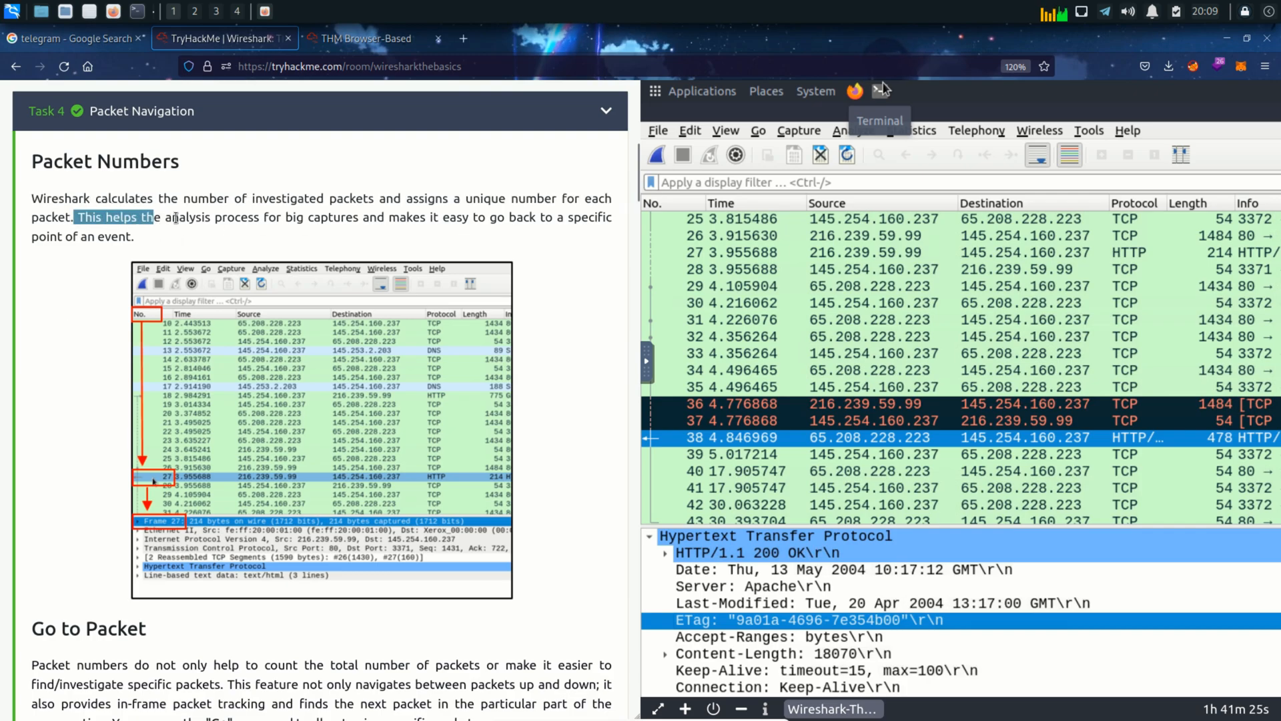
drag(160, 216, 530, 216)
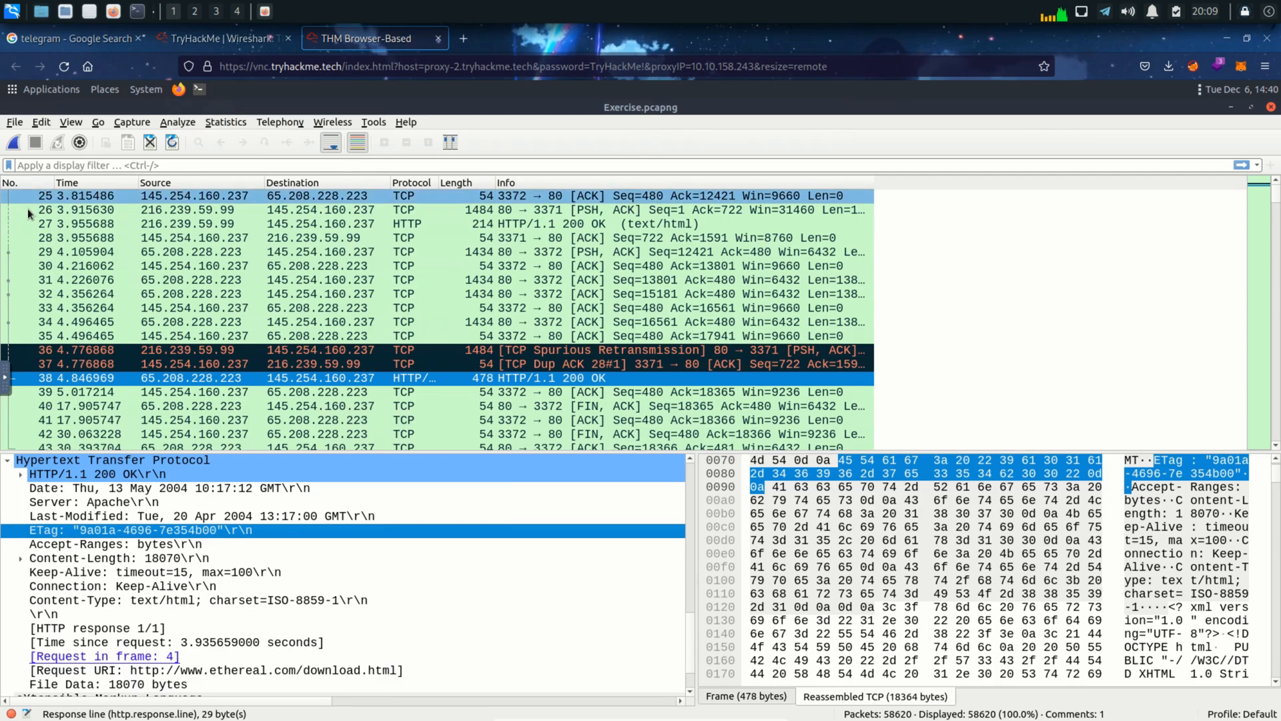
click(220, 39)
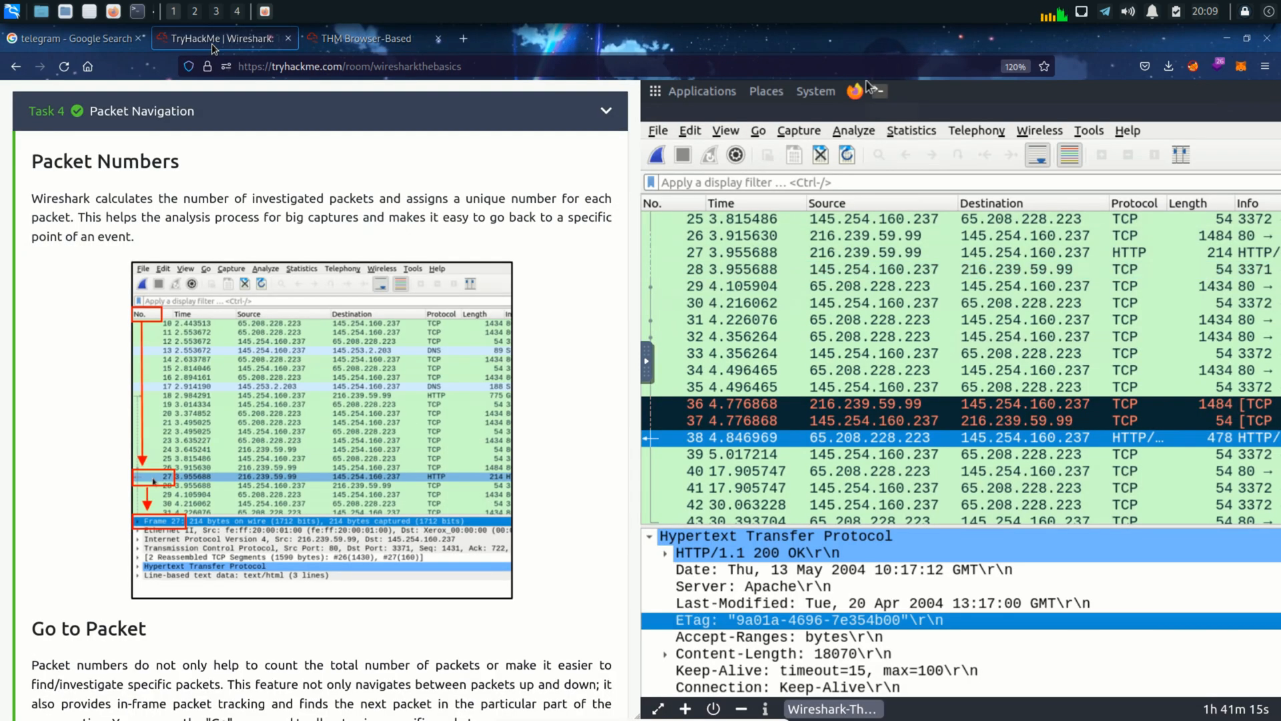
scroll(down, 3)
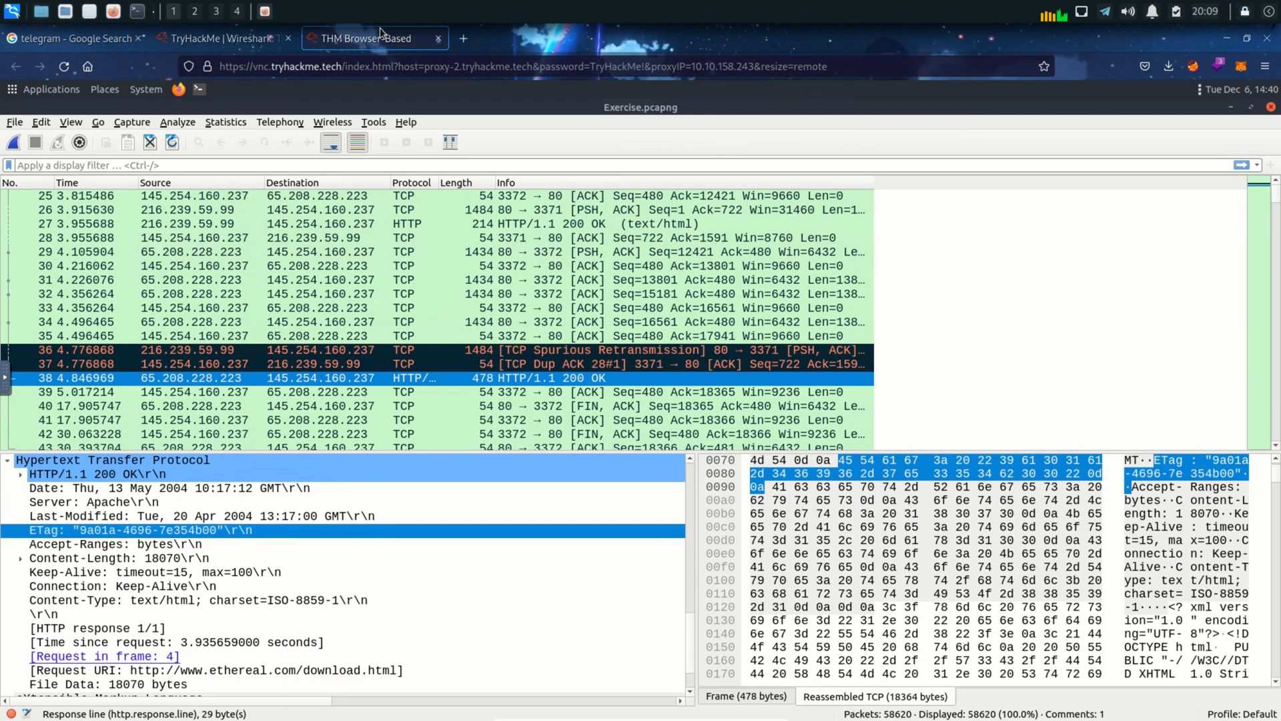
Step: Use Go to Packet to jump to packet 46 in Exercise.pcapng
click(98, 121)
text(4)
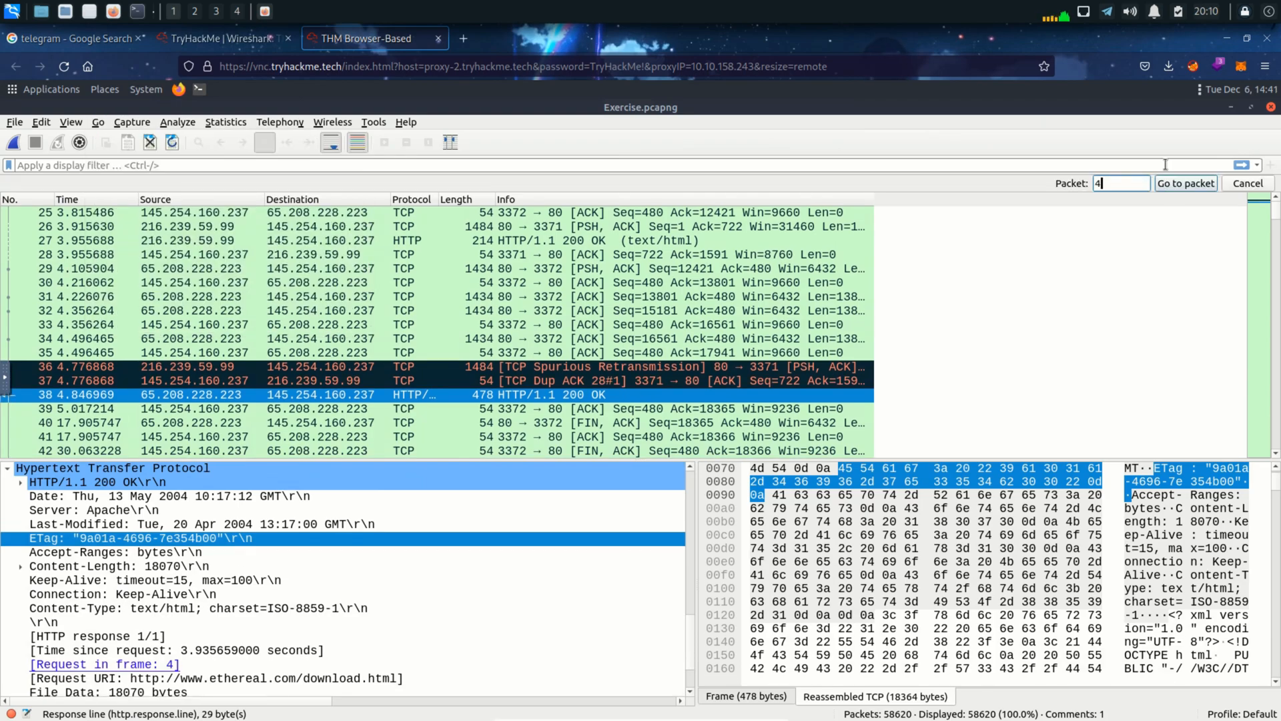
text(6)
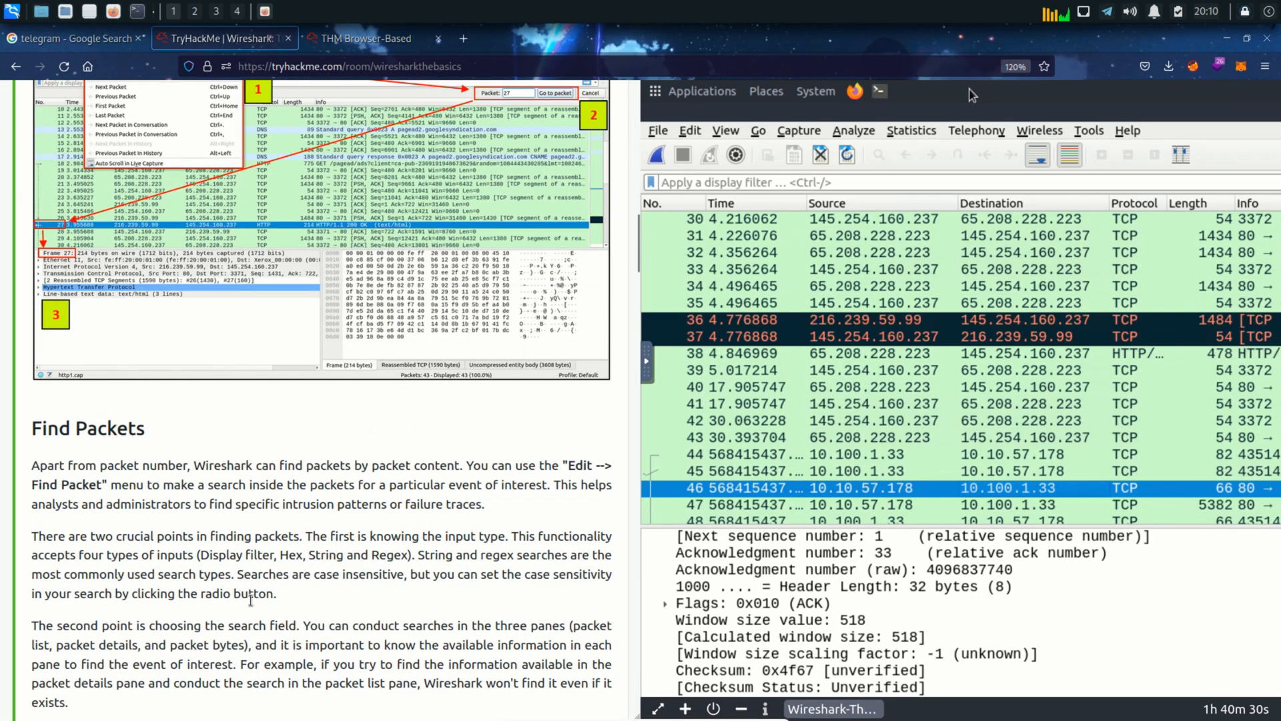
mouse_move(28, 428)
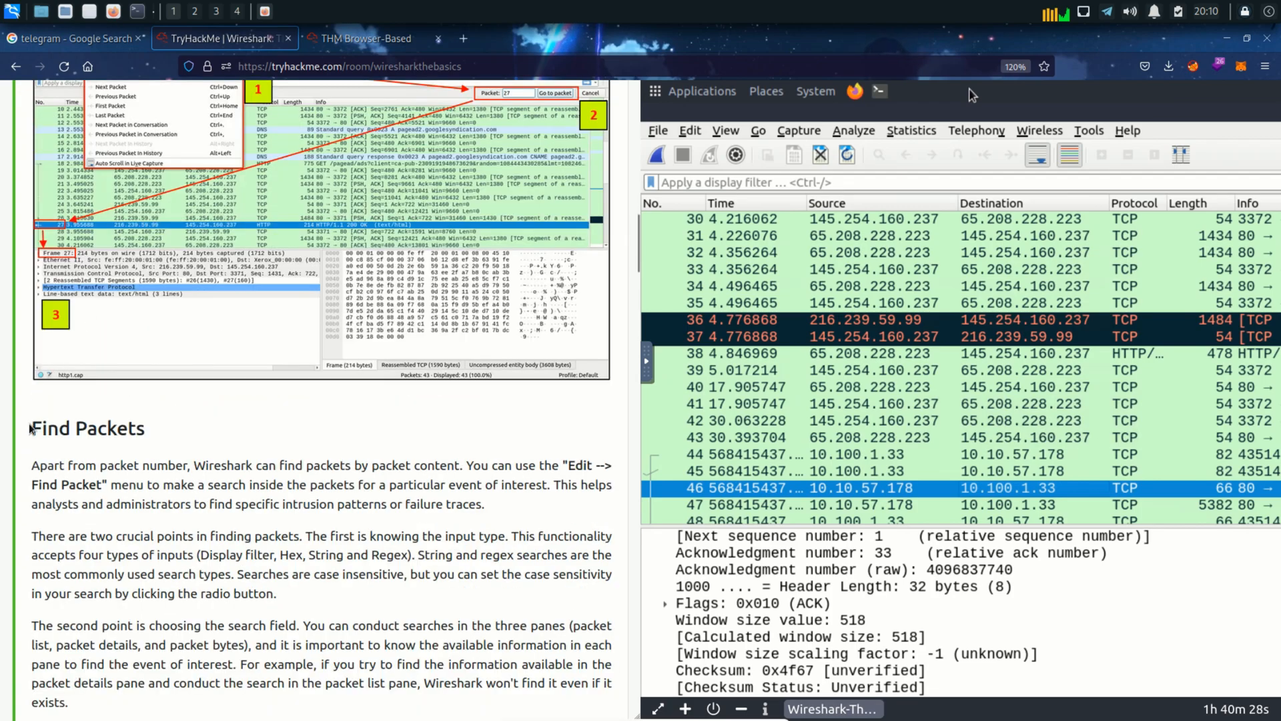
mouse_move(256, 443)
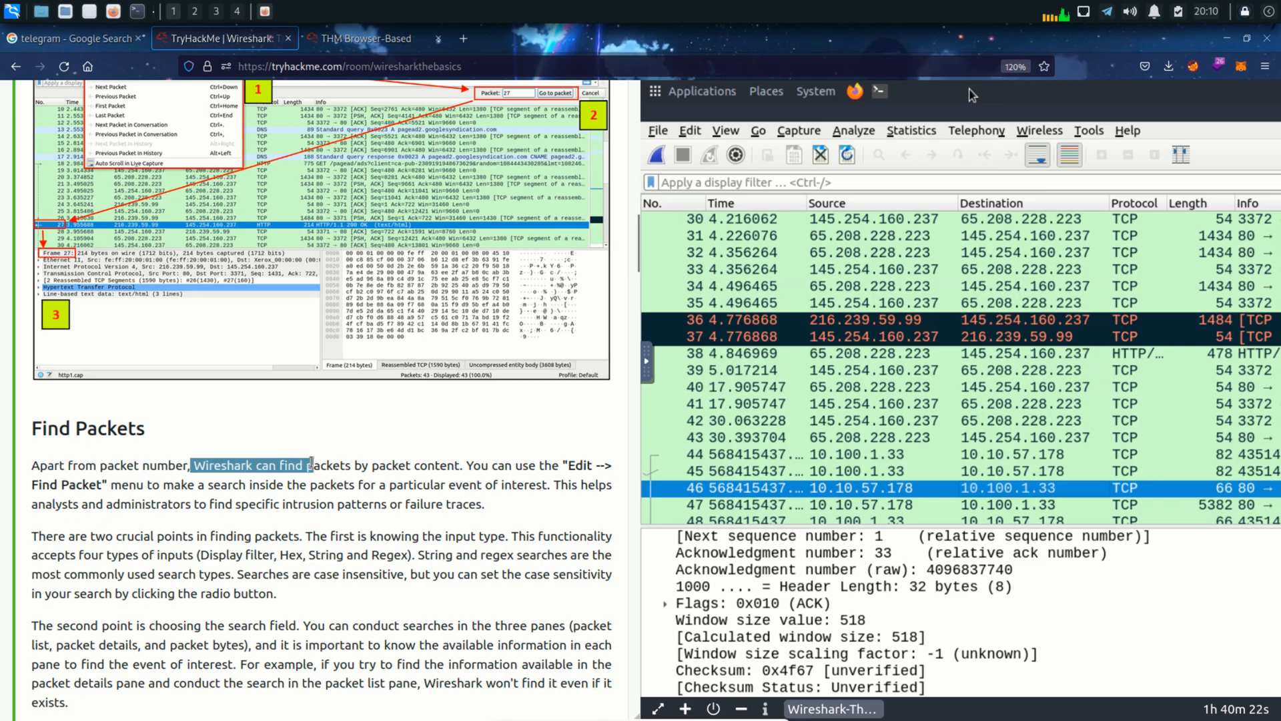
Step: Highlight the Find Packets sentence about searching packets by their content
drag(191, 465, 474, 465)
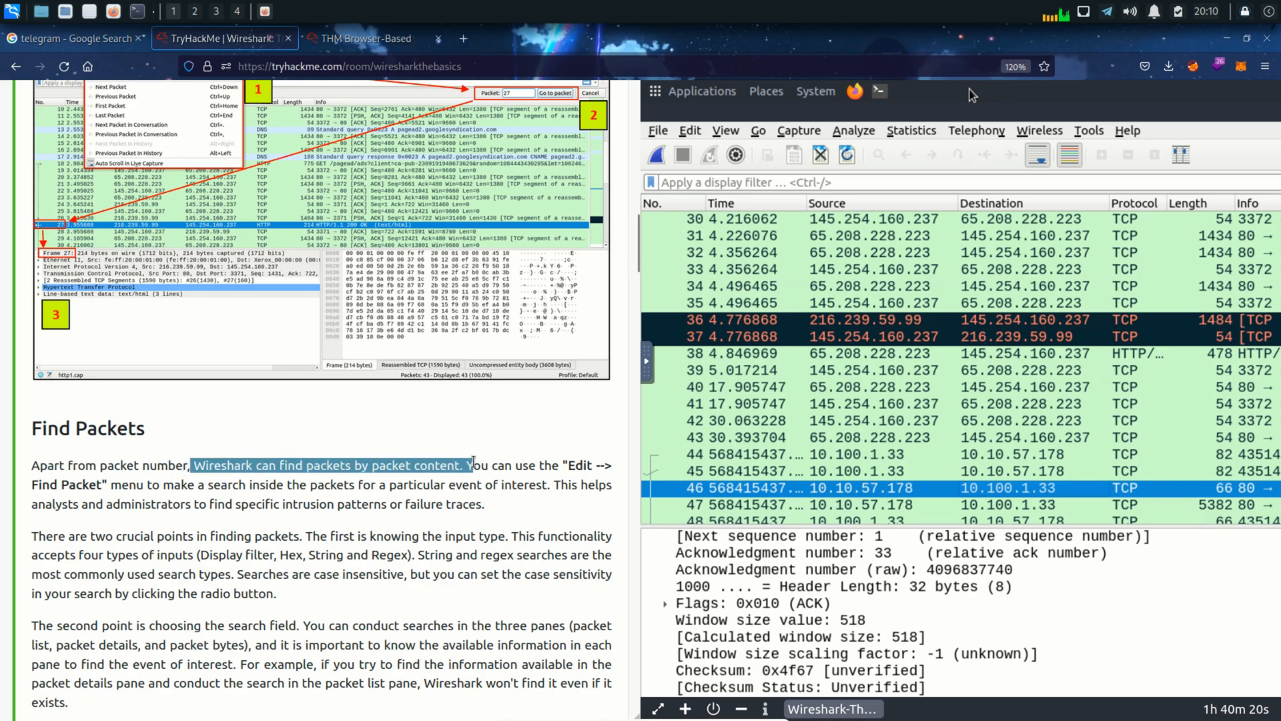
mouse_move(462, 411)
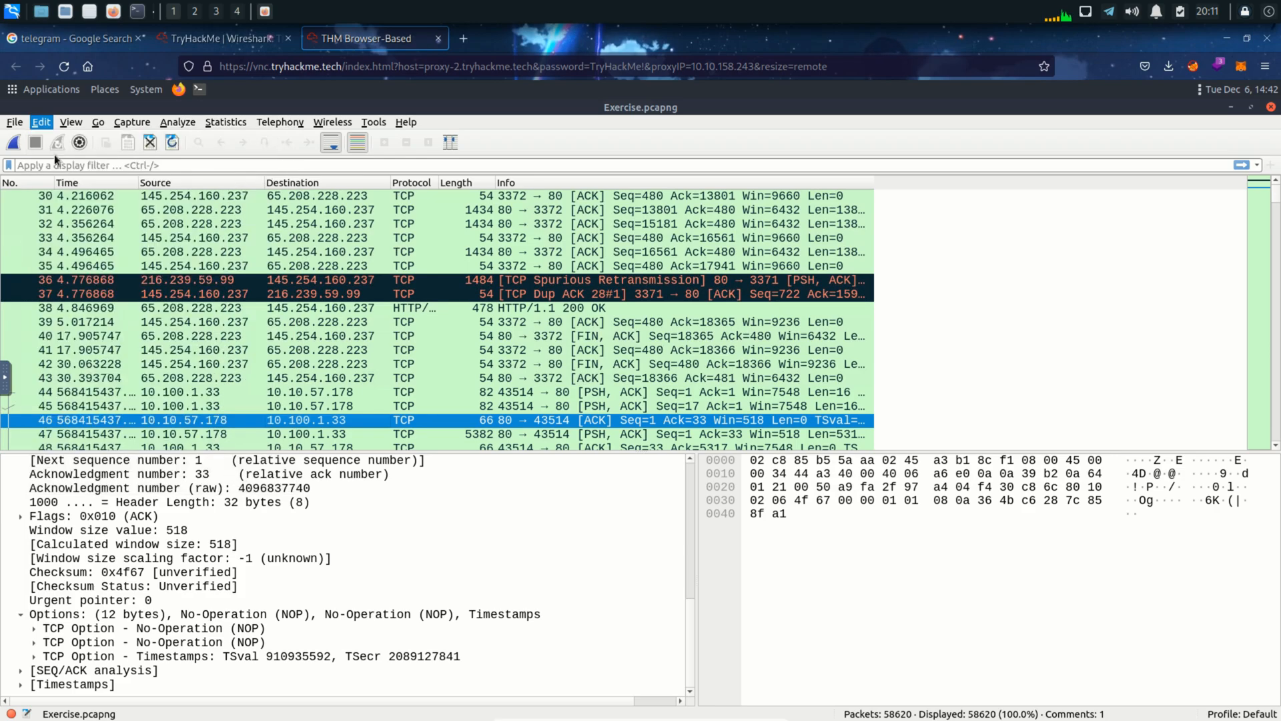
mouse_move(483, 270)
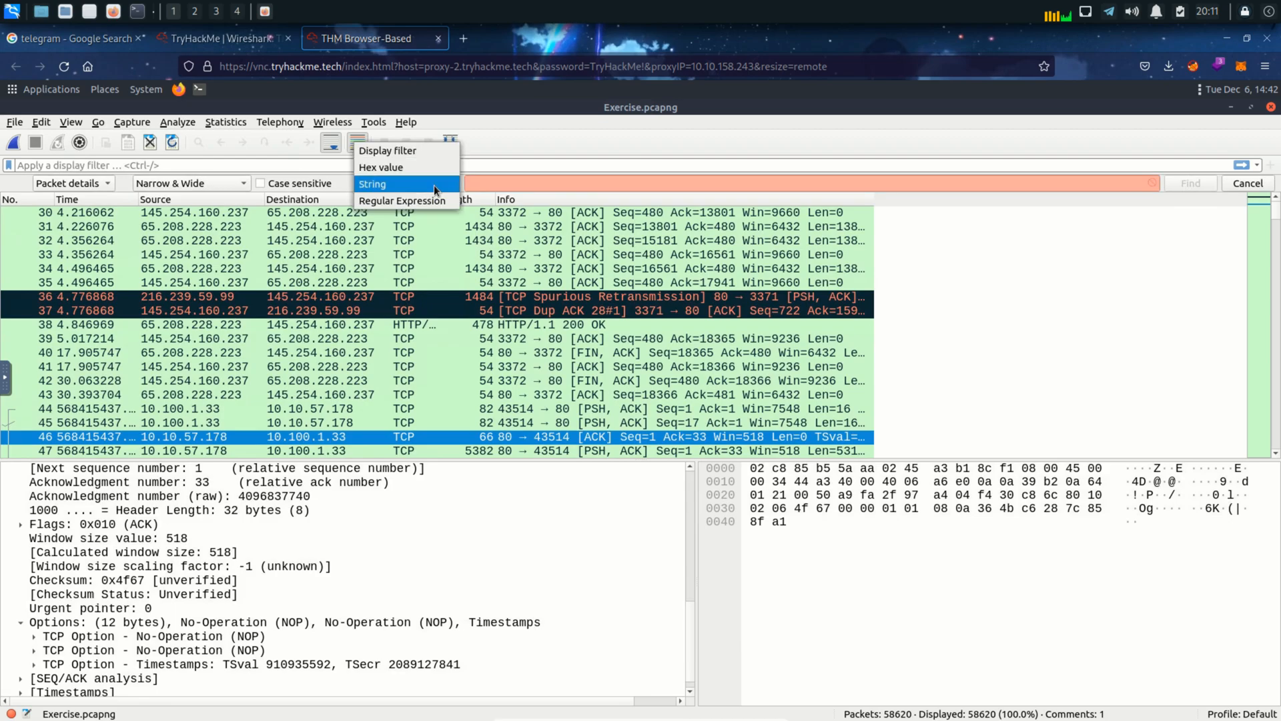
mouse_move(417, 163)
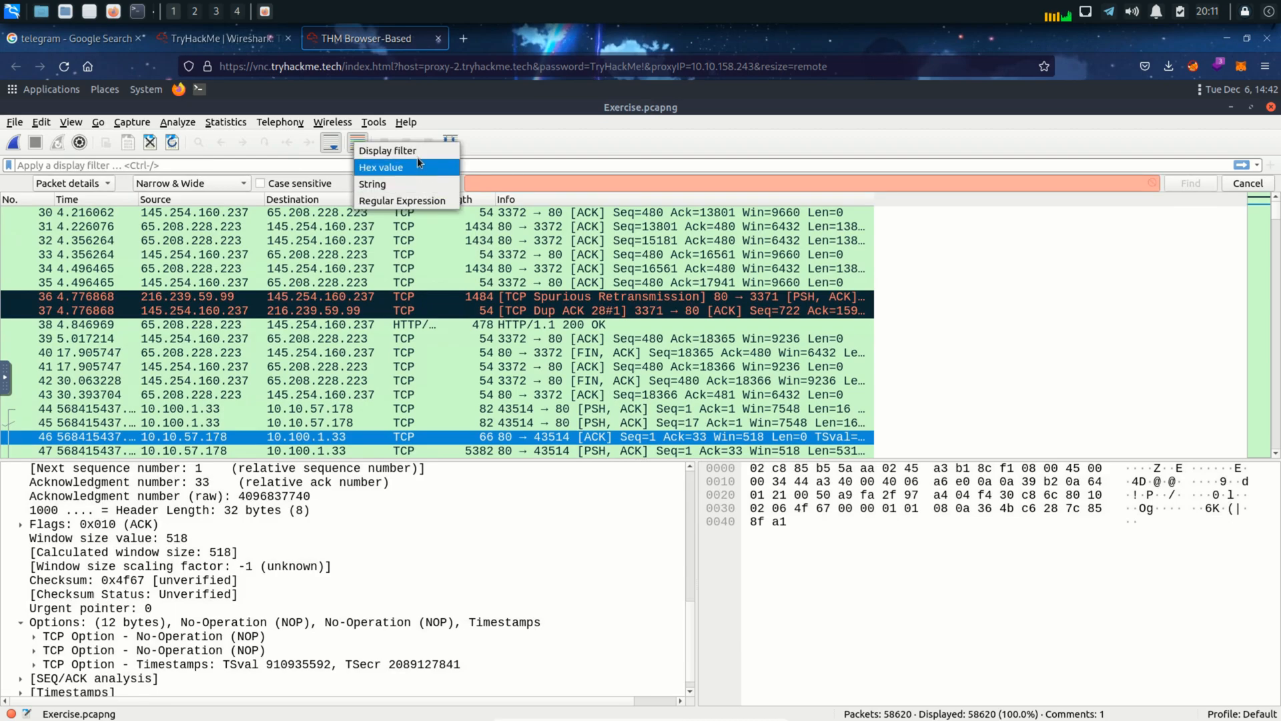
mouse_move(400, 192)
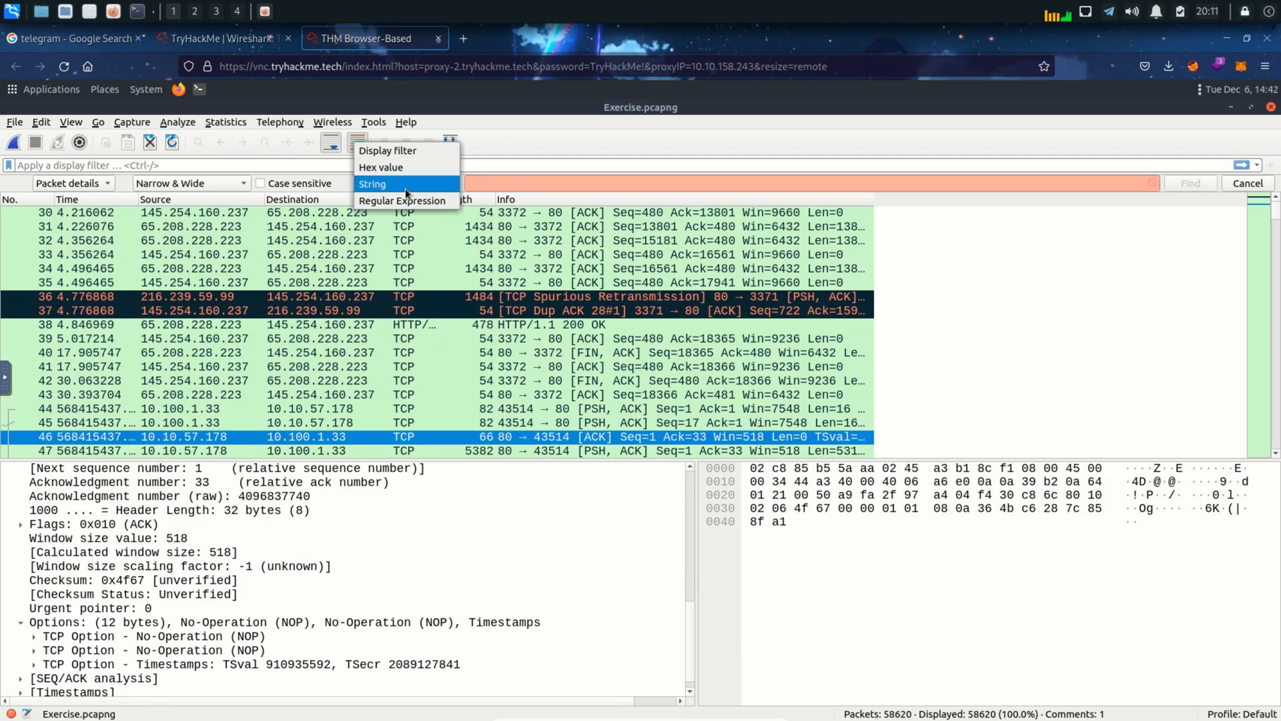
mouse_move(402, 200)
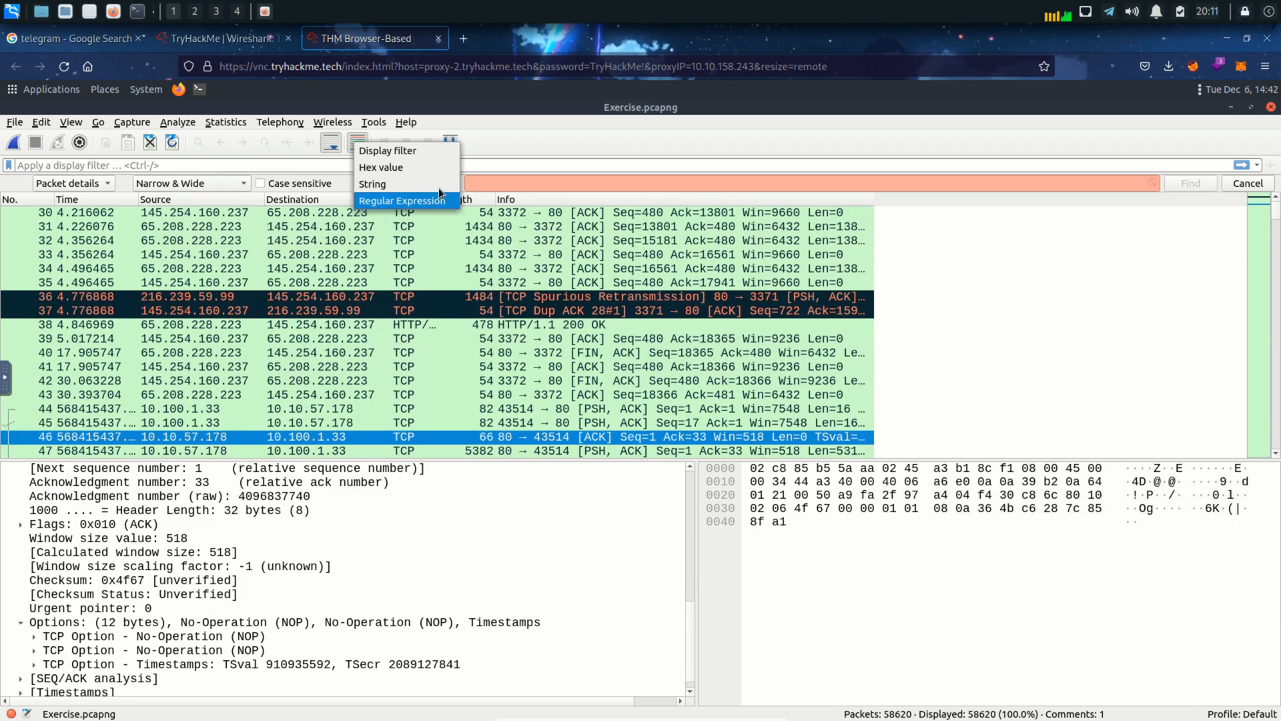
Step: Set the find bar to search Strings within Packet details
click(372, 183)
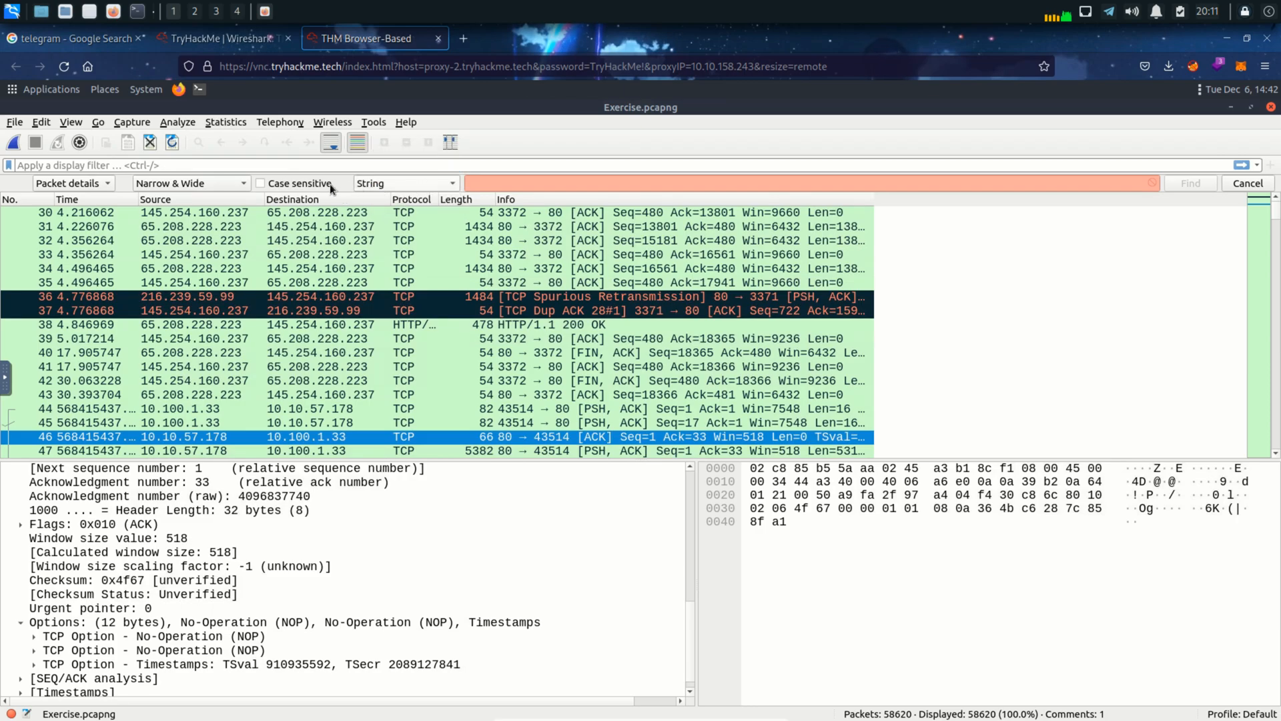
click(72, 183)
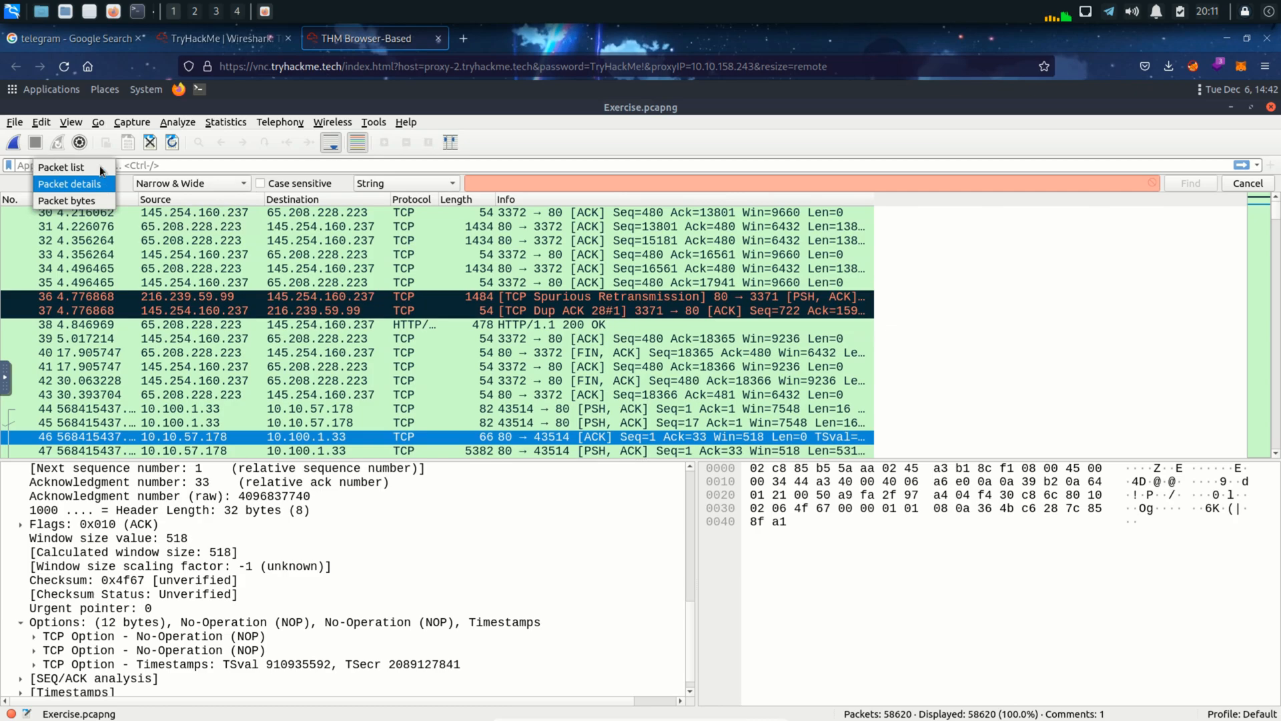
mouse_move(70, 200)
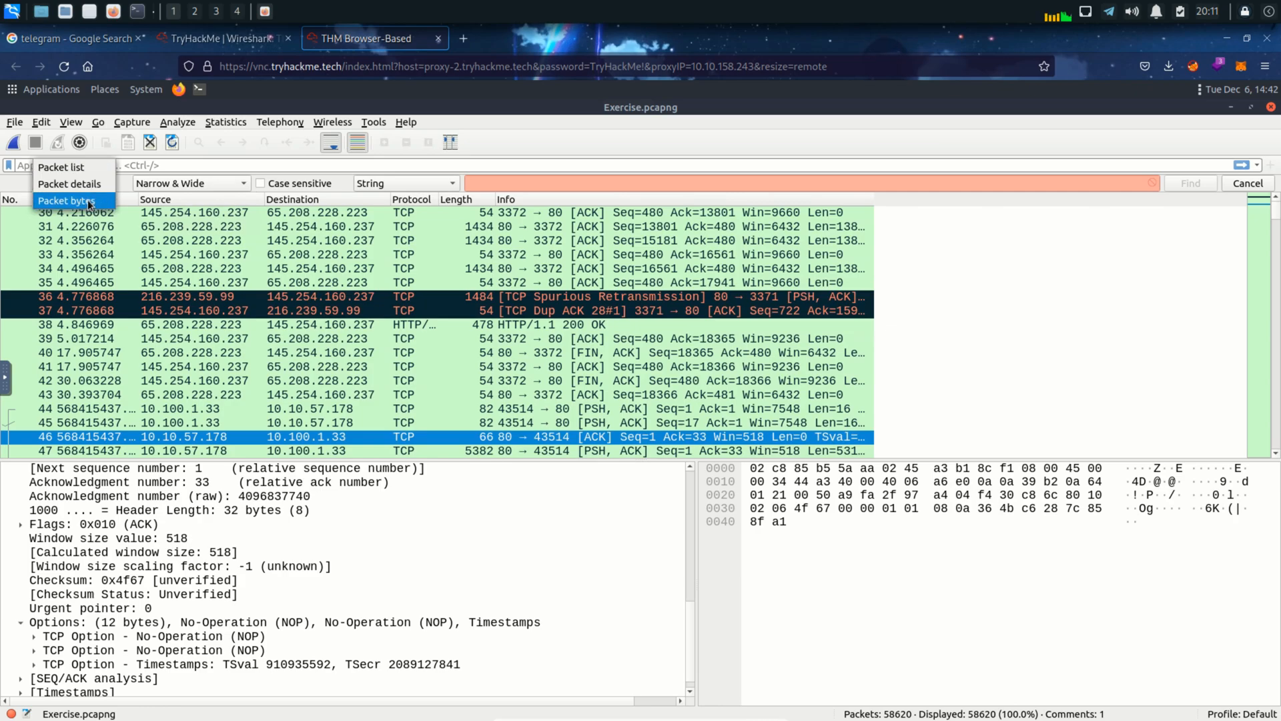
mouse_move(70, 183)
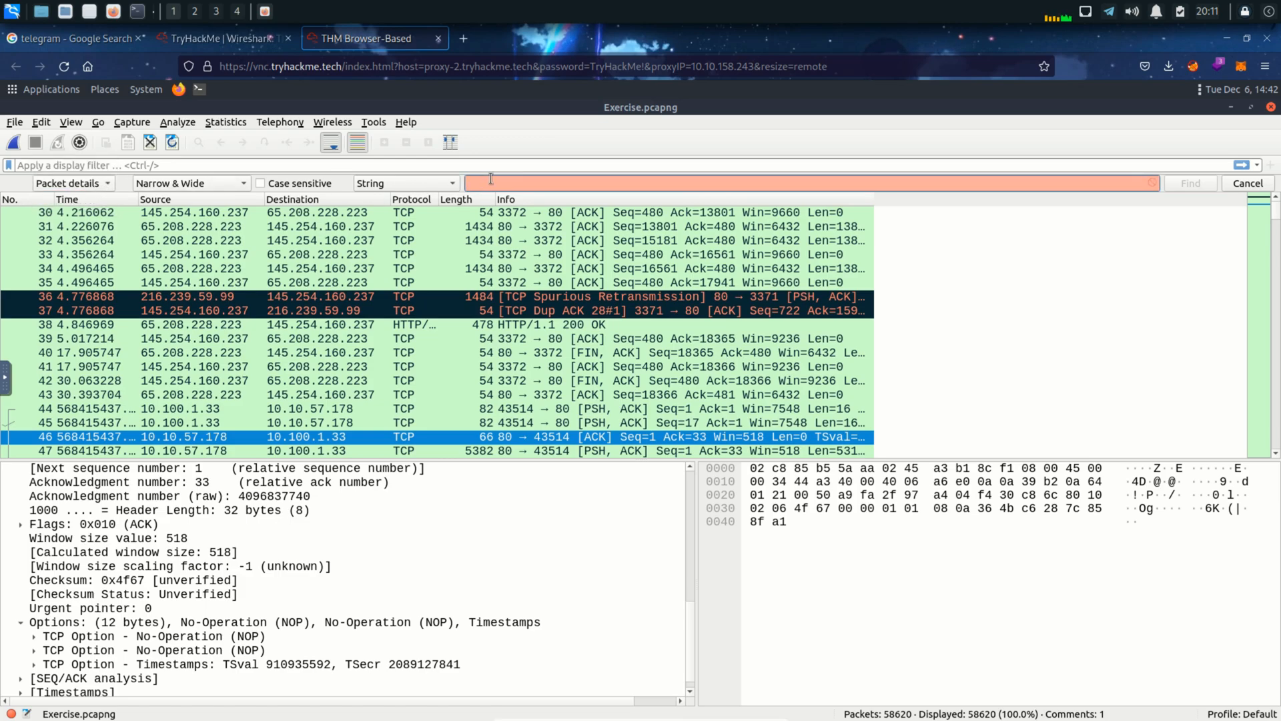
Step: Search for html and step through matches up to the 404 File not found response
text(html)
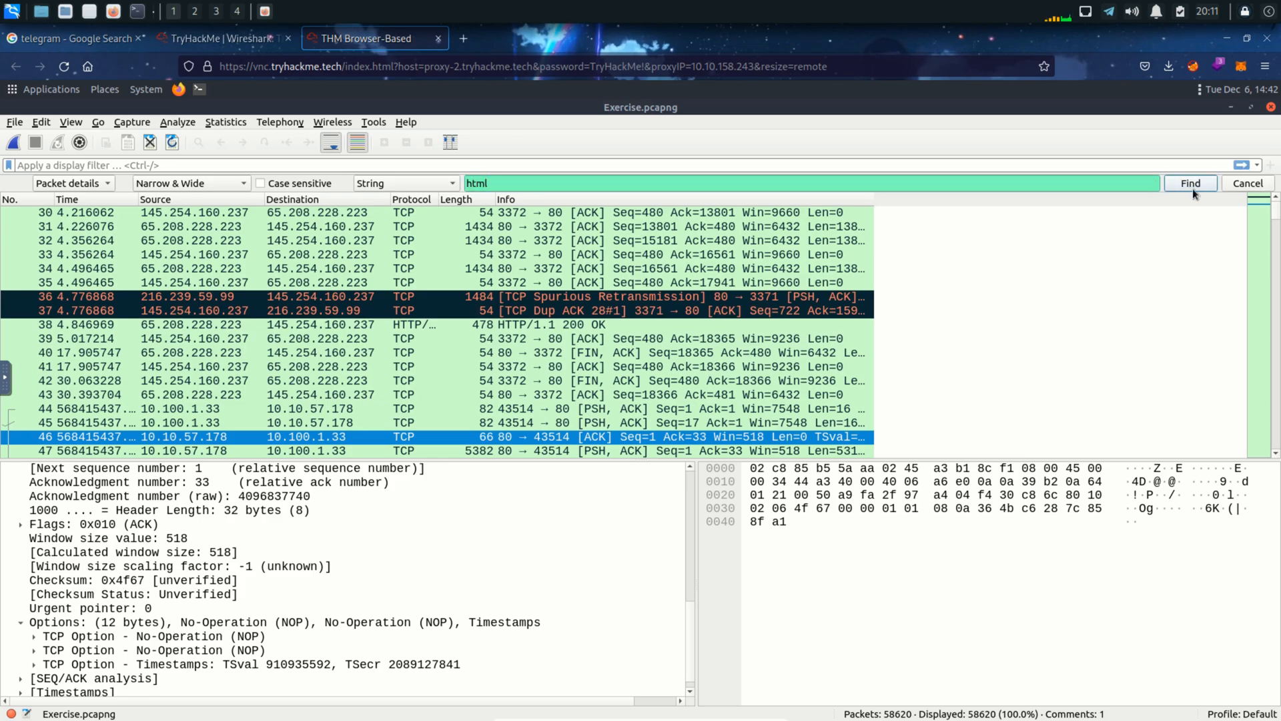
click(1191, 183)
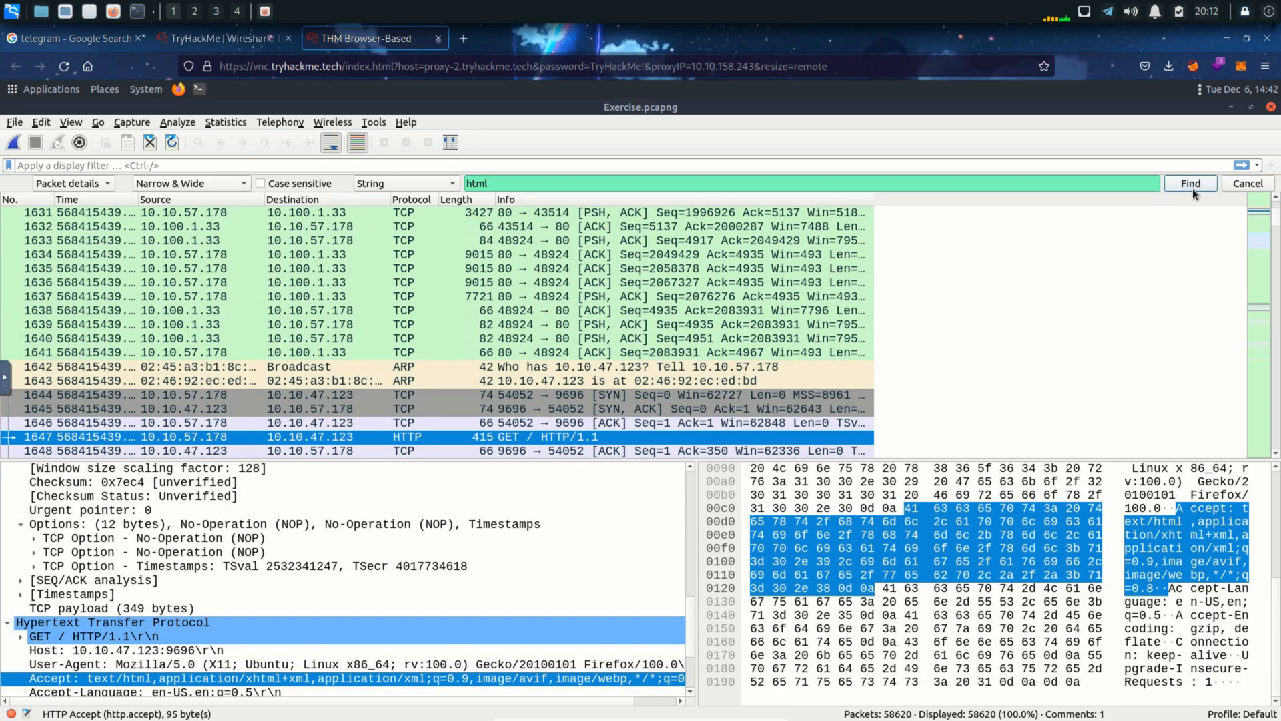
mouse_move(310, 632)
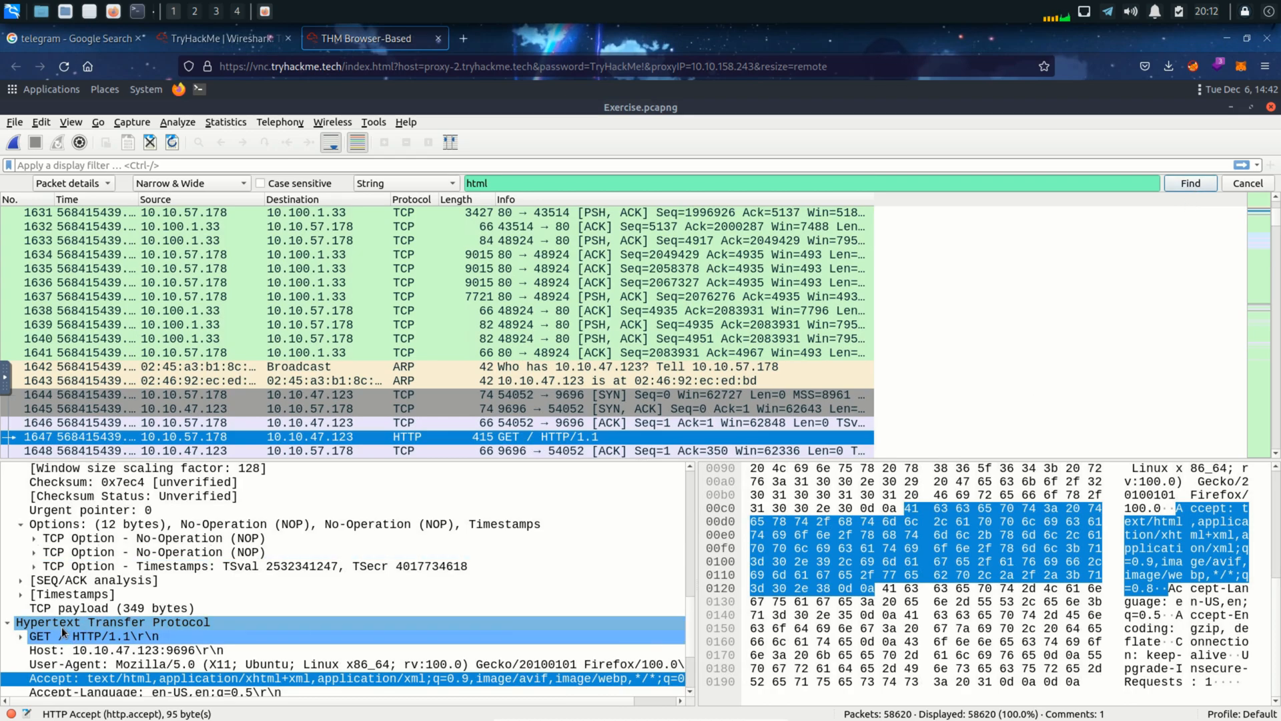
mouse_move(56, 611)
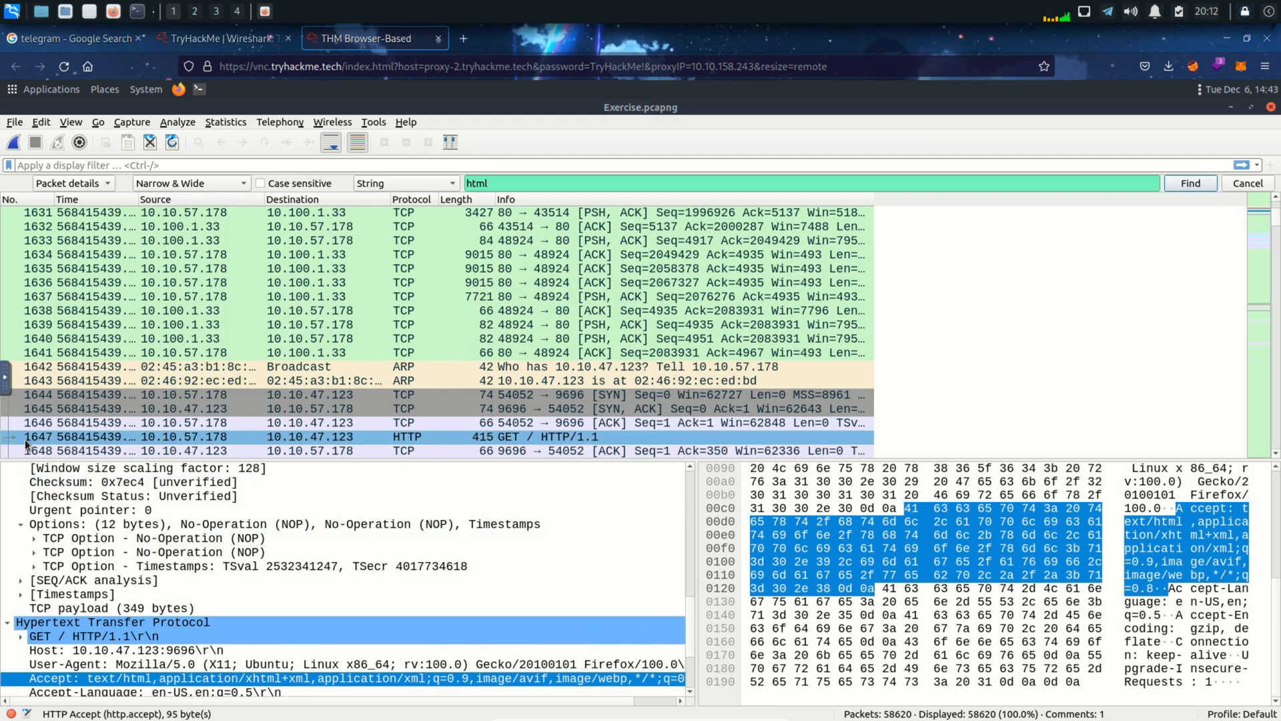
click(1191, 183)
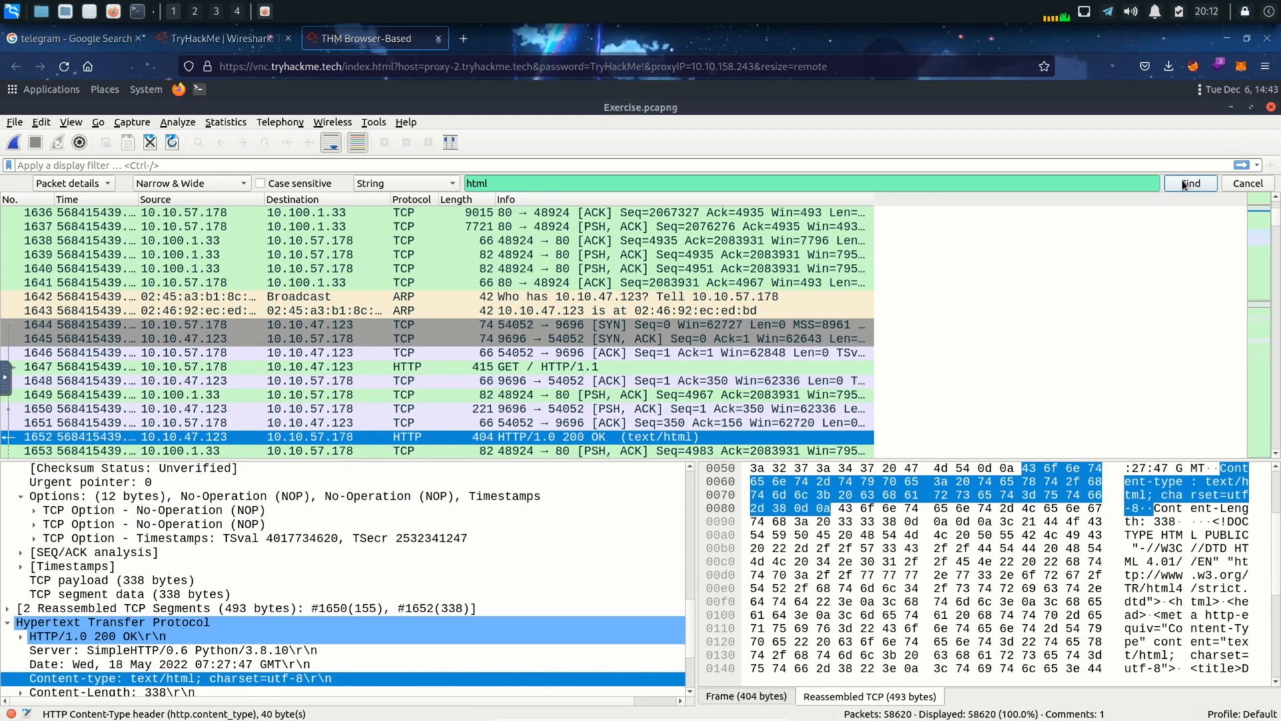
click(1191, 183)
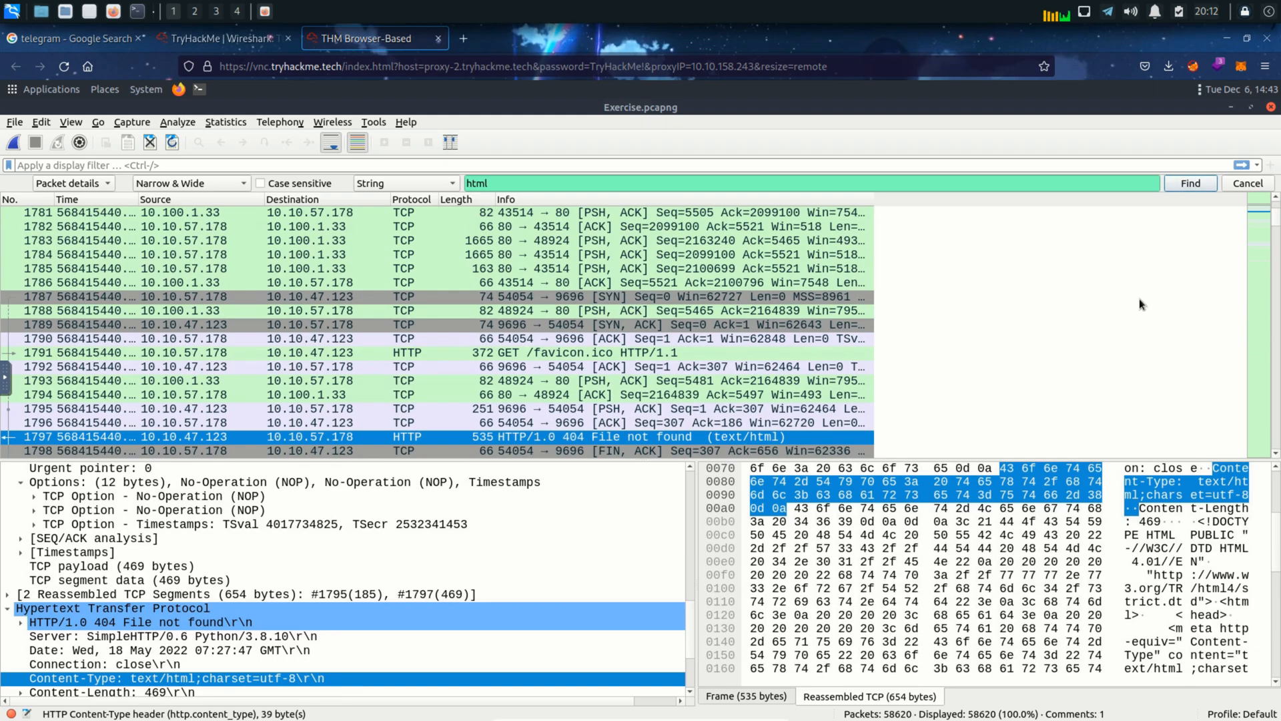
mouse_move(936, 374)
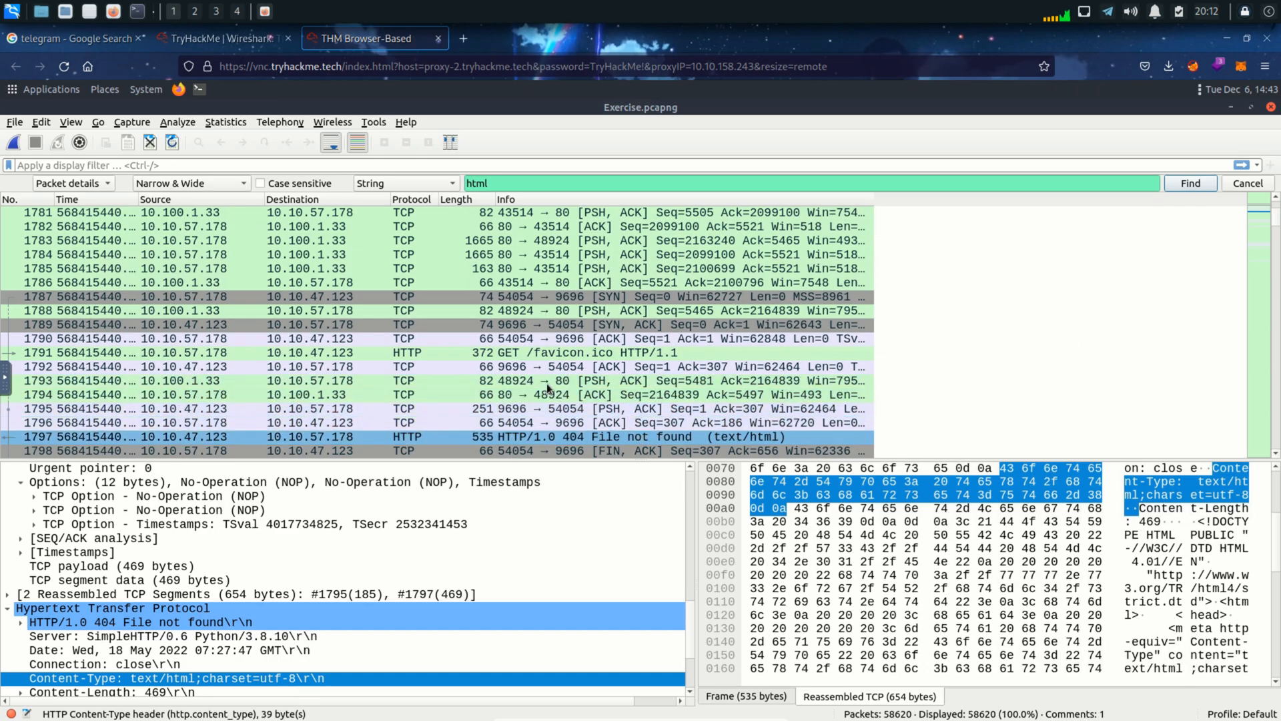
Step: After reviewing Mark Packets in the lesson, mark packet 1797, the 404 response
click(229, 38)
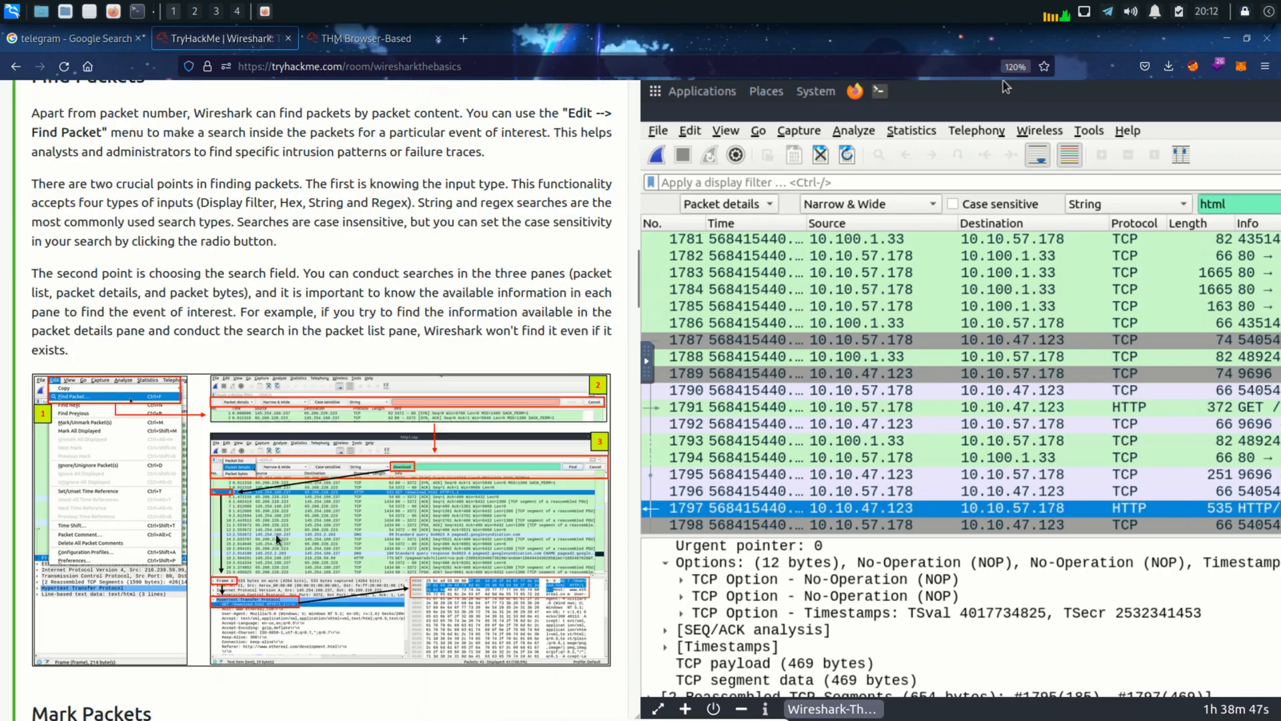
scroll(down, 3)
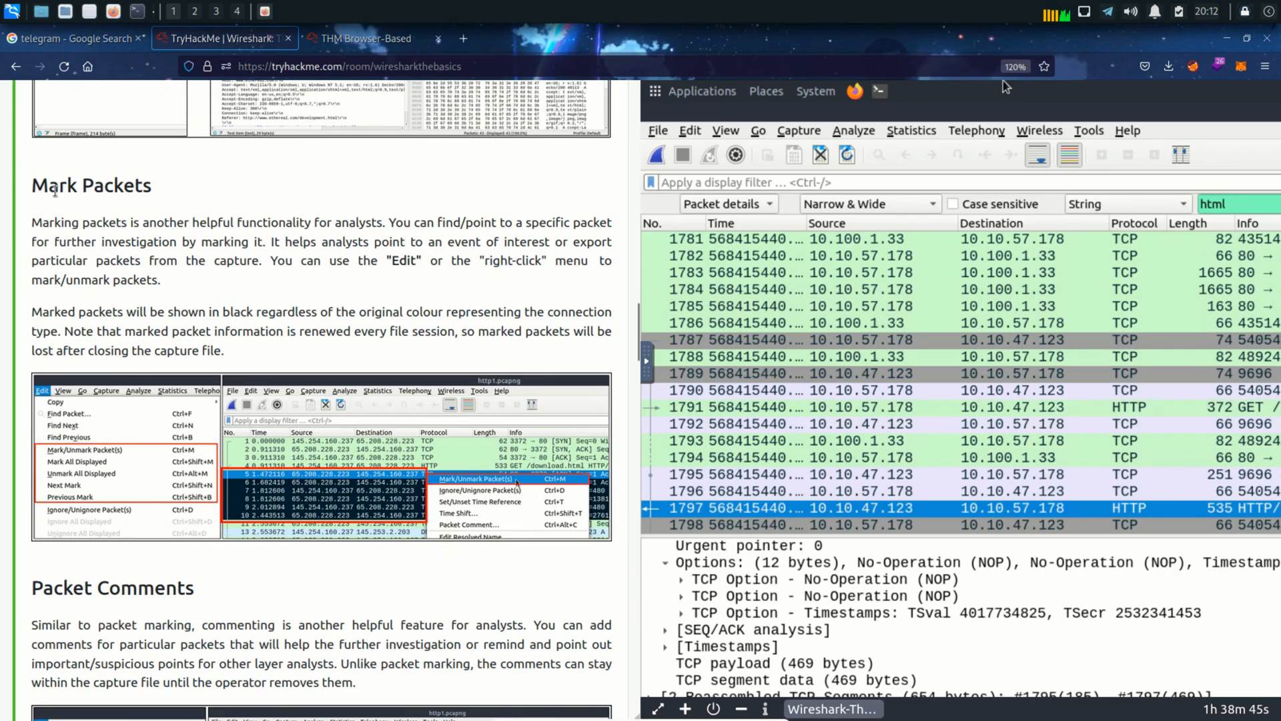
mouse_move(339, 181)
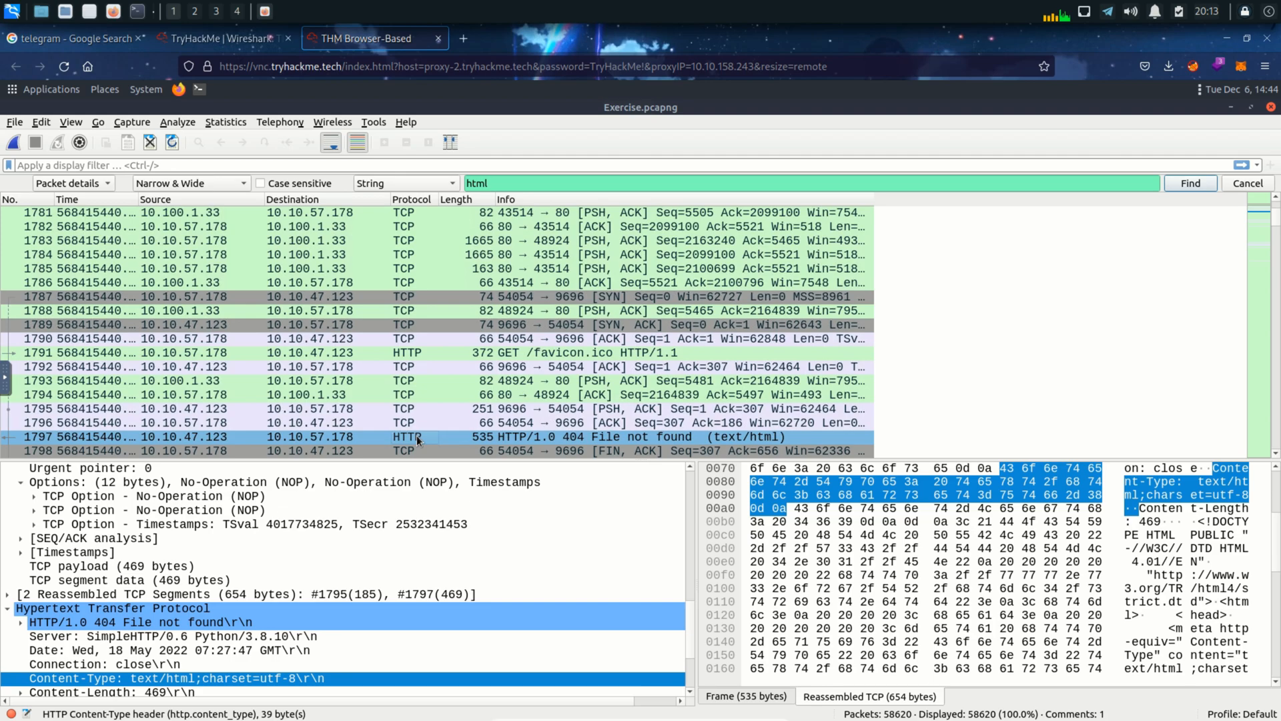
right_click(416, 436)
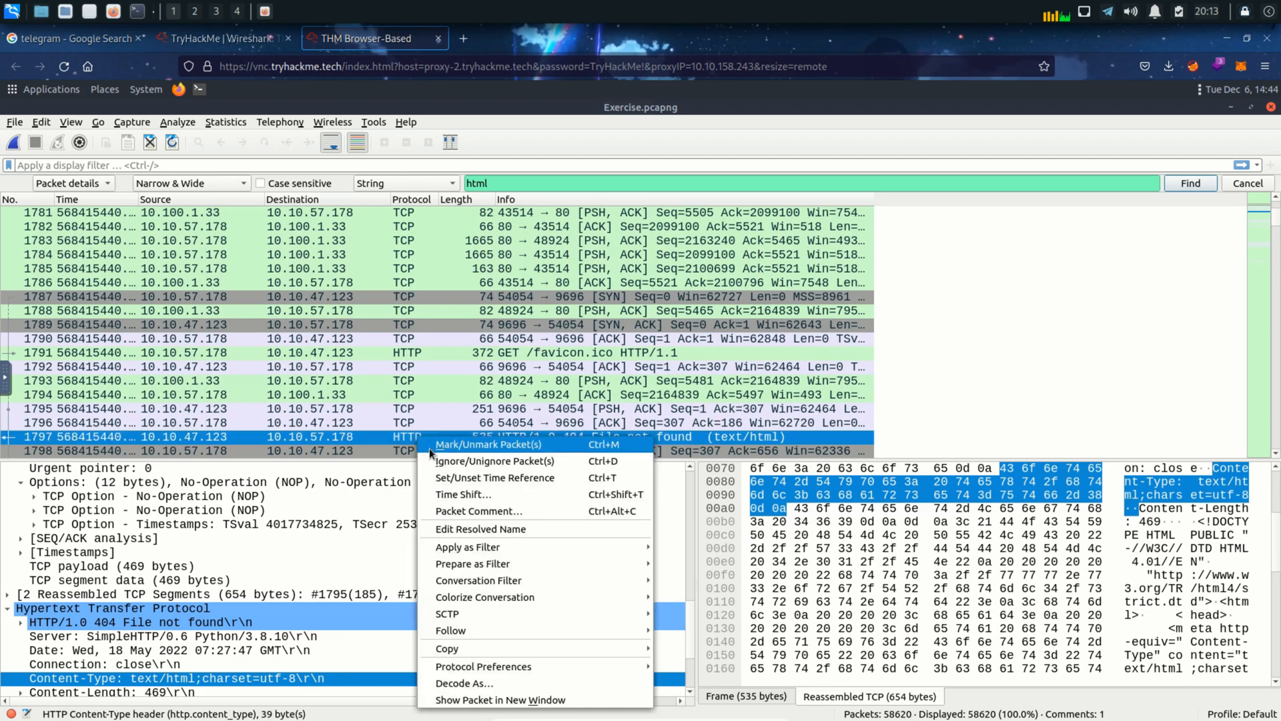
click(491, 445)
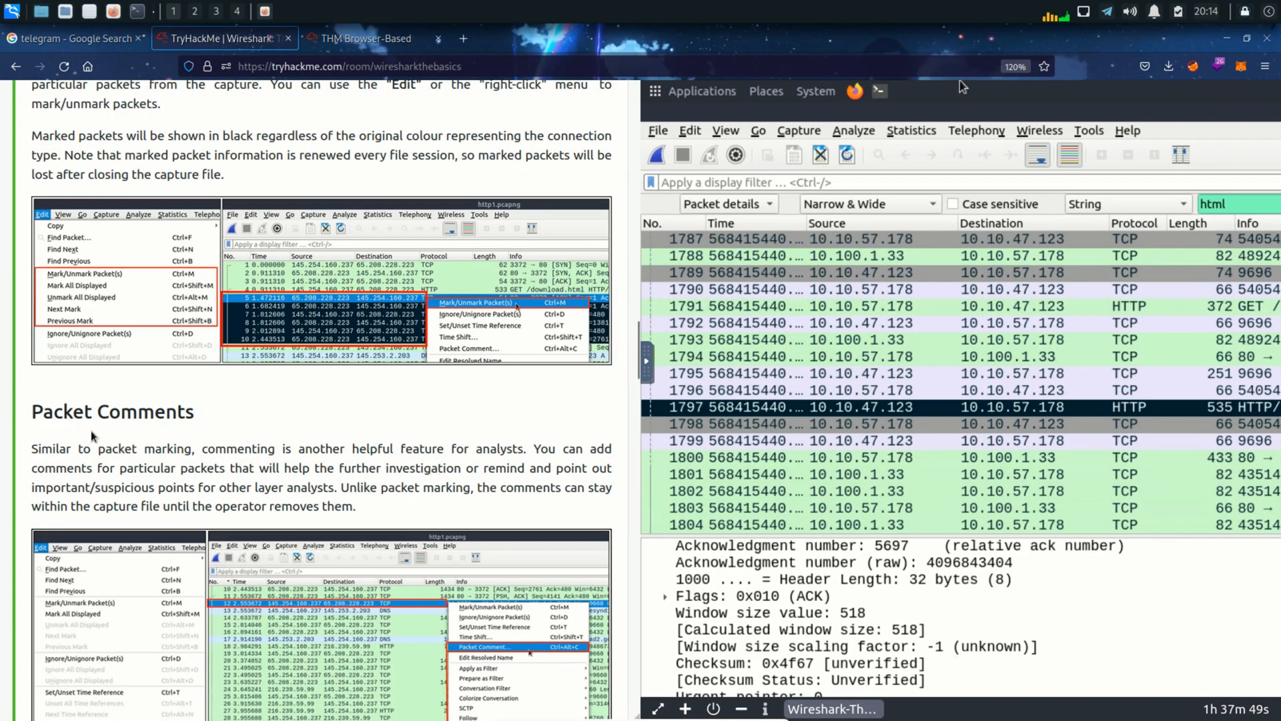
mouse_move(260, 409)
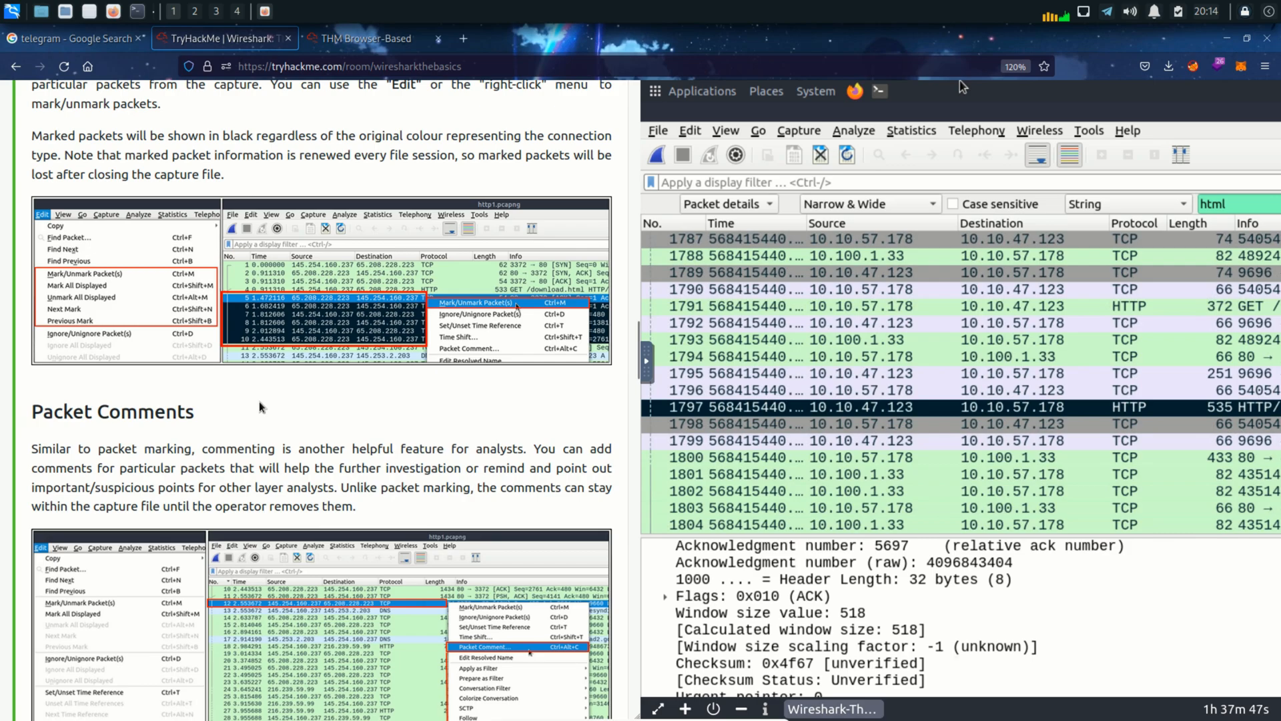
scroll(down, 3)
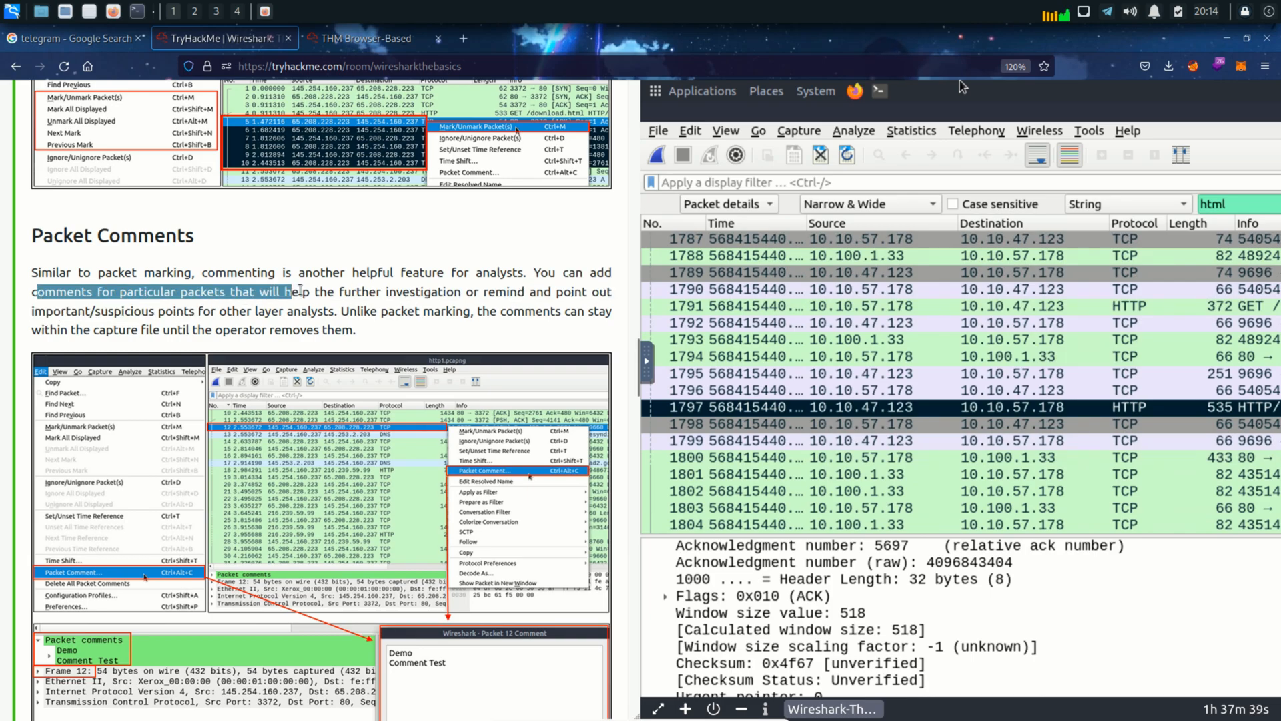
drag(289, 291, 605, 291)
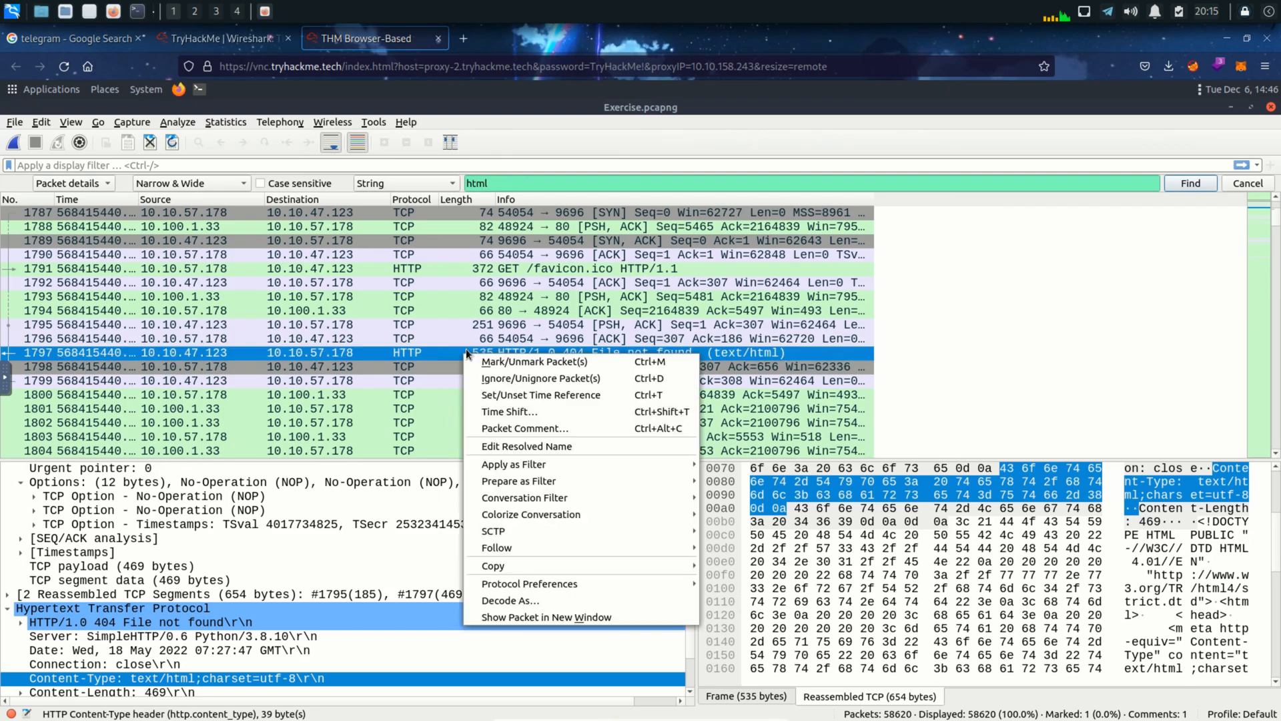
mouse_move(547, 435)
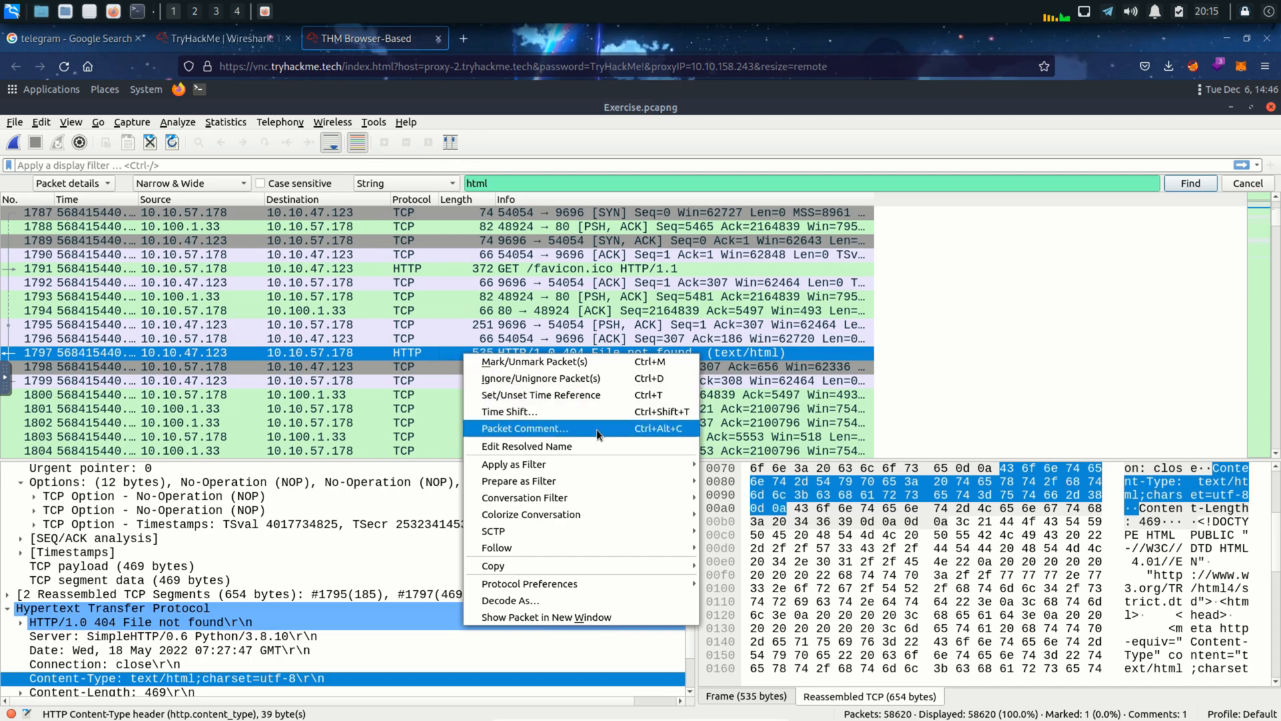
Step: Add a packet comment to packet 1797, bringing the capture to two comments
click(524, 428)
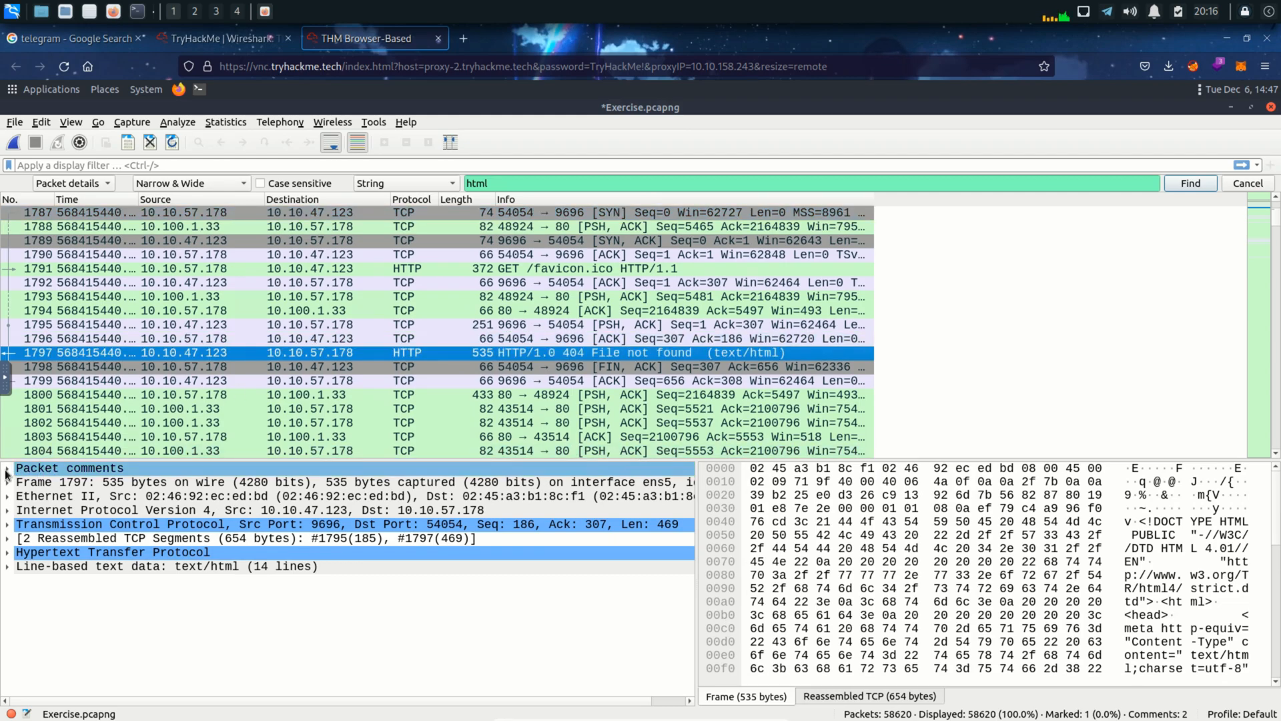
click(5, 469)
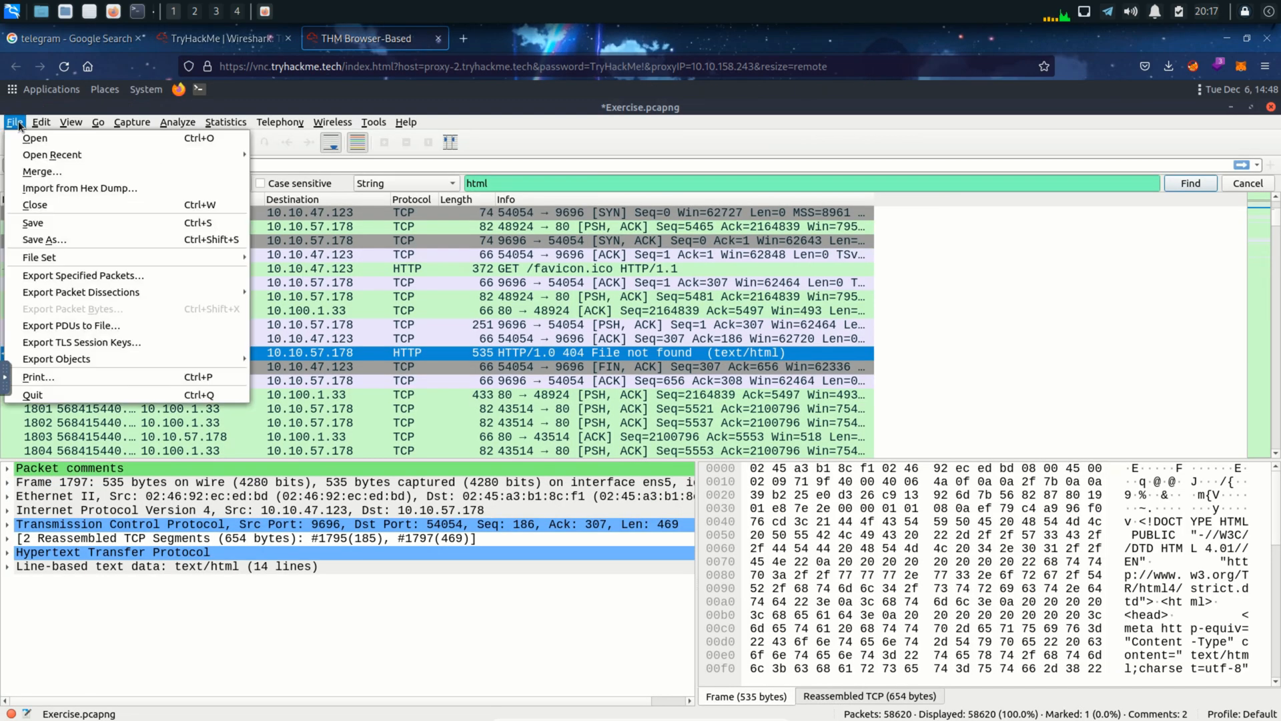
mouse_move(60, 326)
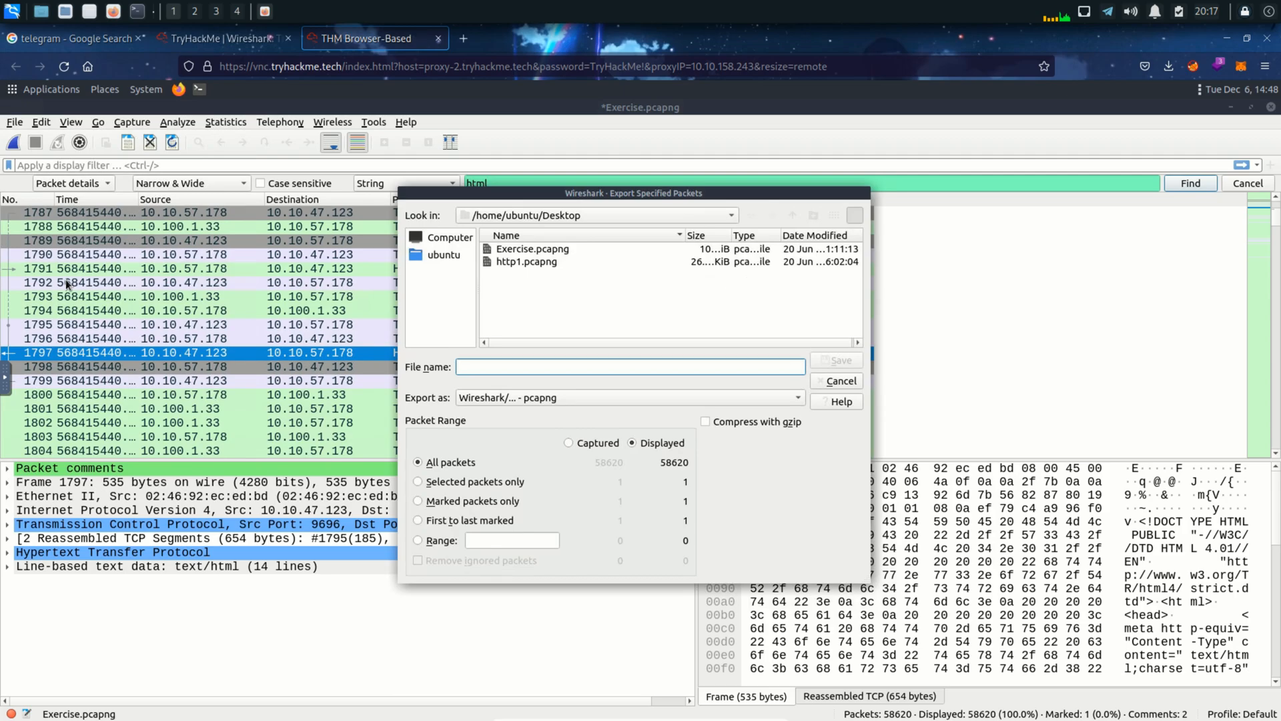
Step: Export marked packets only as test.pcapng on the Desktop
click(630, 367)
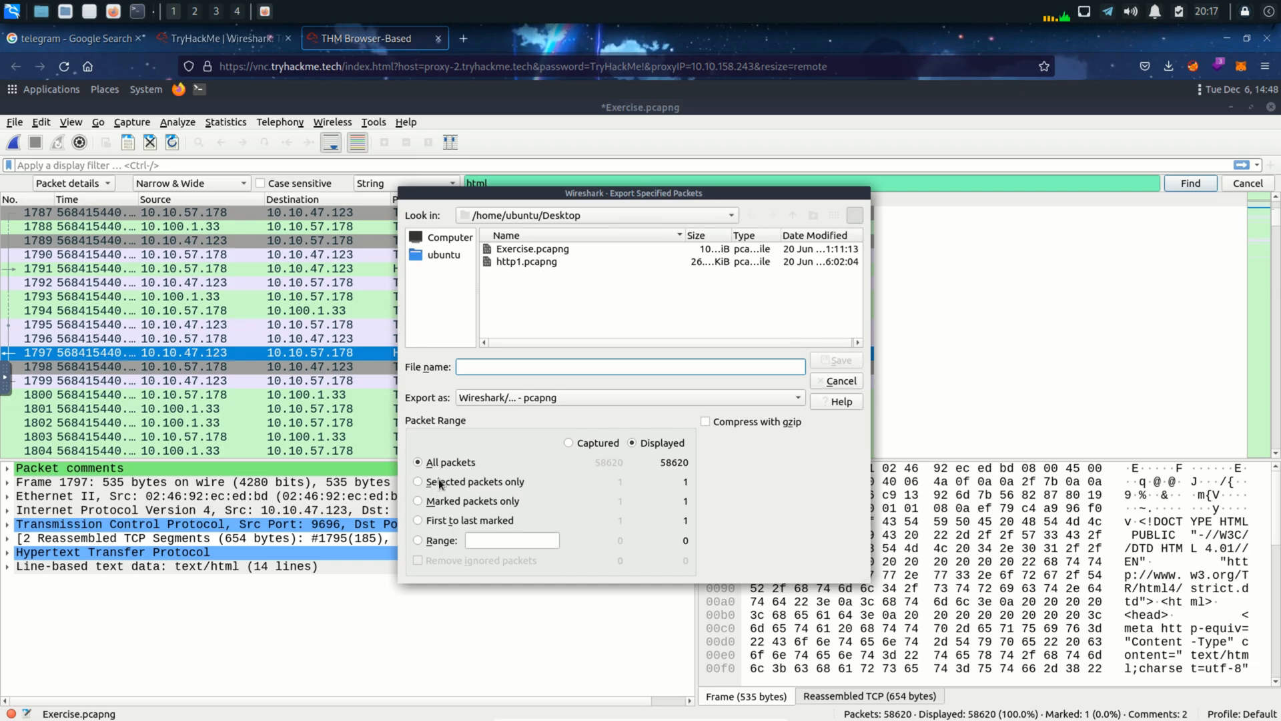
click(418, 482)
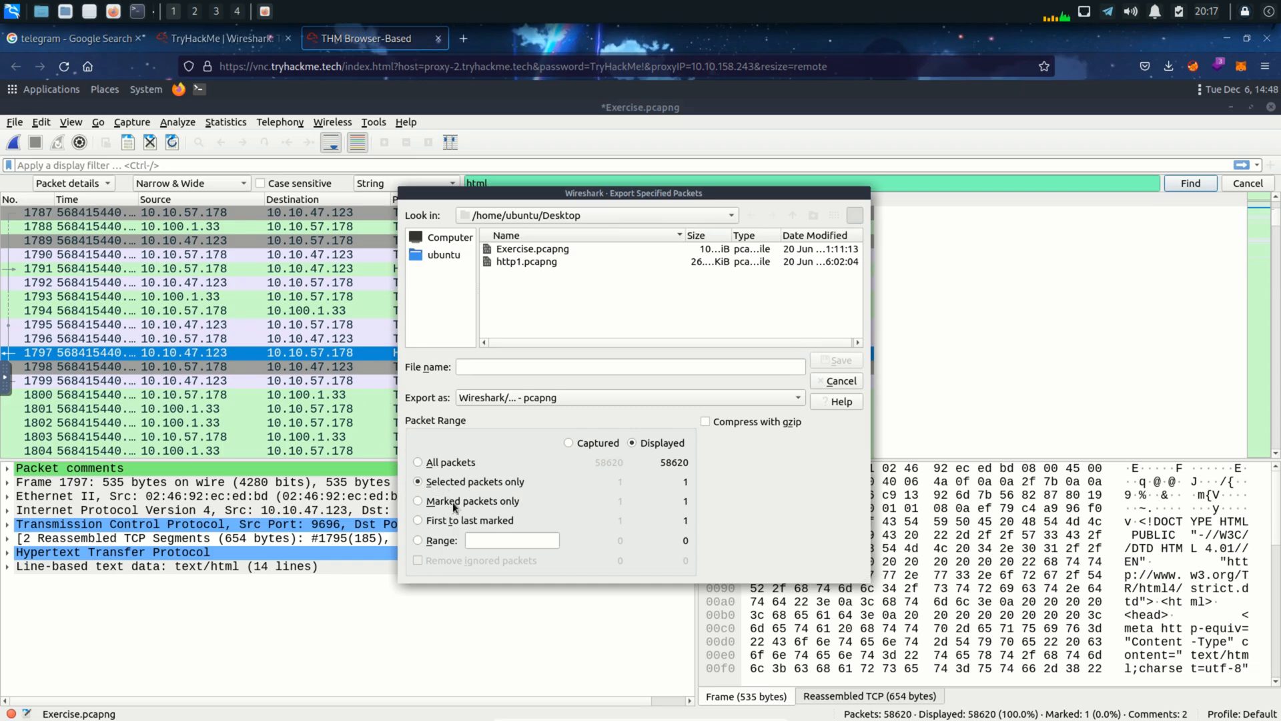
text(test)
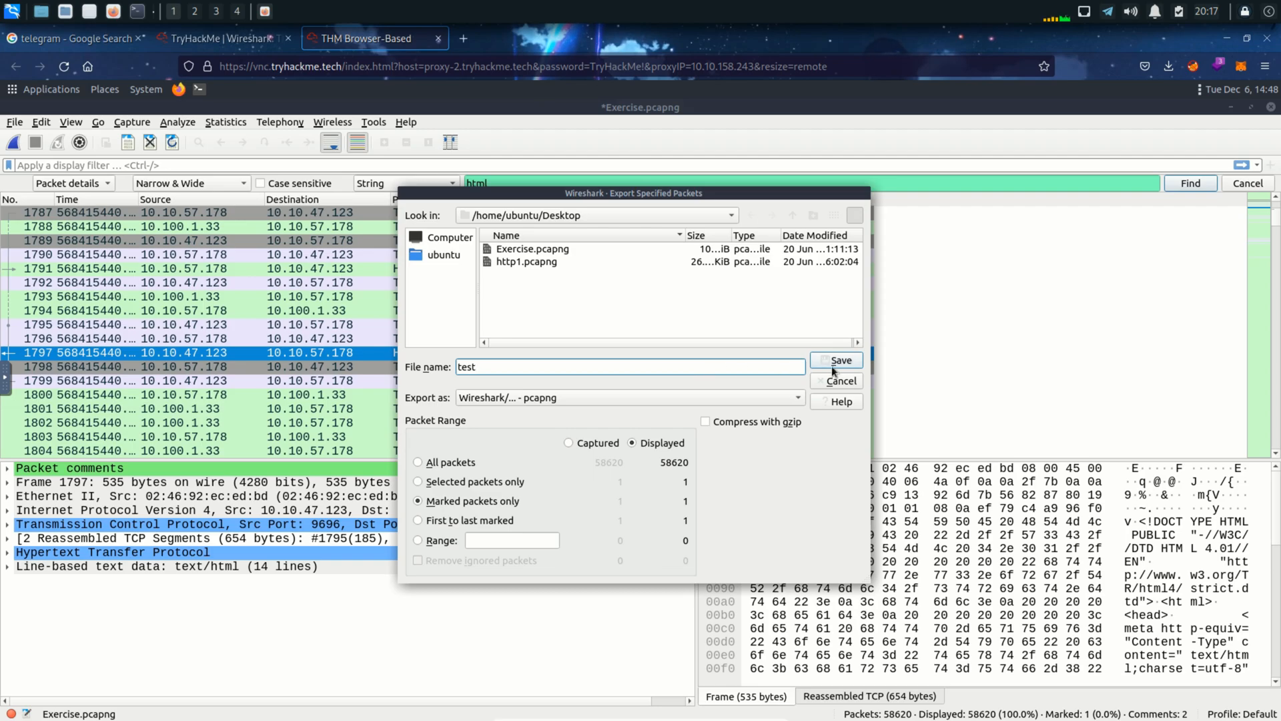
click(836, 361)
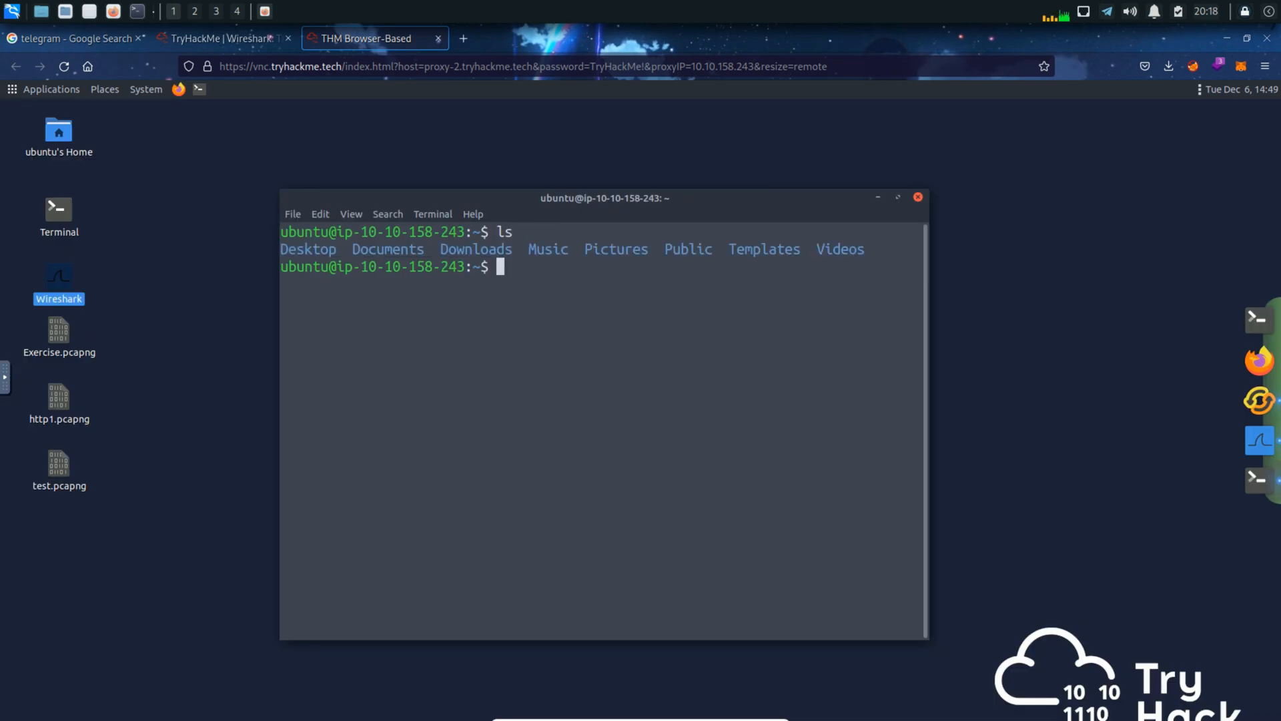
Step: Change the terminal directory to Desktop with cd Desktop
text(cd)
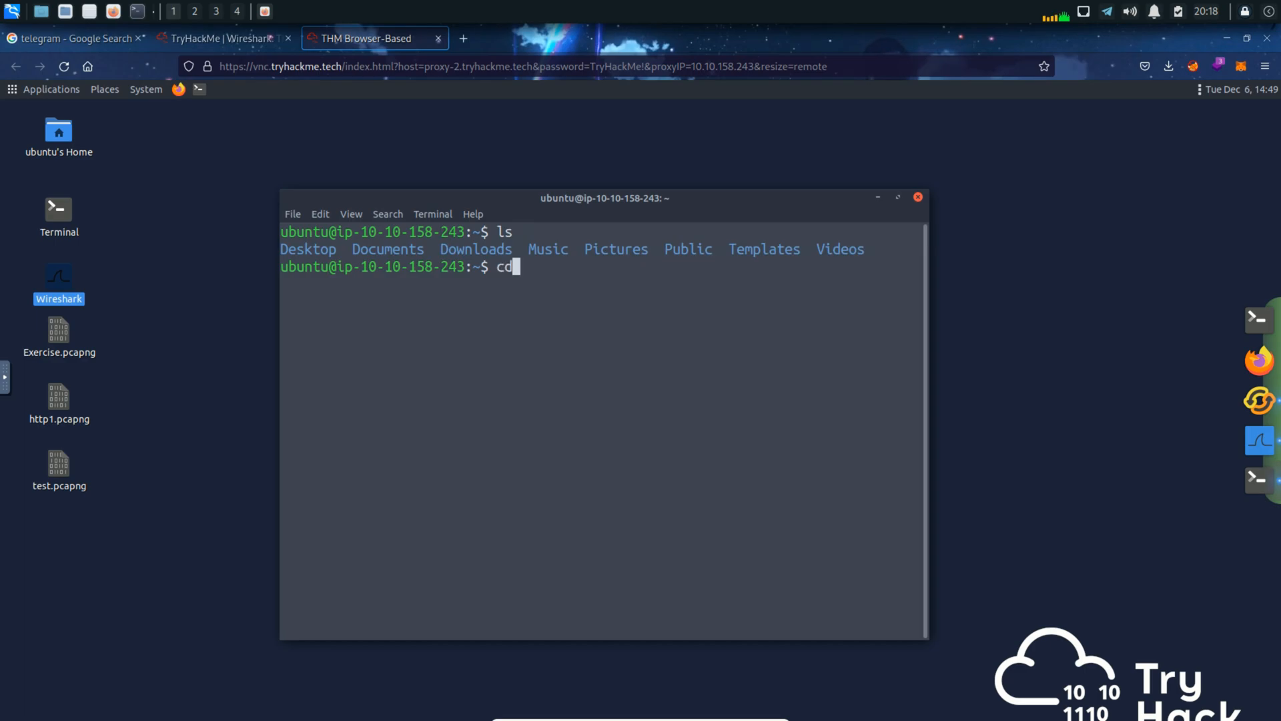
text(Desktop)
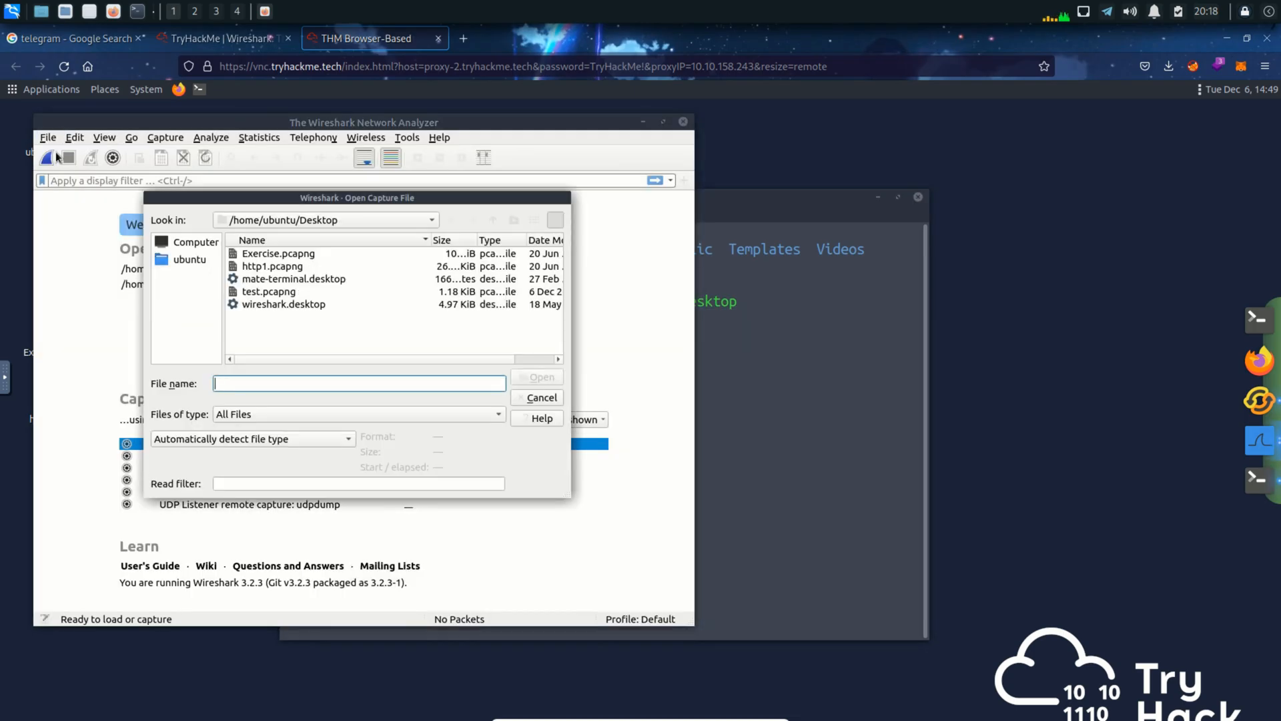
Step: Open test.pcapng showing its single exported packet, then begin opening another capture
click(269, 291)
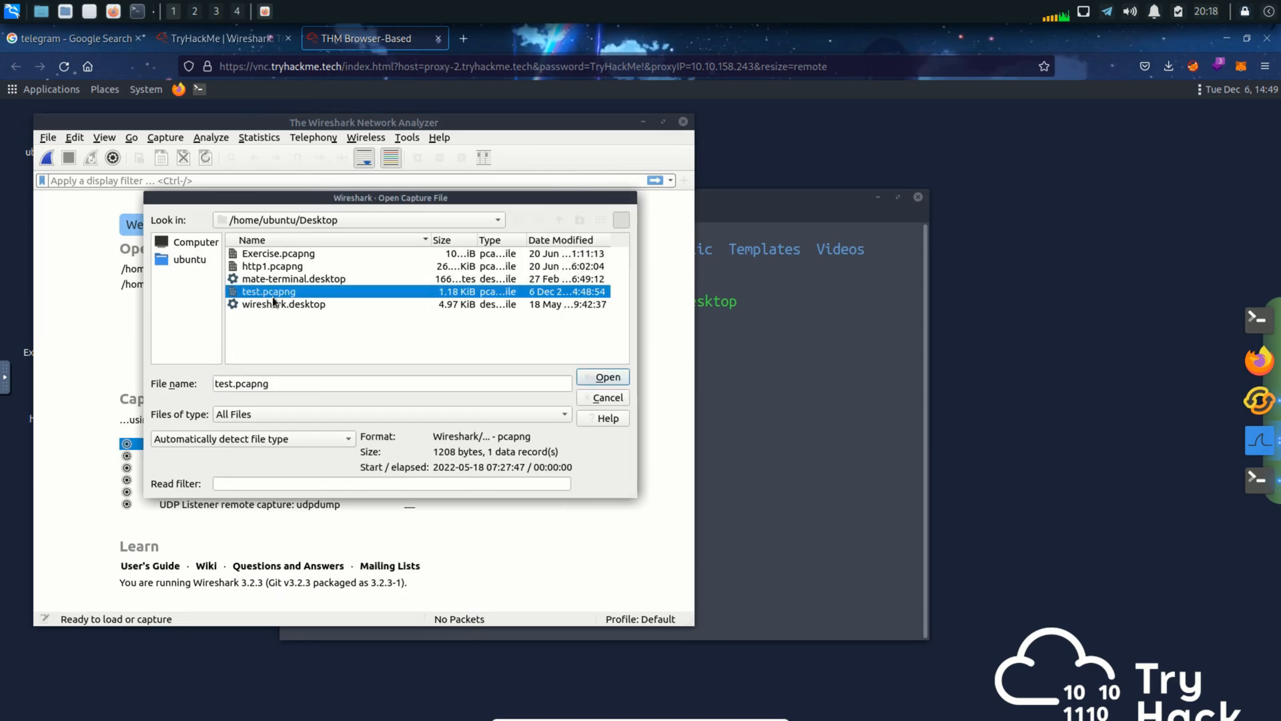
click(608, 398)
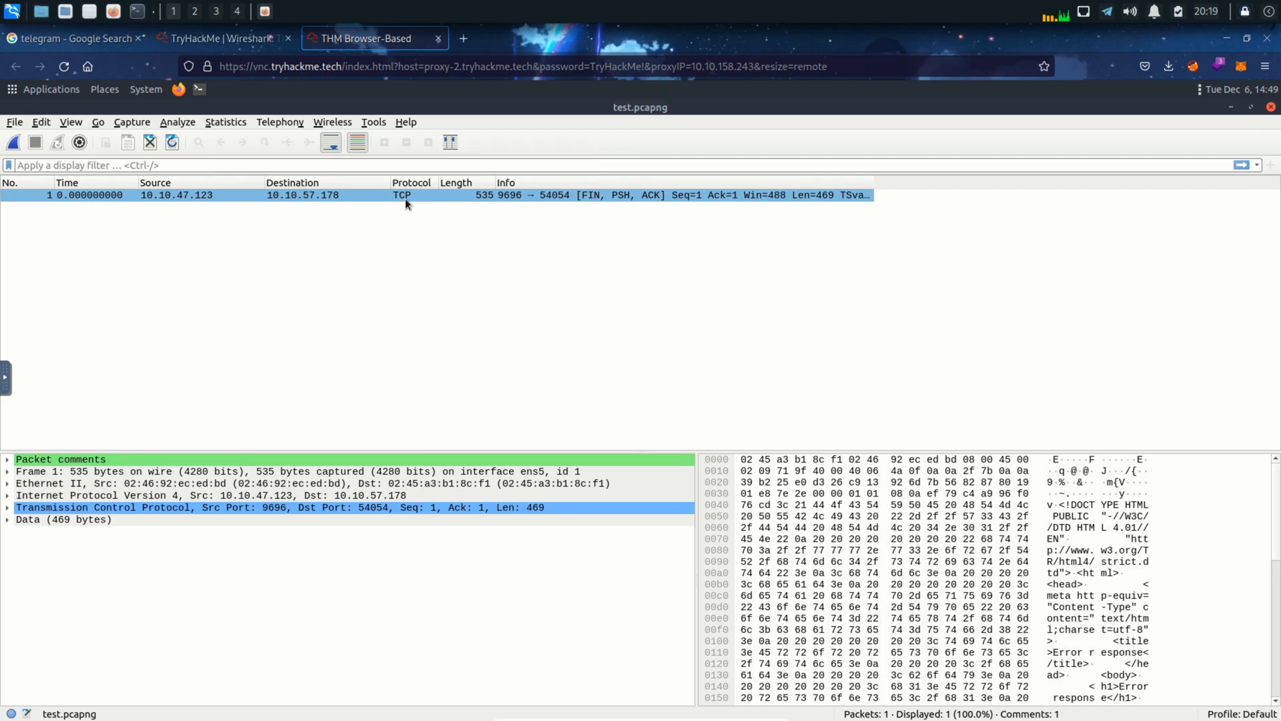
click(15, 122)
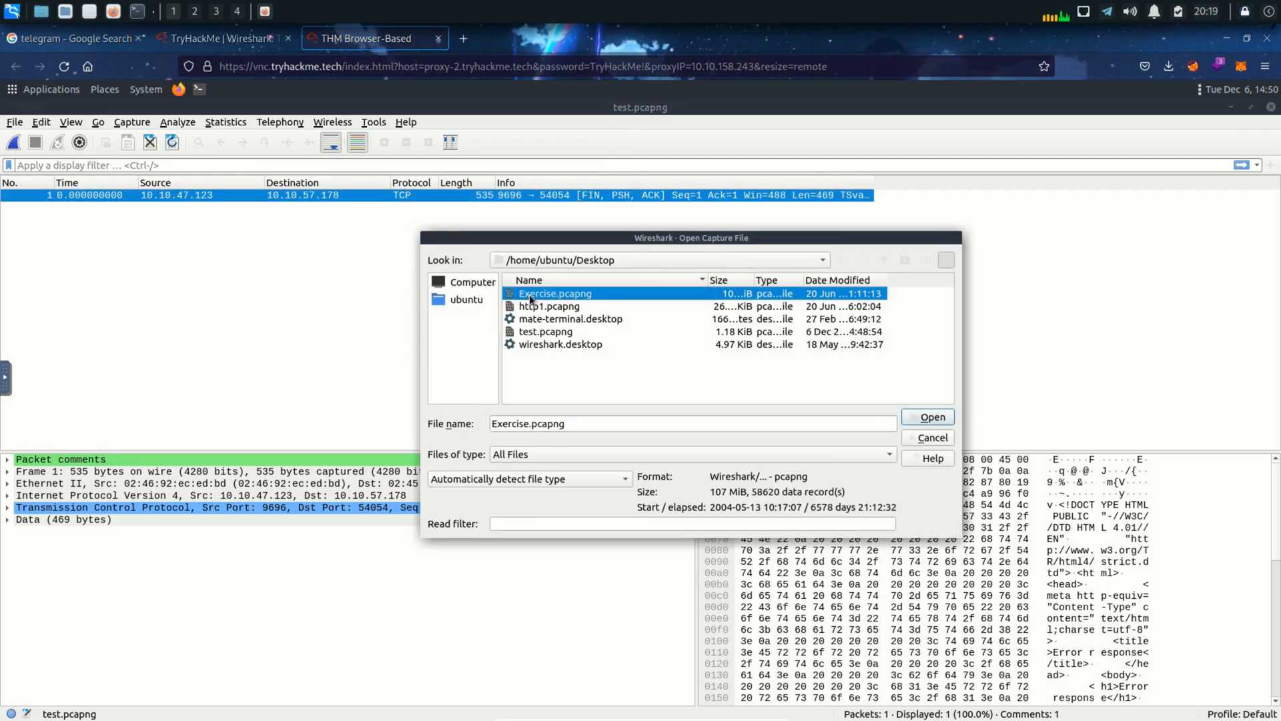
Step: Reopen the Exercise.pcapng capture in Wireshark
click(929, 416)
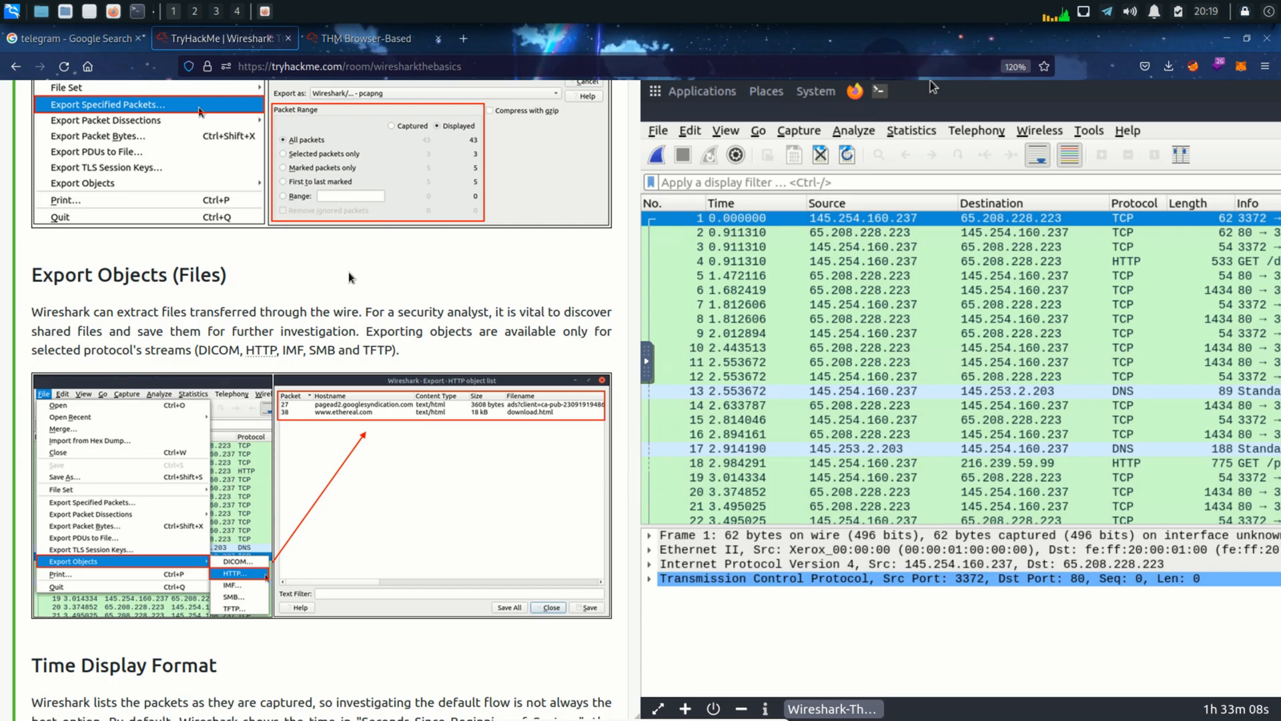
Step: Highlight the protocols supporting object export (DICOM, HTTP, IMF, SMB, TFTP)
drag(30, 311, 234, 331)
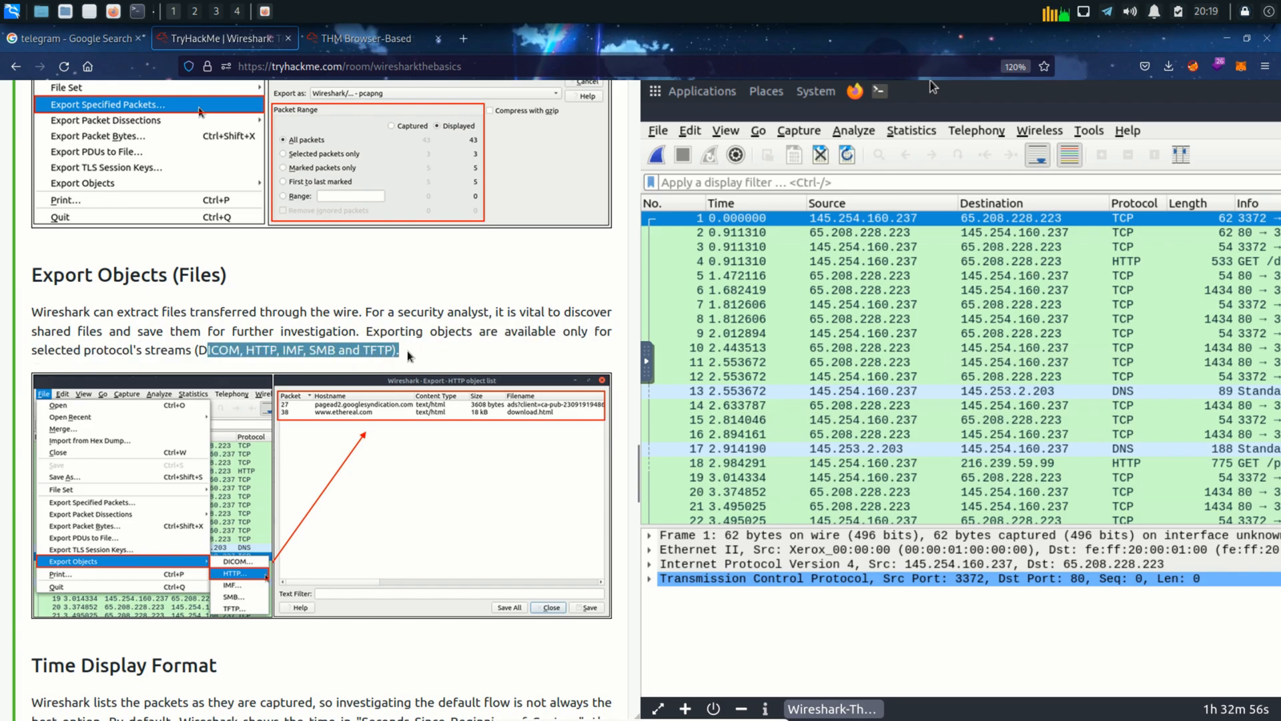
mouse_move(411, 333)
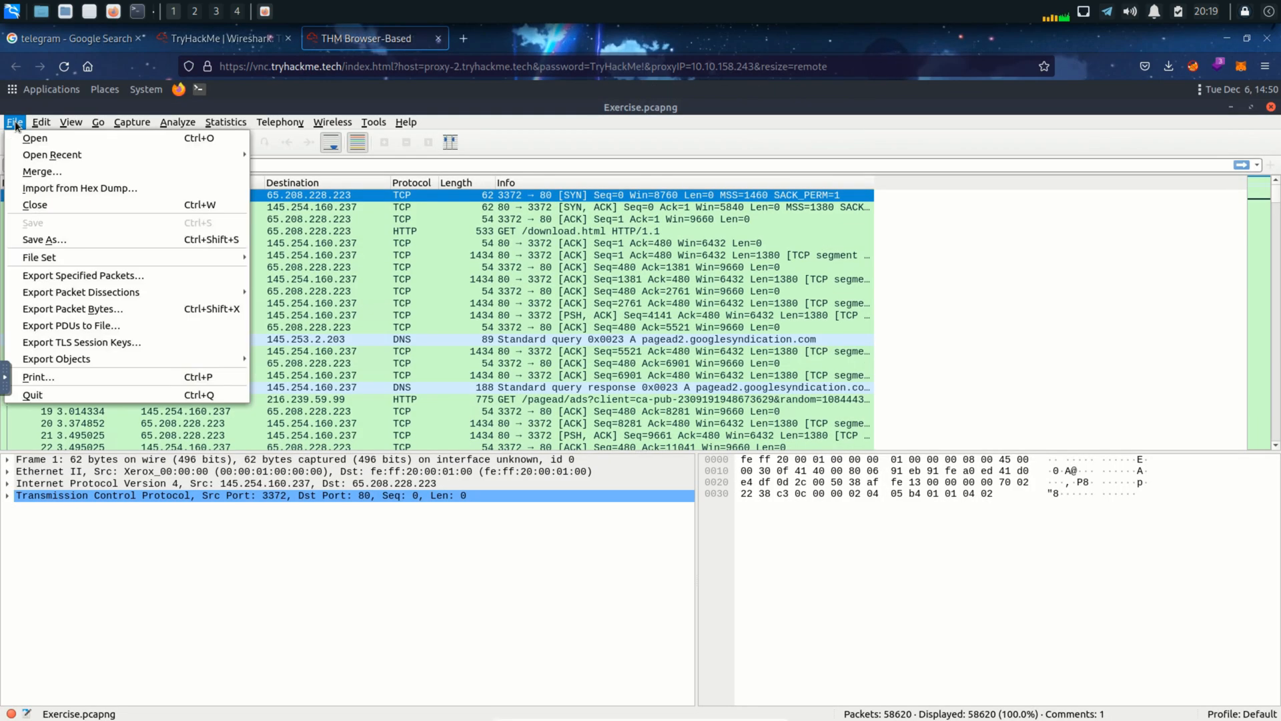
mouse_move(81, 292)
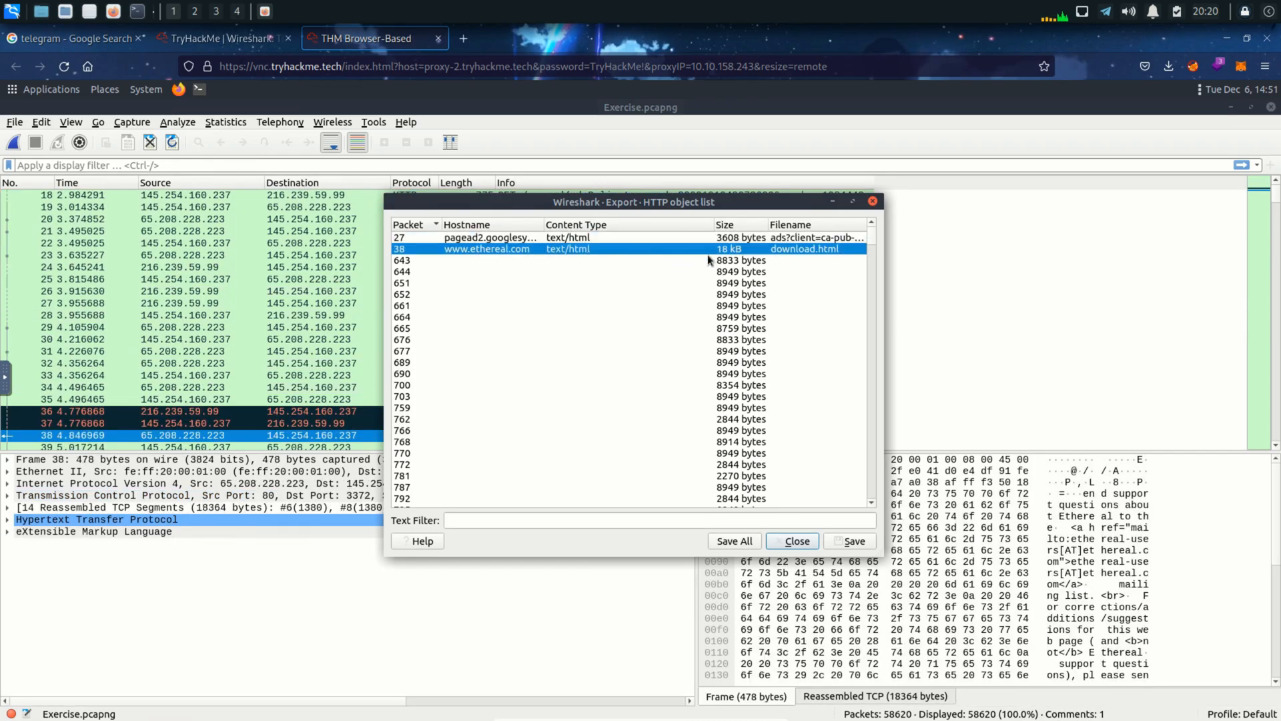
mouse_move(788, 257)
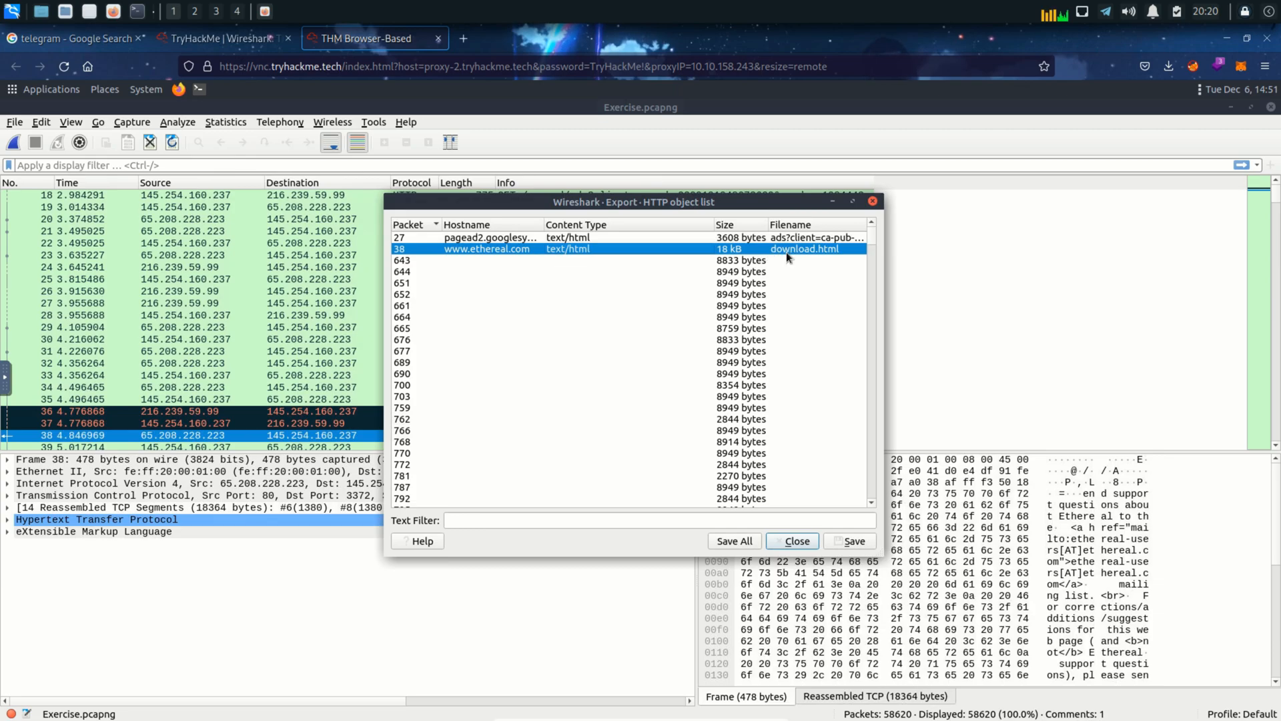
Step: Scroll the room page down to the Time Display Format section
scroll(down, 3)
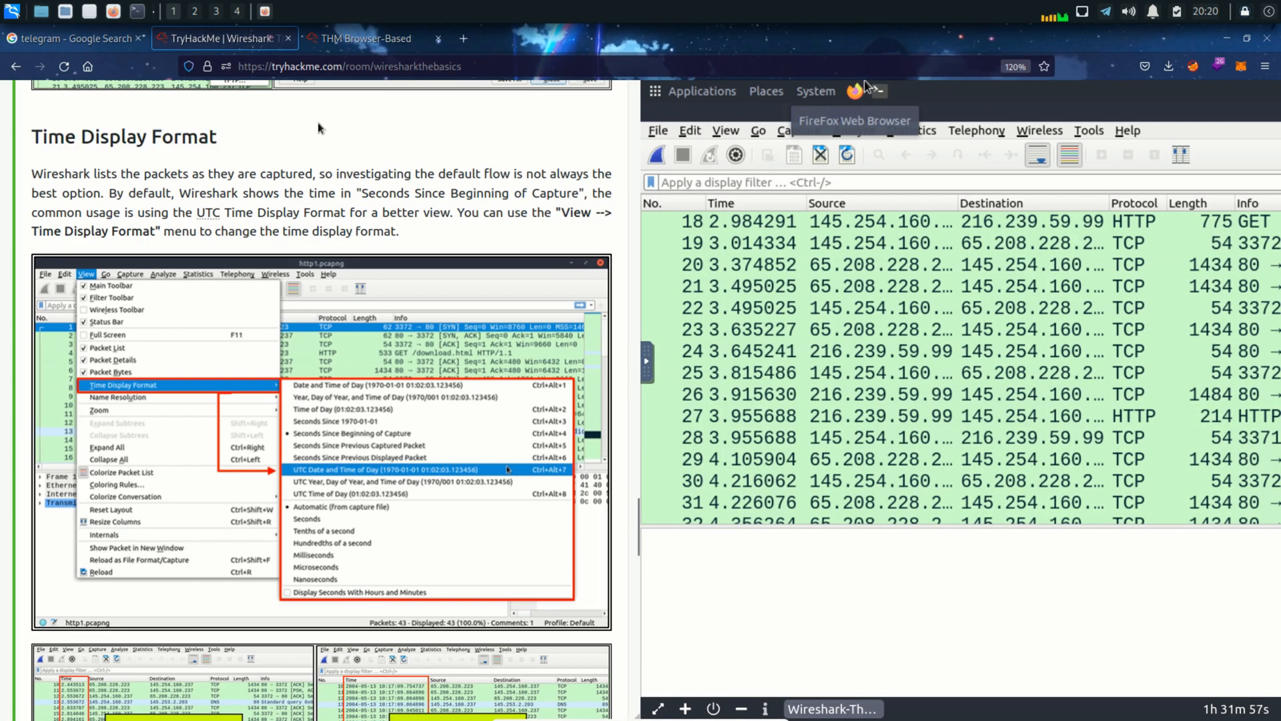
Step: Highlight the Time Display Format passage on the lesson page
drag(352, 174, 595, 173)
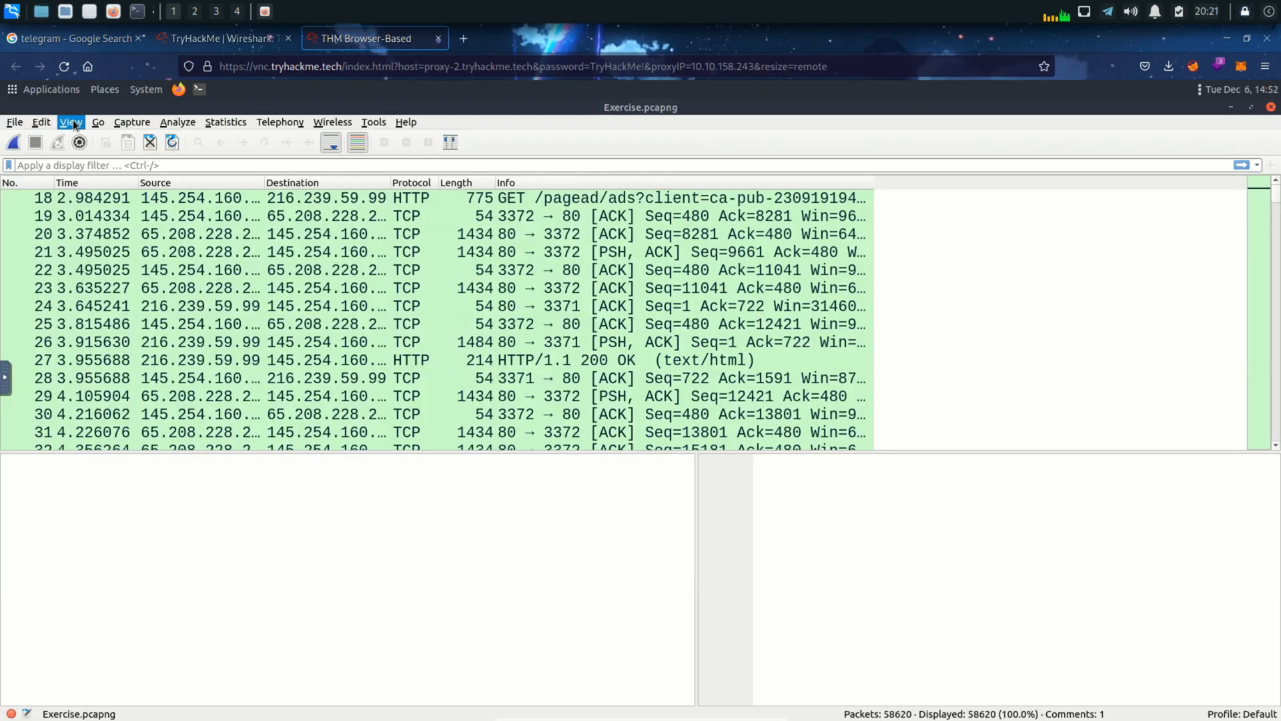
Step: Show packet times as UTC Date and Time of Day and inspect packet 18's timestamp
click(69, 122)
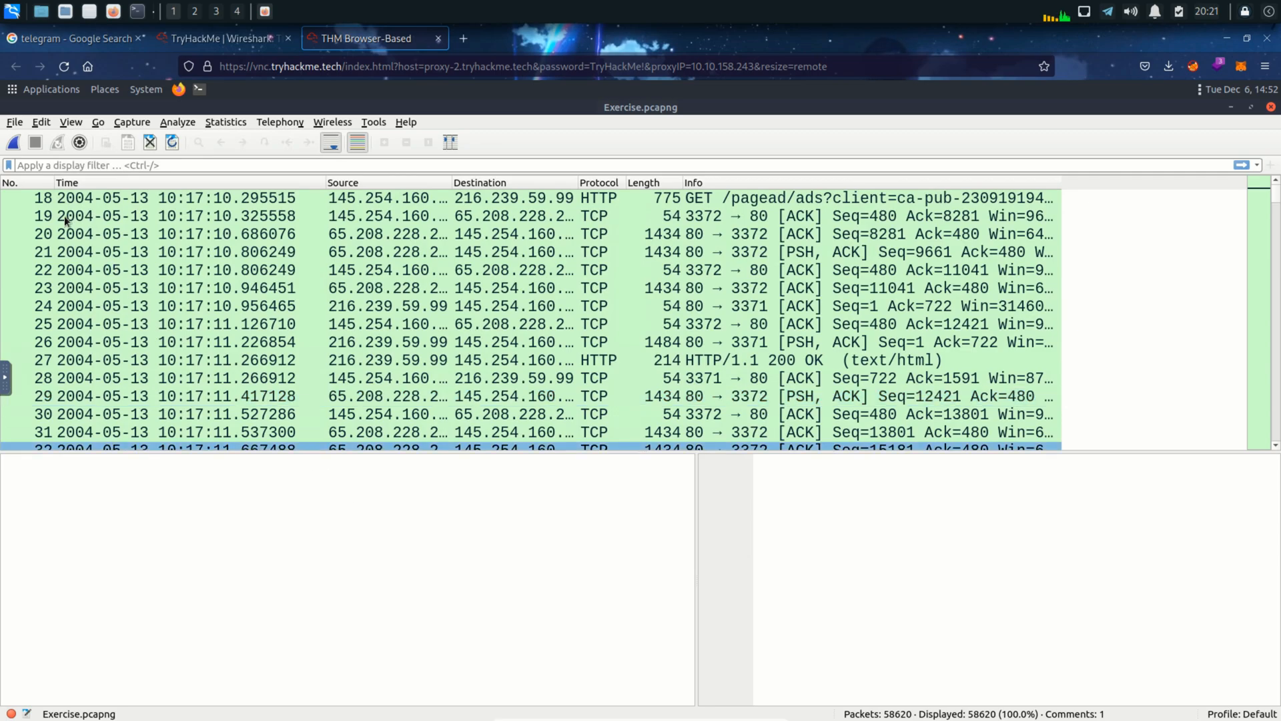
click(149, 197)
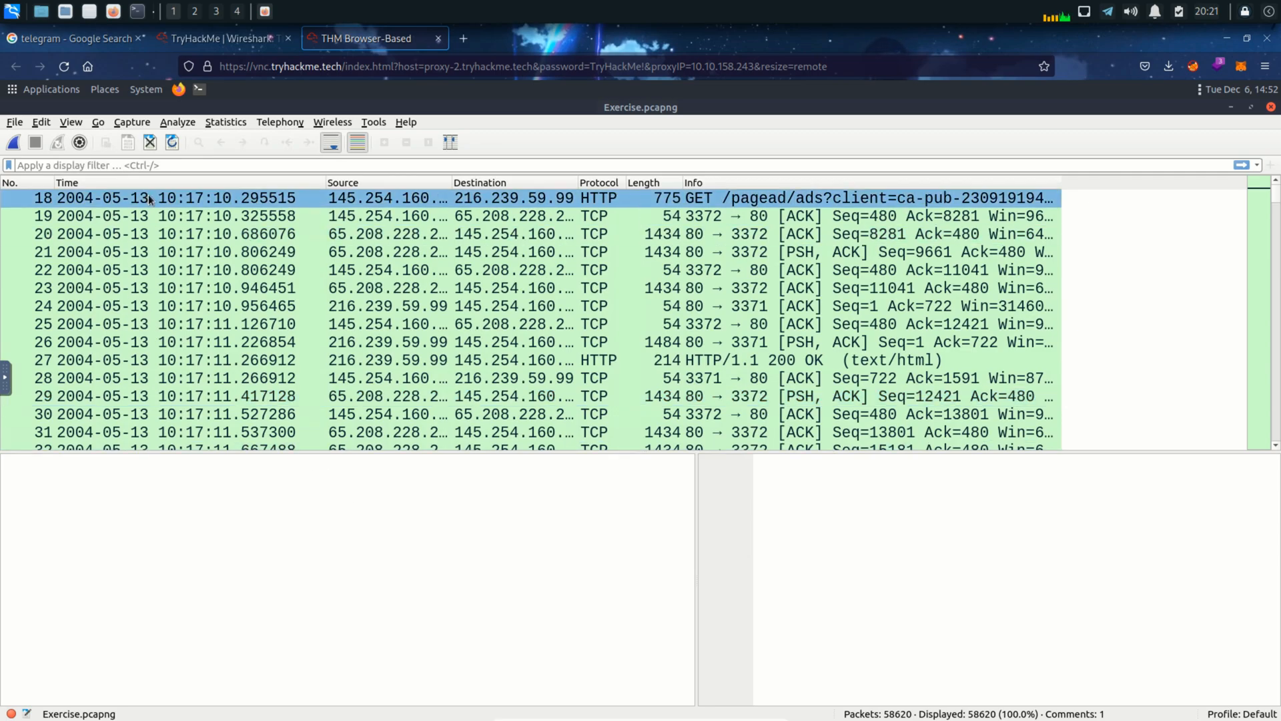
click(186, 198)
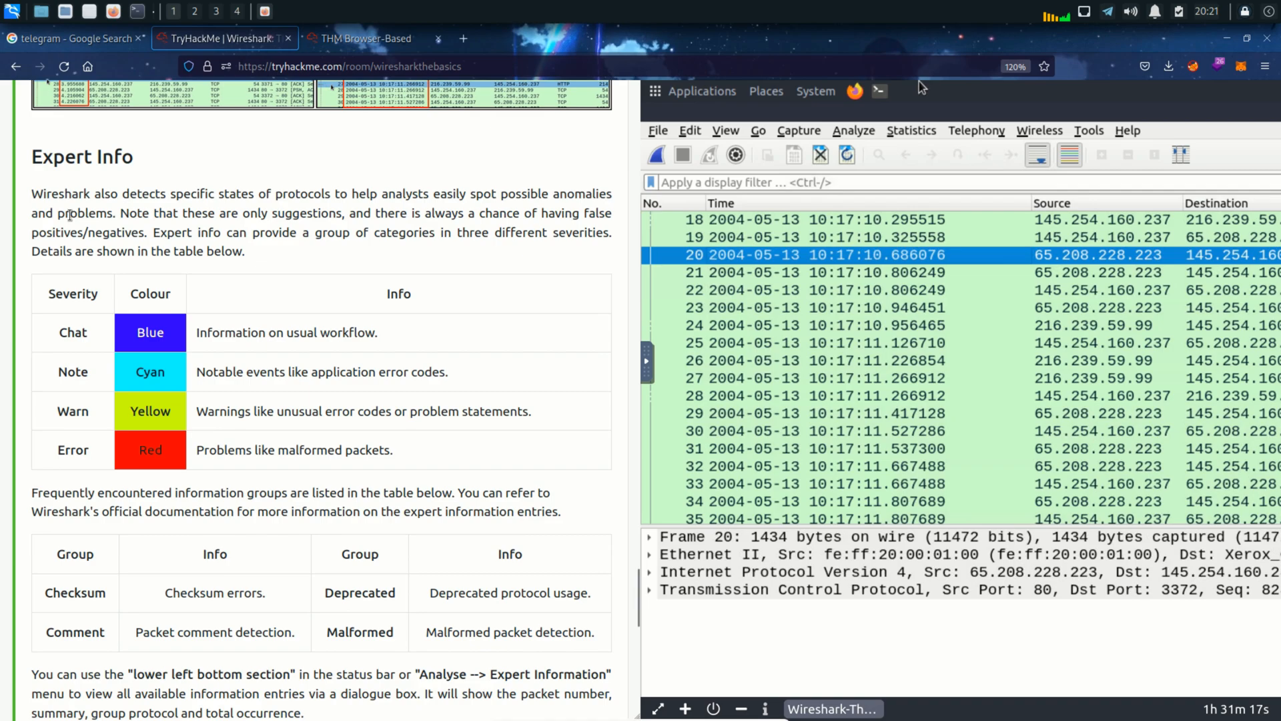
Step: Read the Expert Info severity notes and switch to the remote machine running Wireshark
double_click(72, 333)
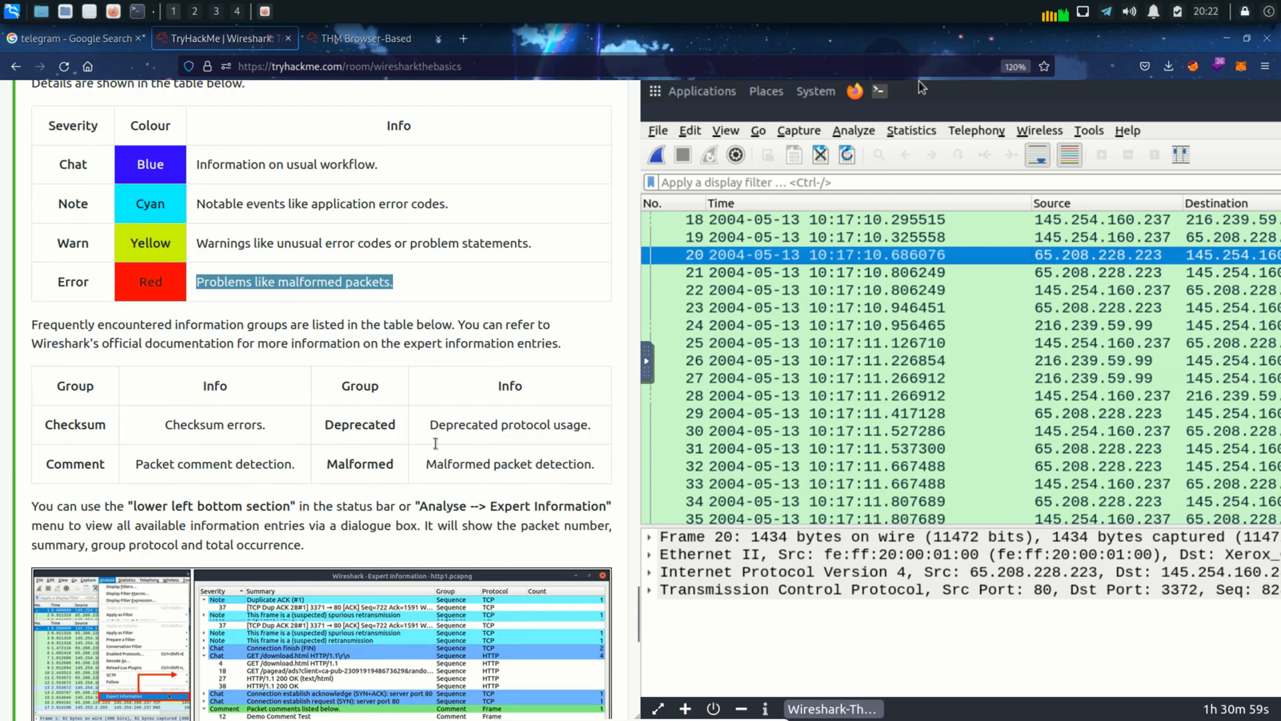
scroll(down, 3)
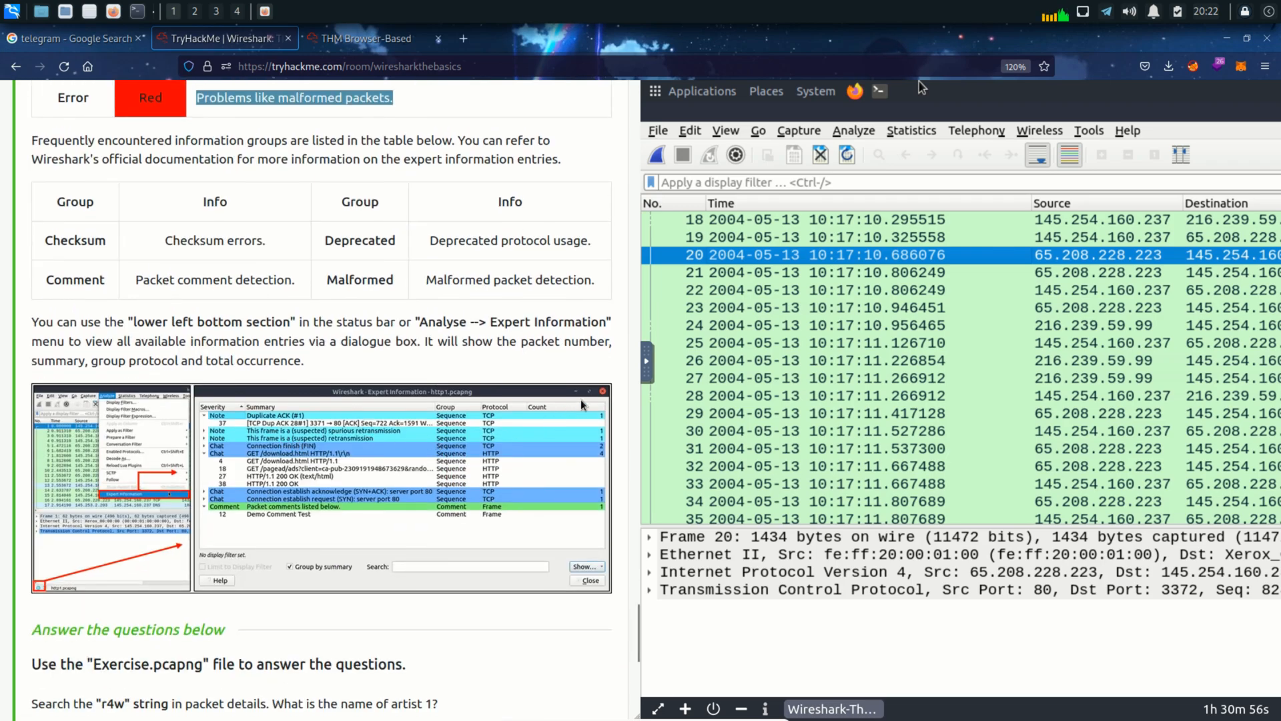
mouse_move(518, 337)
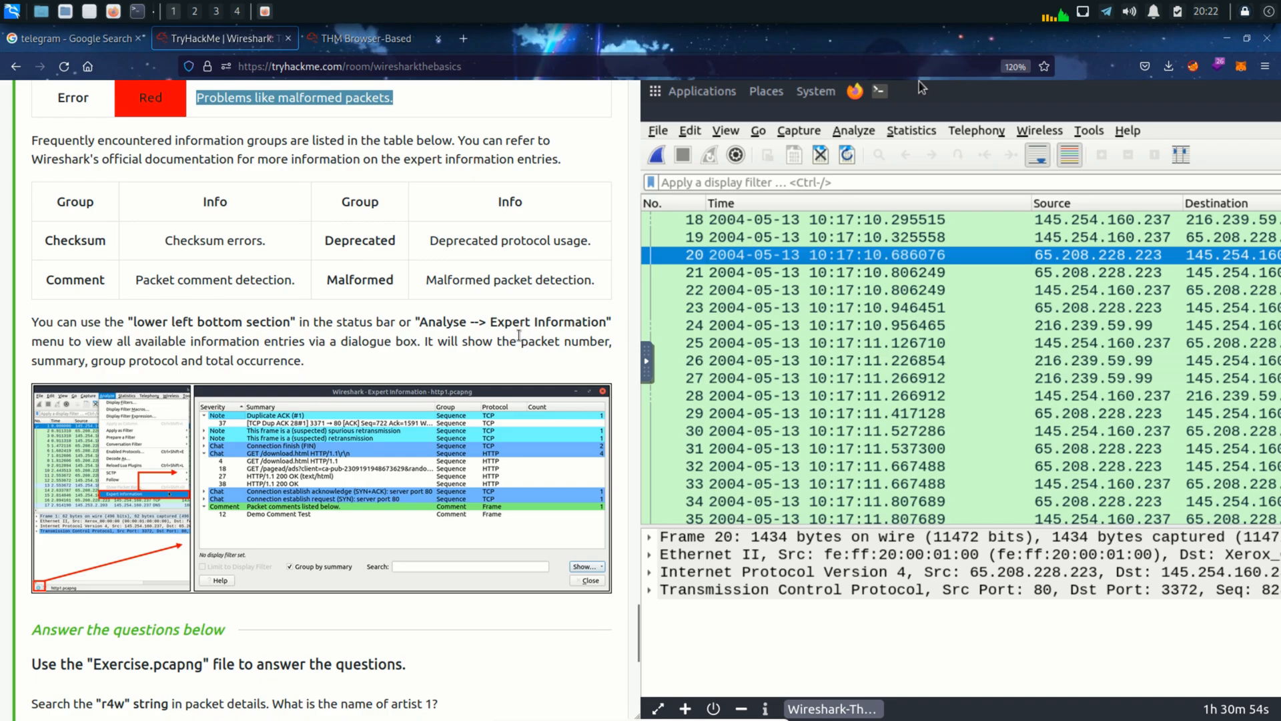
click(363, 38)
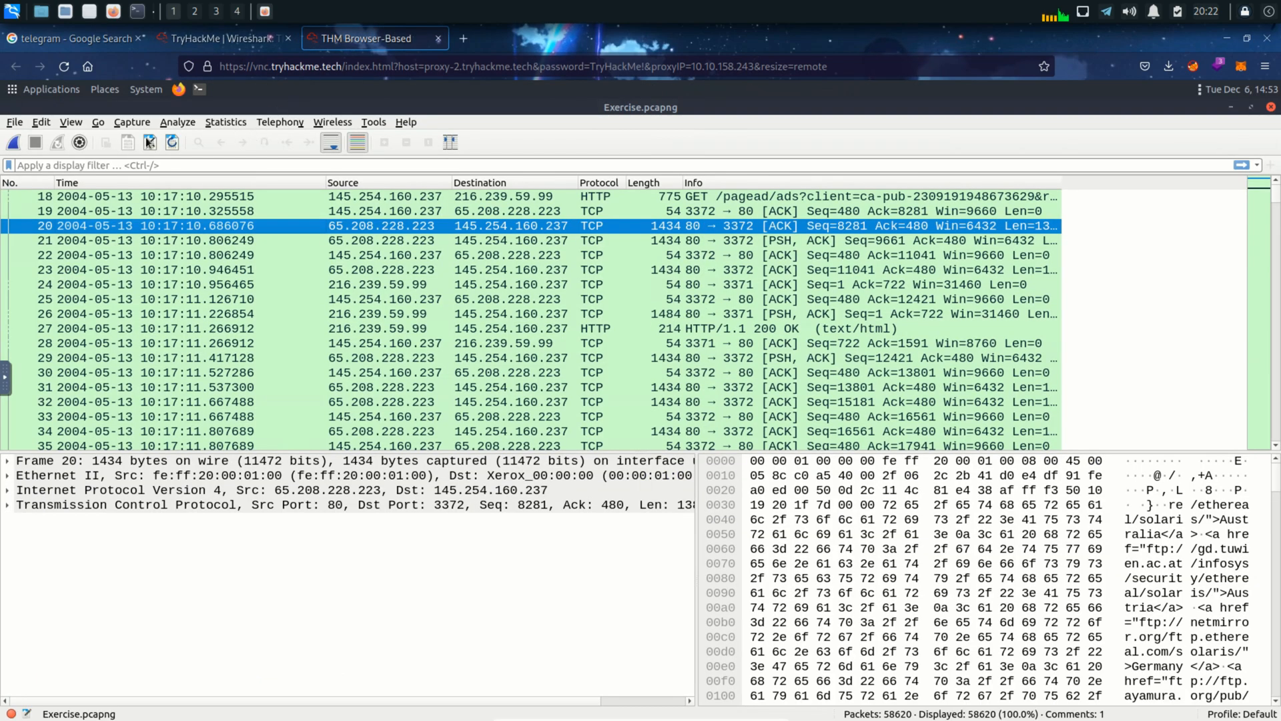
Step: Bring up the Expert Information summary from Analyze and maximize it
click(177, 121)
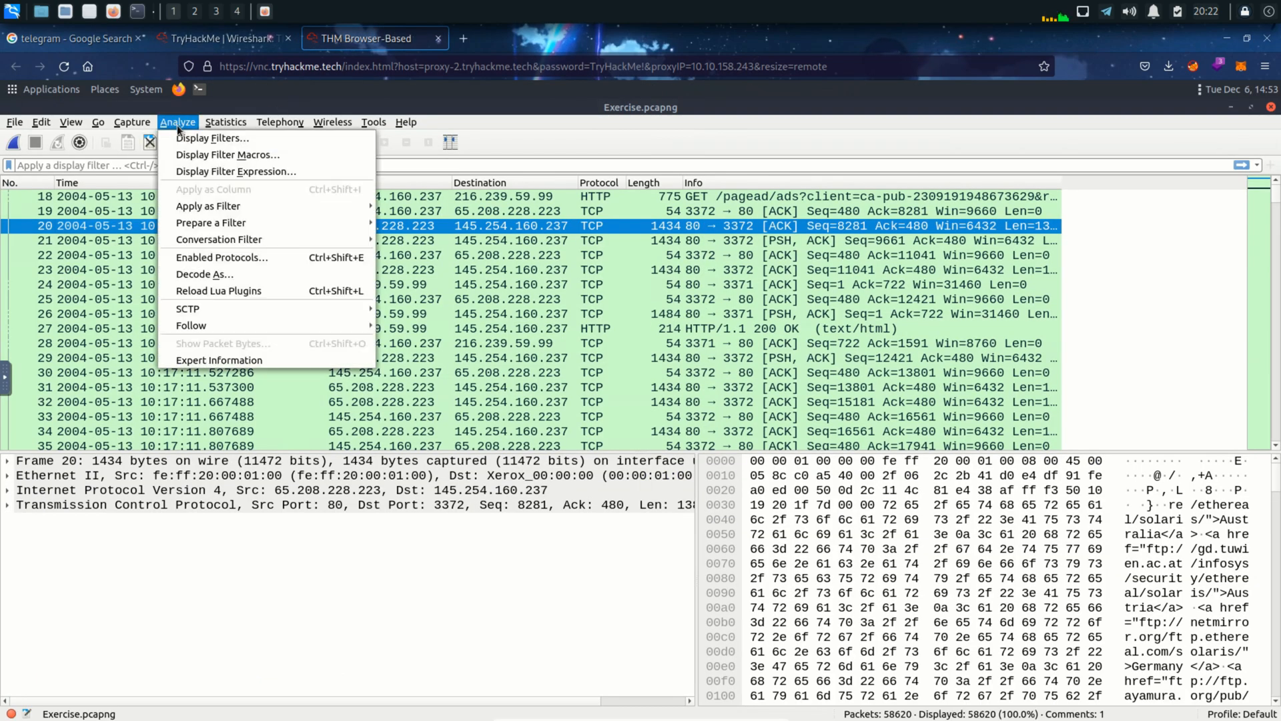
mouse_move(219, 361)
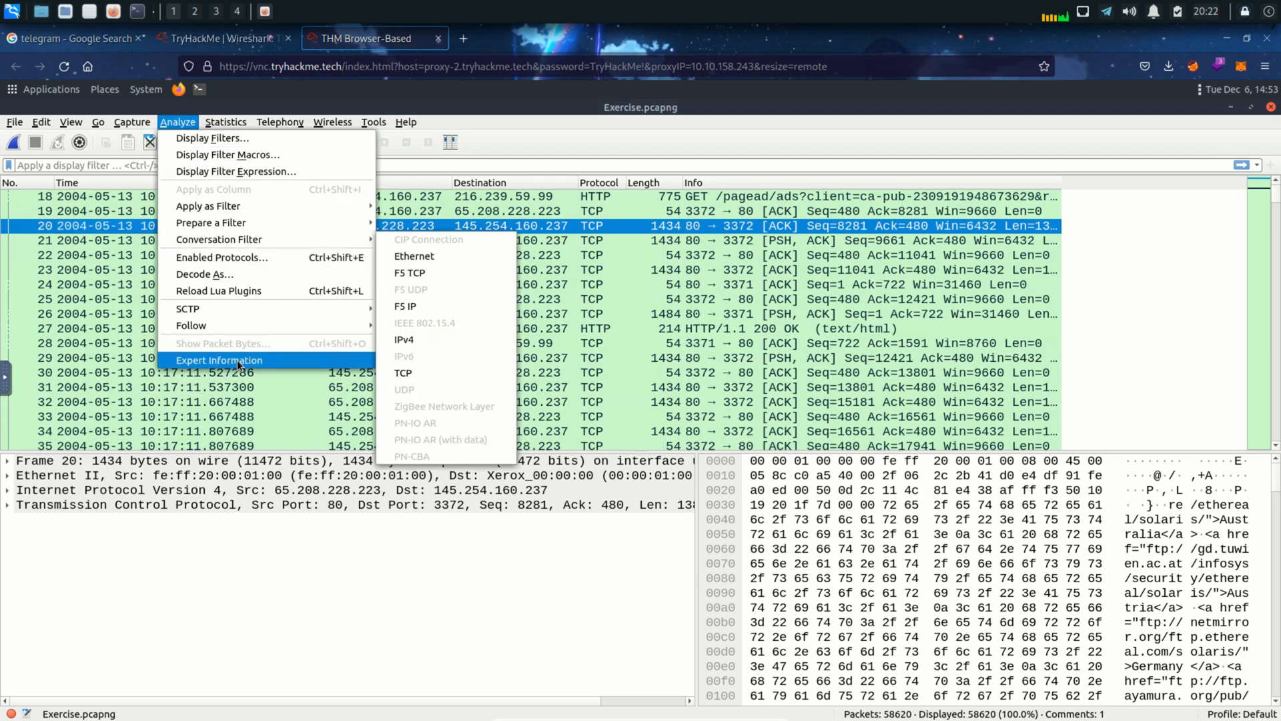
click(219, 360)
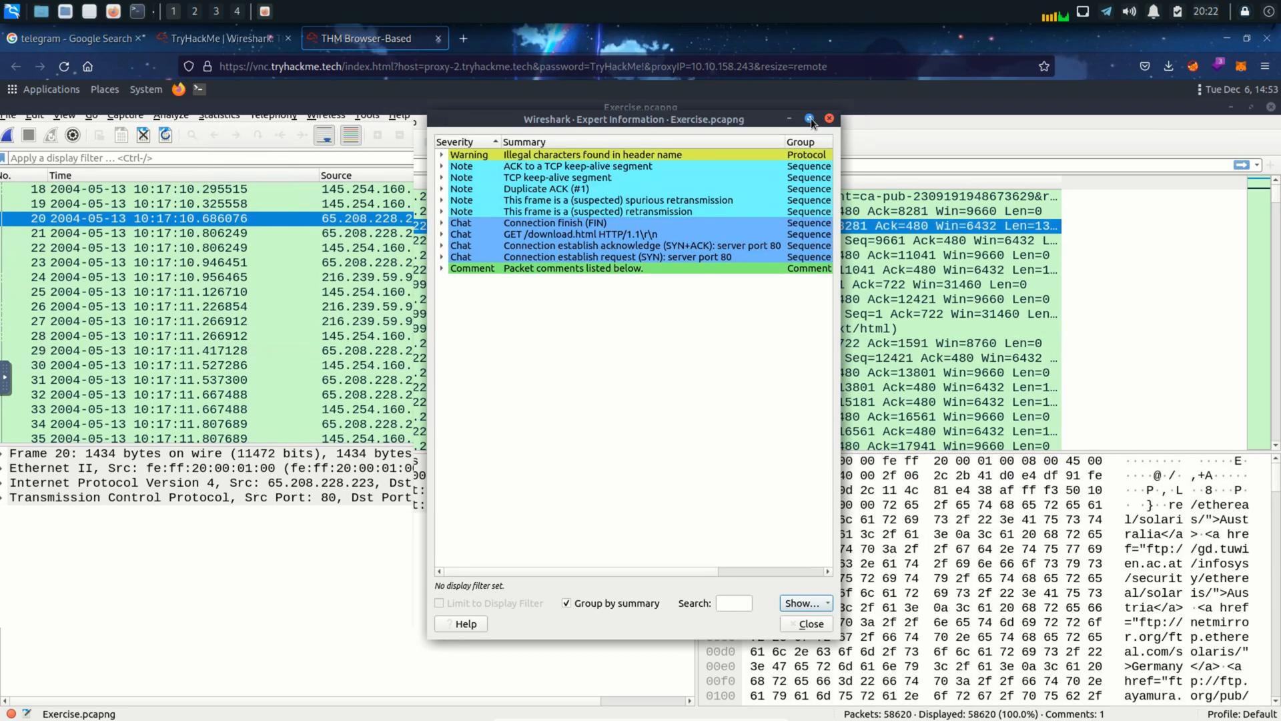
click(807, 119)
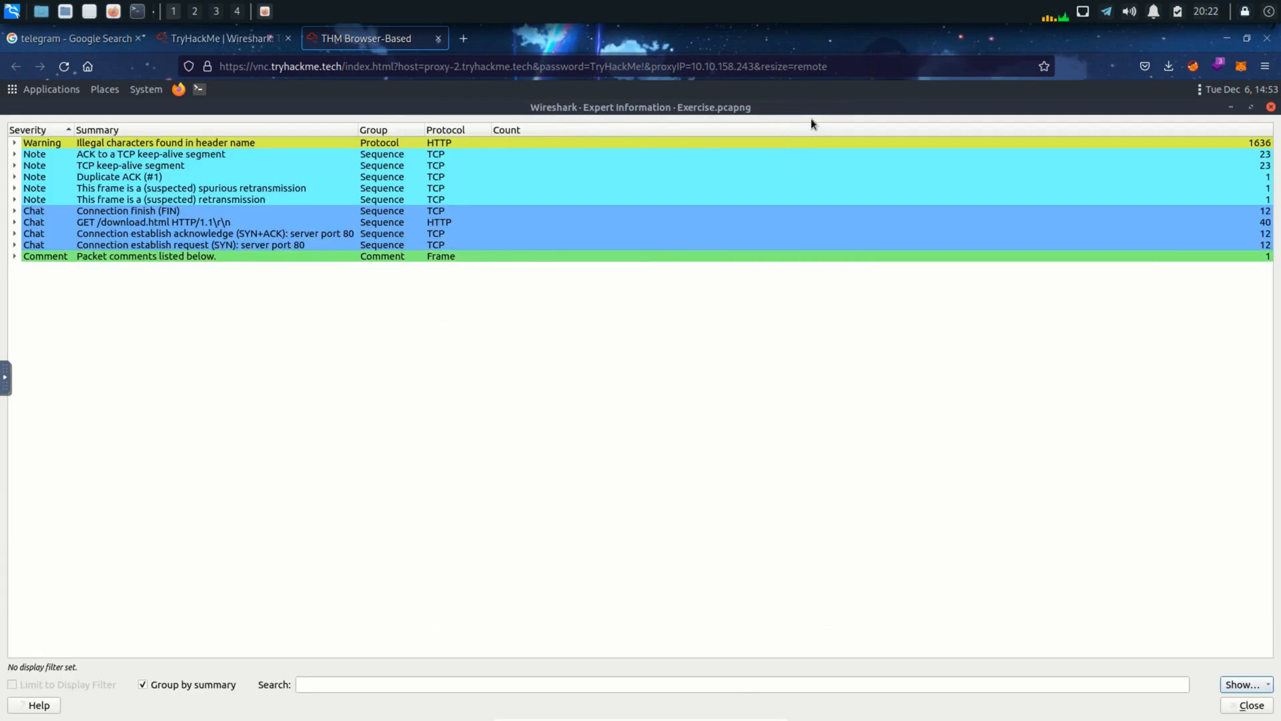
Step: Review the warning and note entries, expanding the Connection finish (FIN) group to jump to packet 1652
click(166, 143)
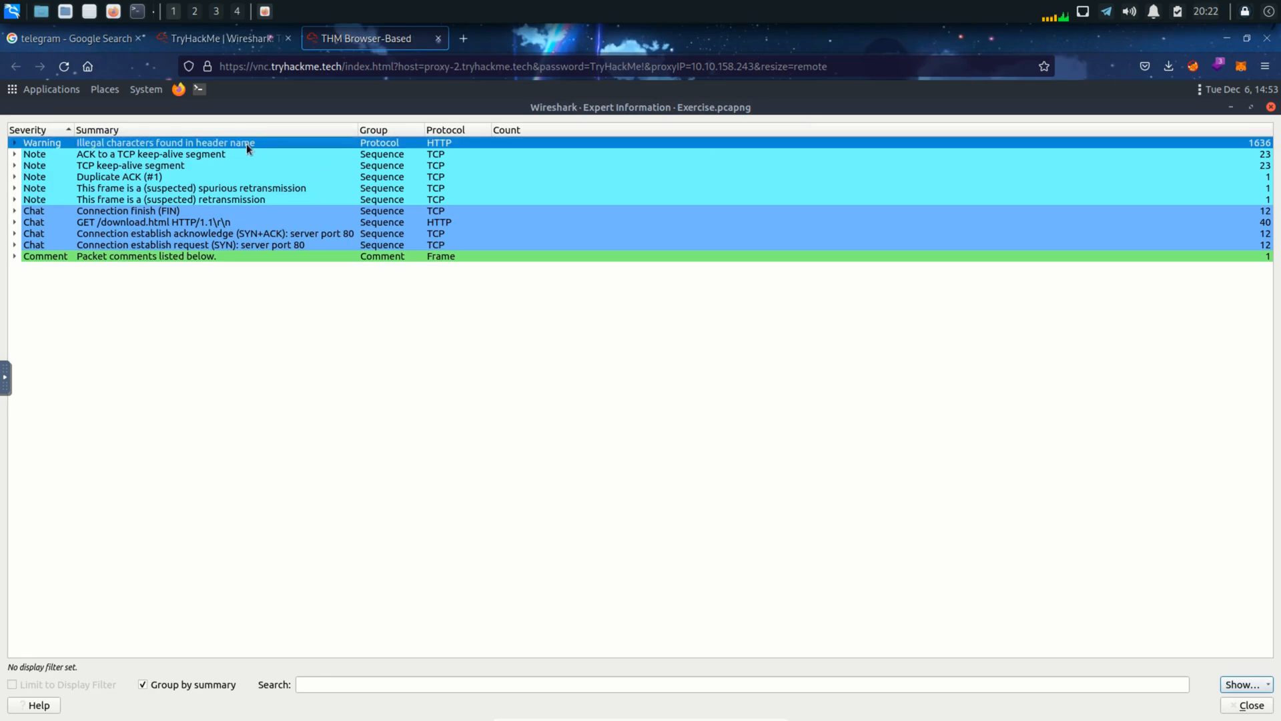
mouse_move(629, 190)
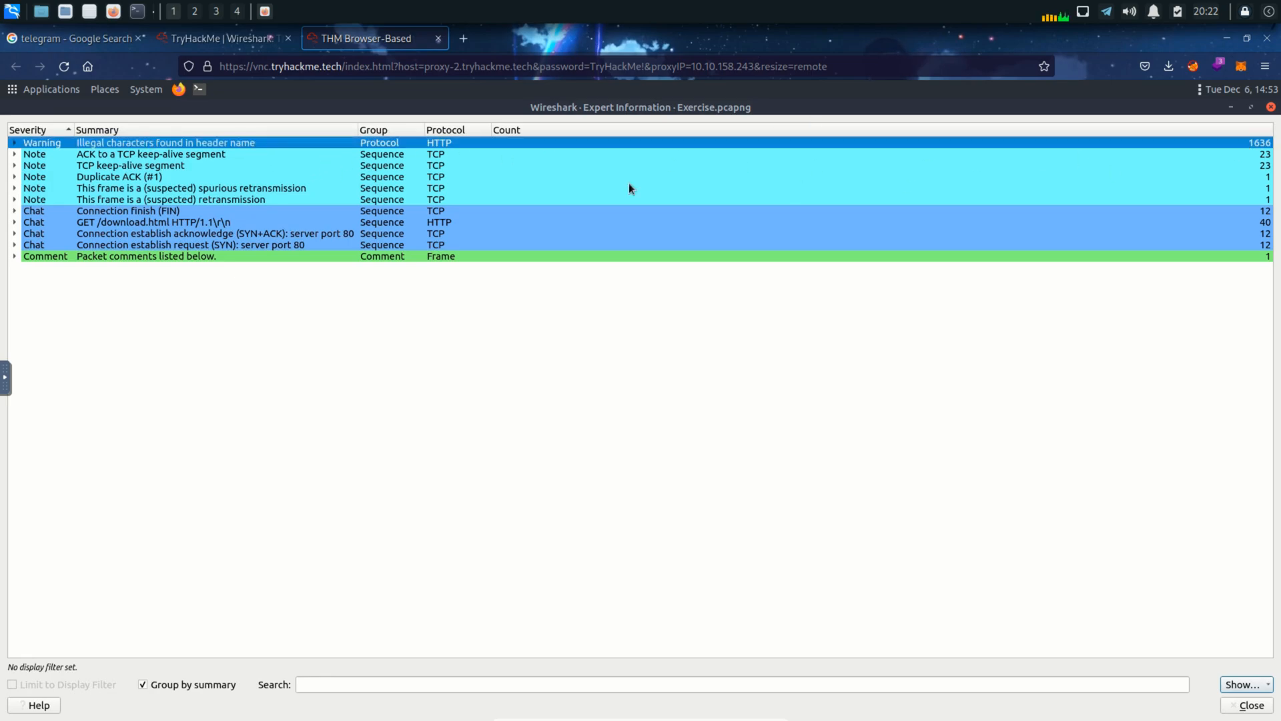
click(164, 154)
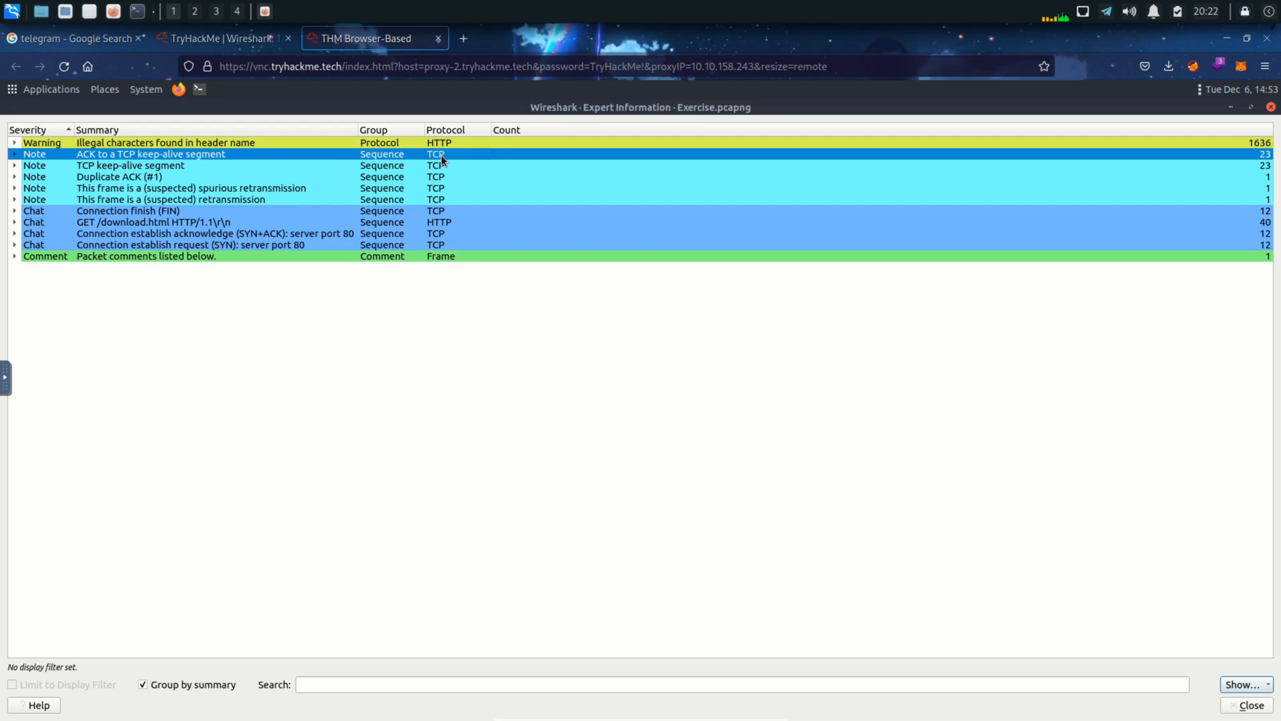
click(130, 166)
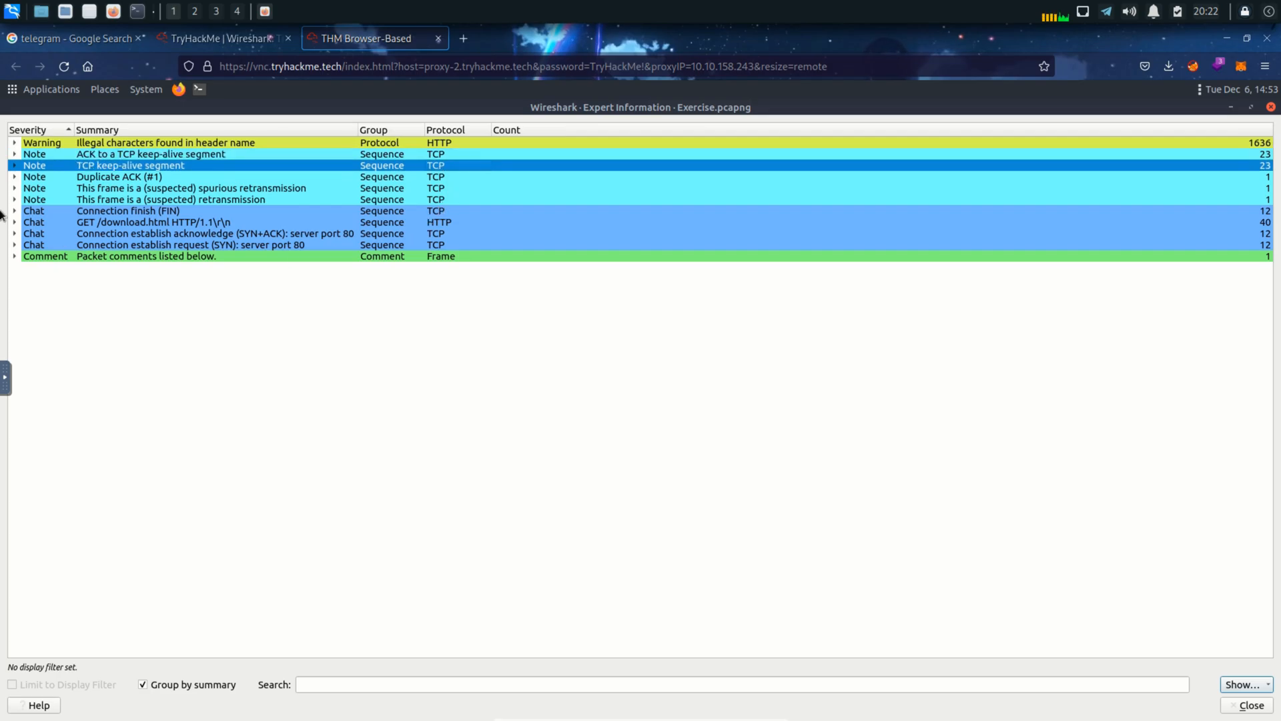
click(15, 212)
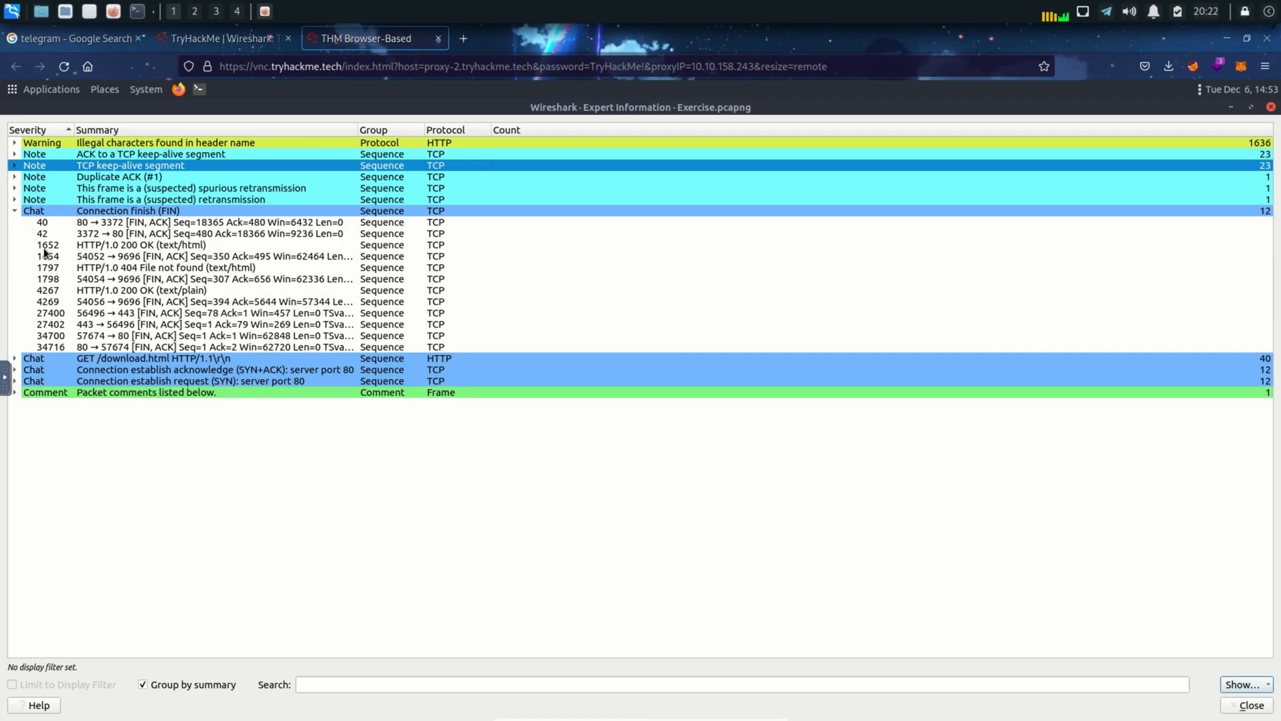
click(106, 246)
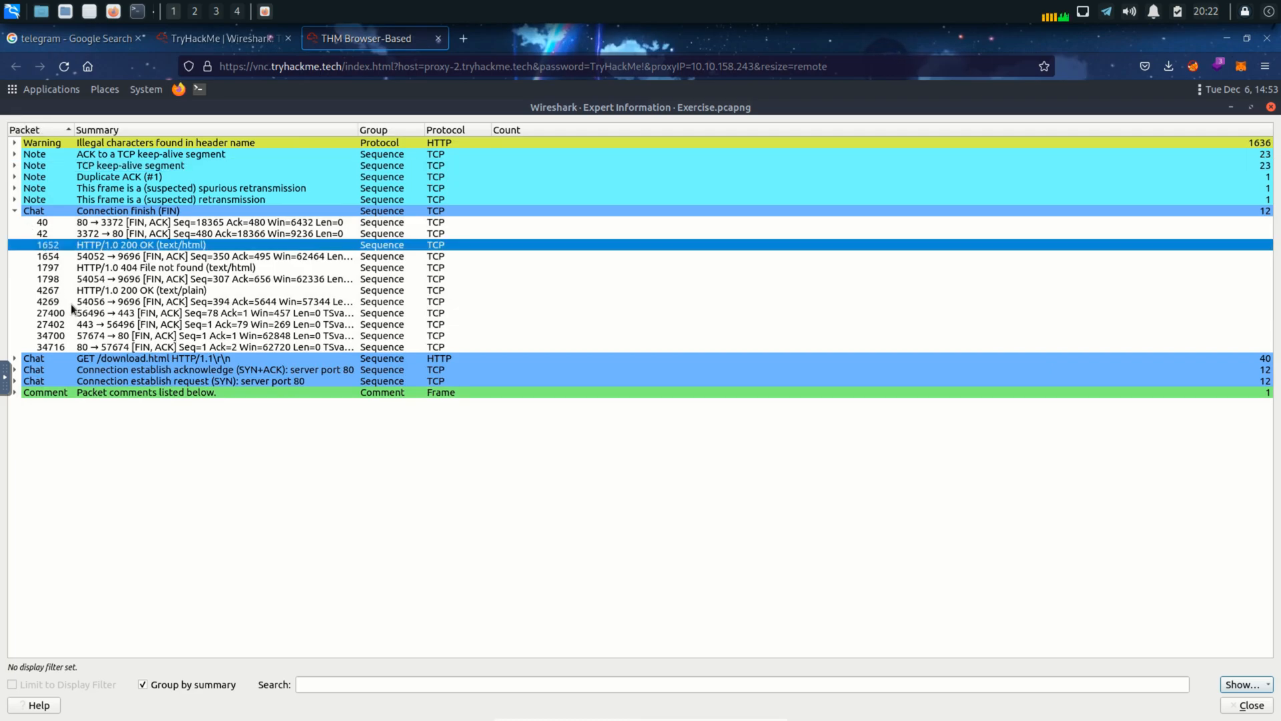
click(11, 210)
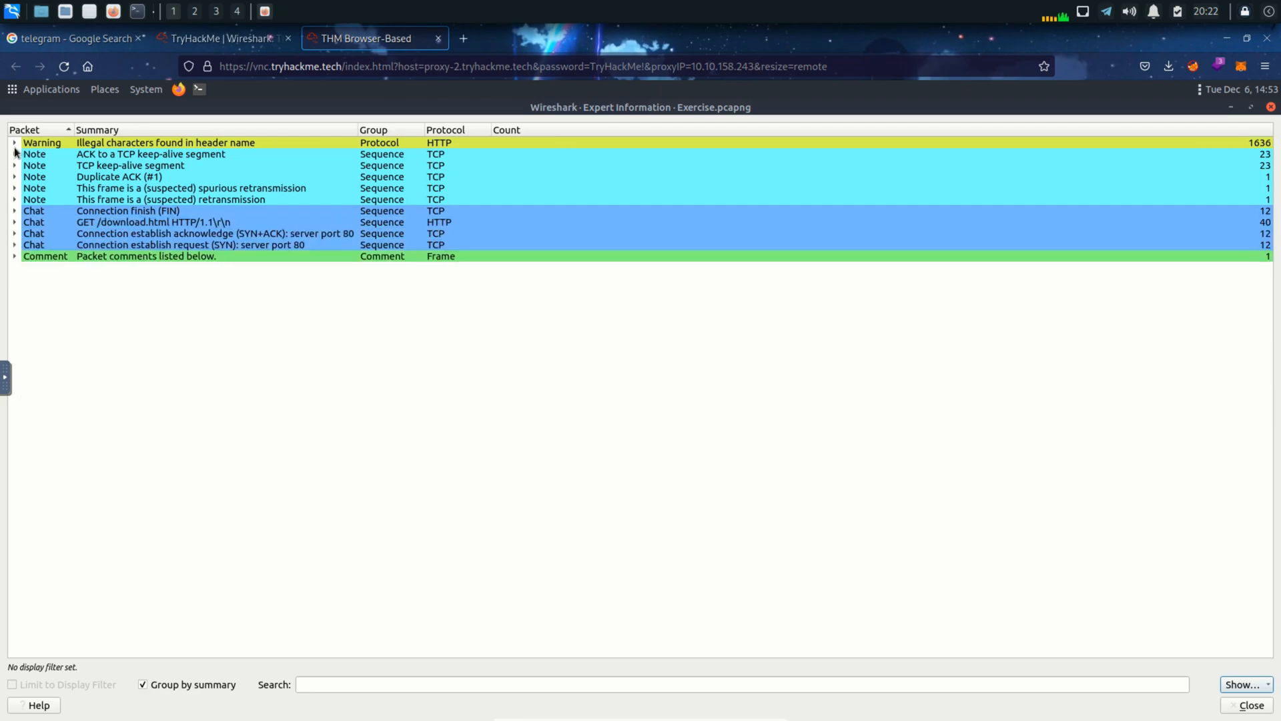
Step: Expand the 1636 illegal-header-name warnings list, then return to the room's questions
click(16, 142)
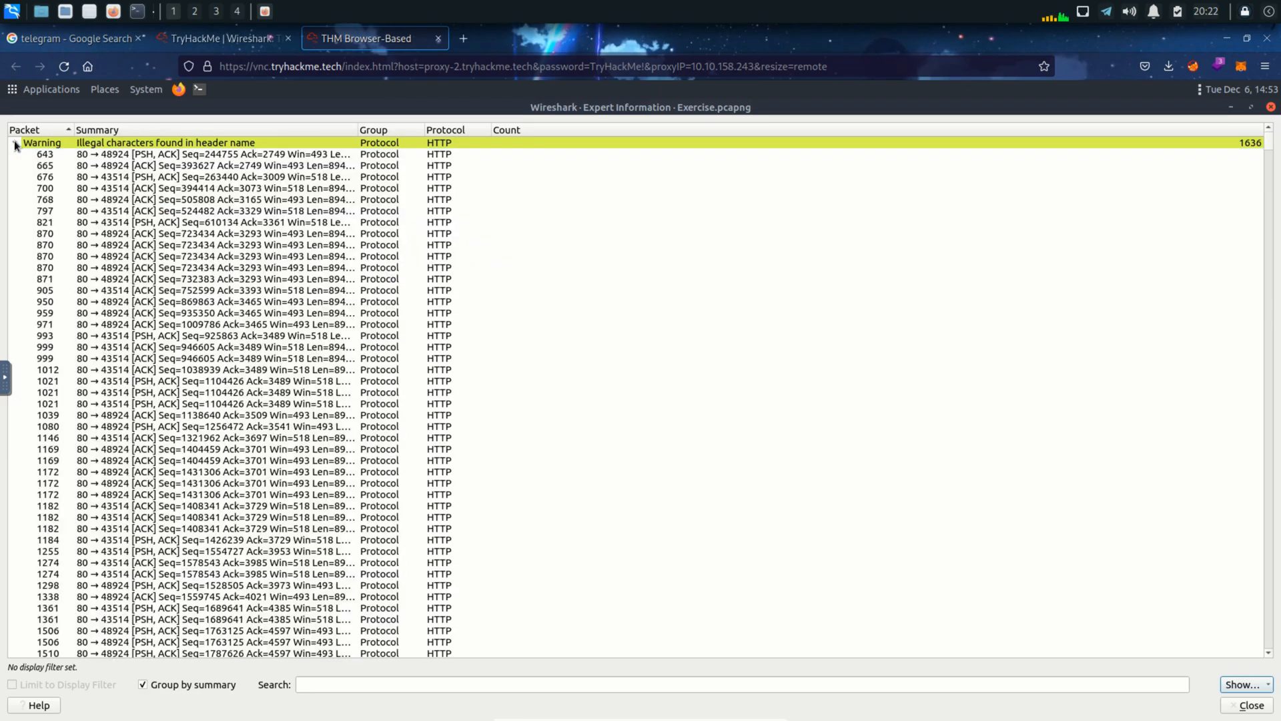
click(14, 142)
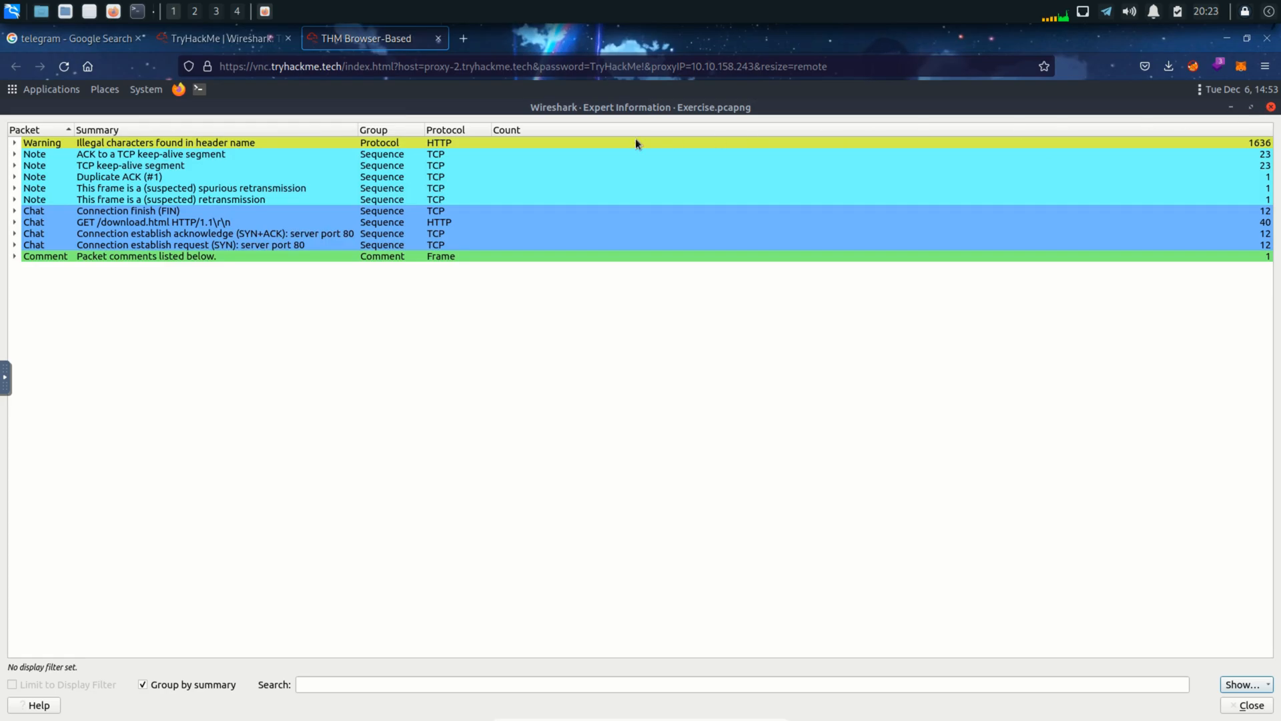
click(220, 39)
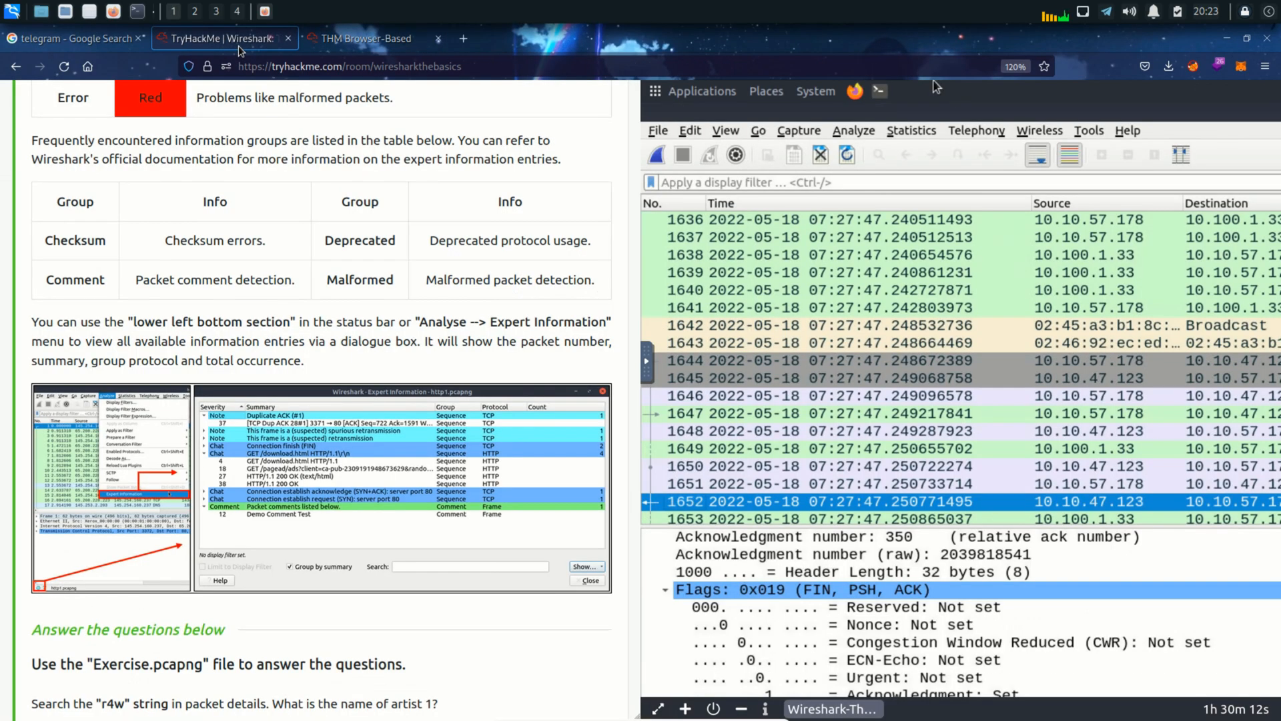
scroll(down, 3)
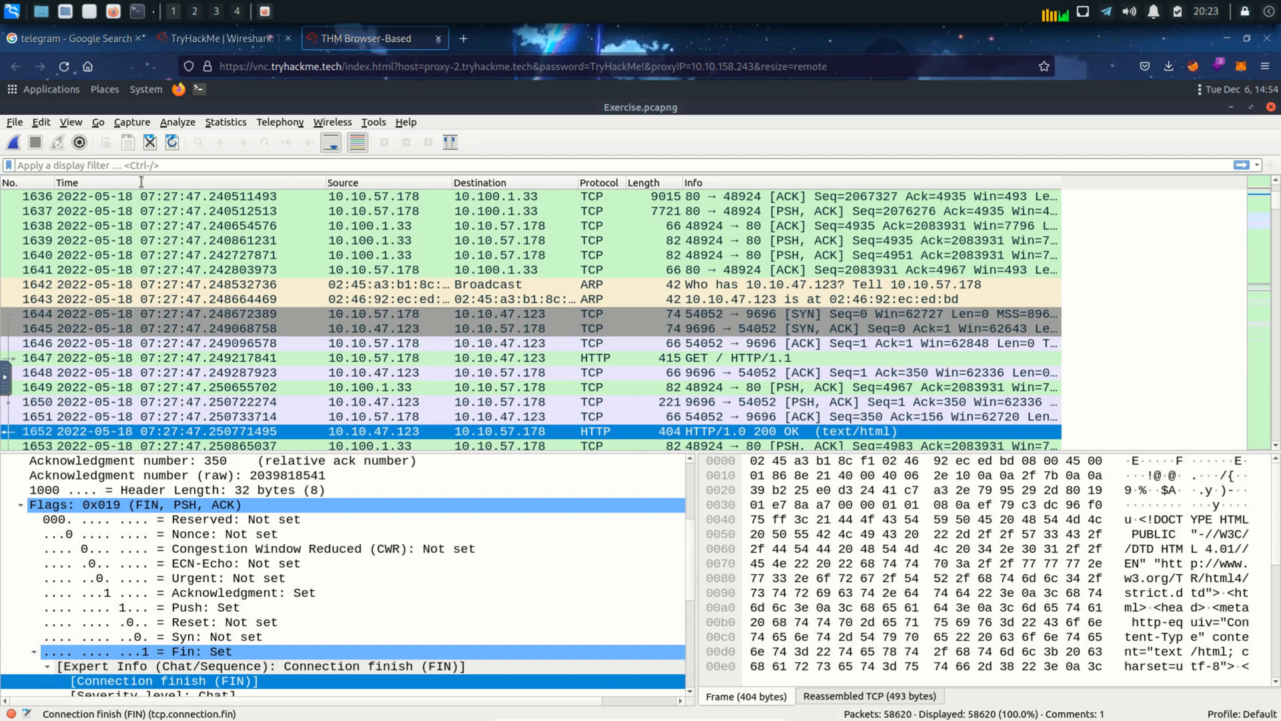
Step: Find the string r4w in packet details, locating artist r4w8173
click(40, 122)
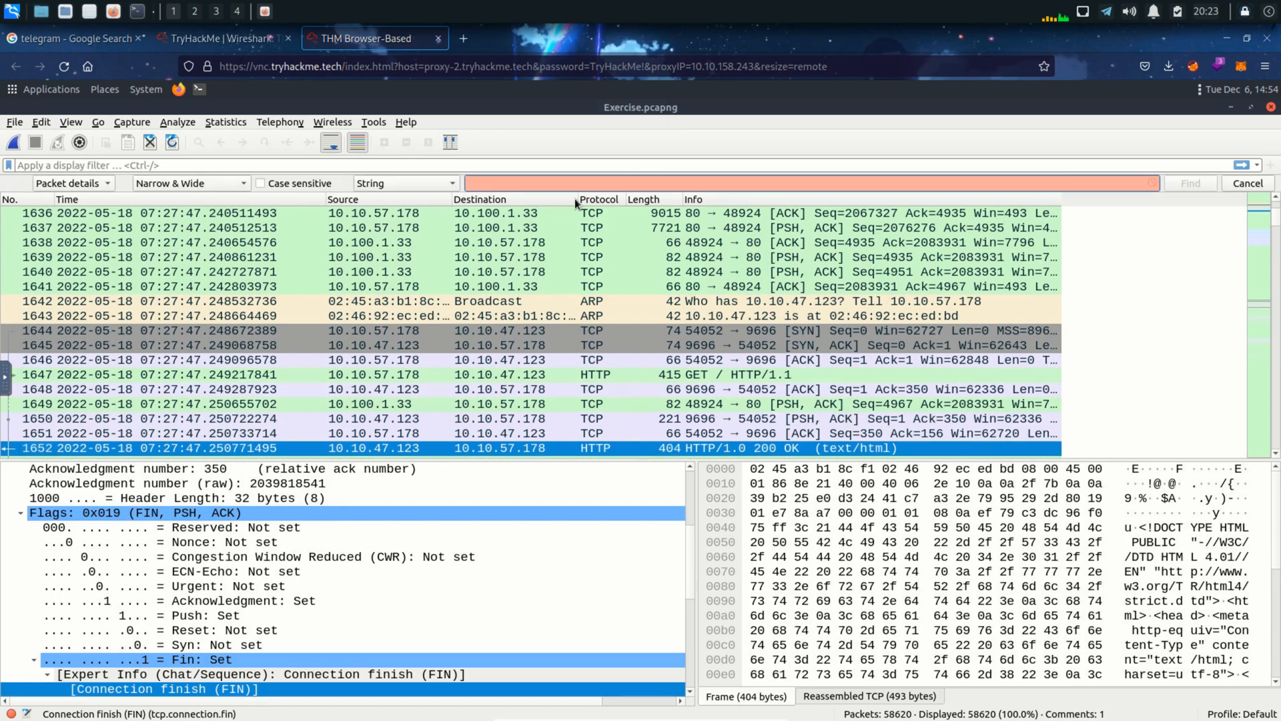
text(r4w)
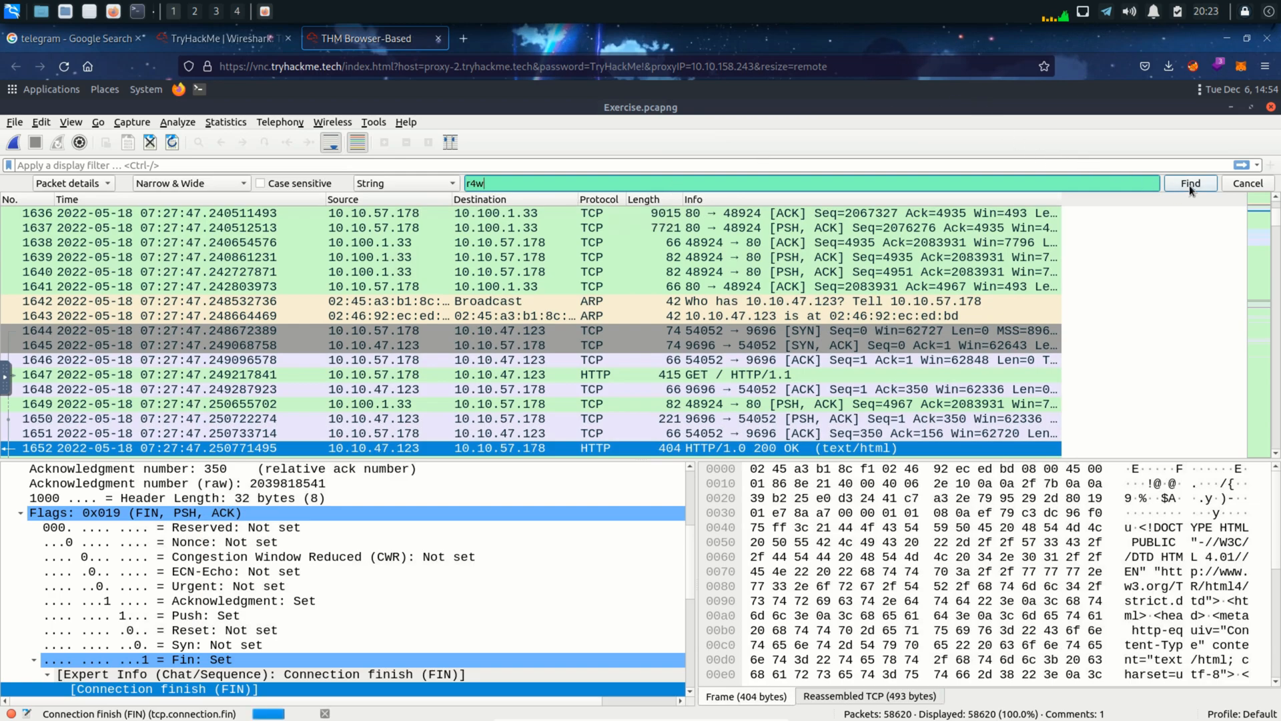
click(1191, 182)
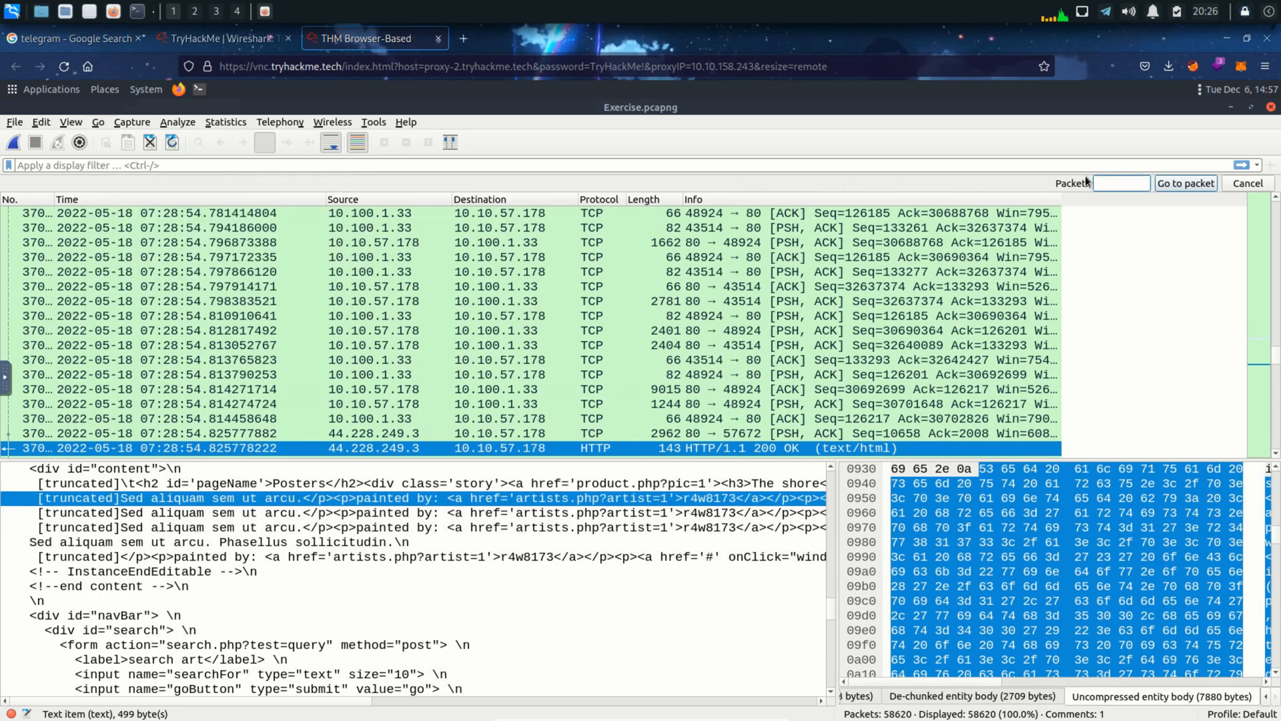
Step: Jump to packet 12, then to the HTTP JPEG image packet 39765
text(12)
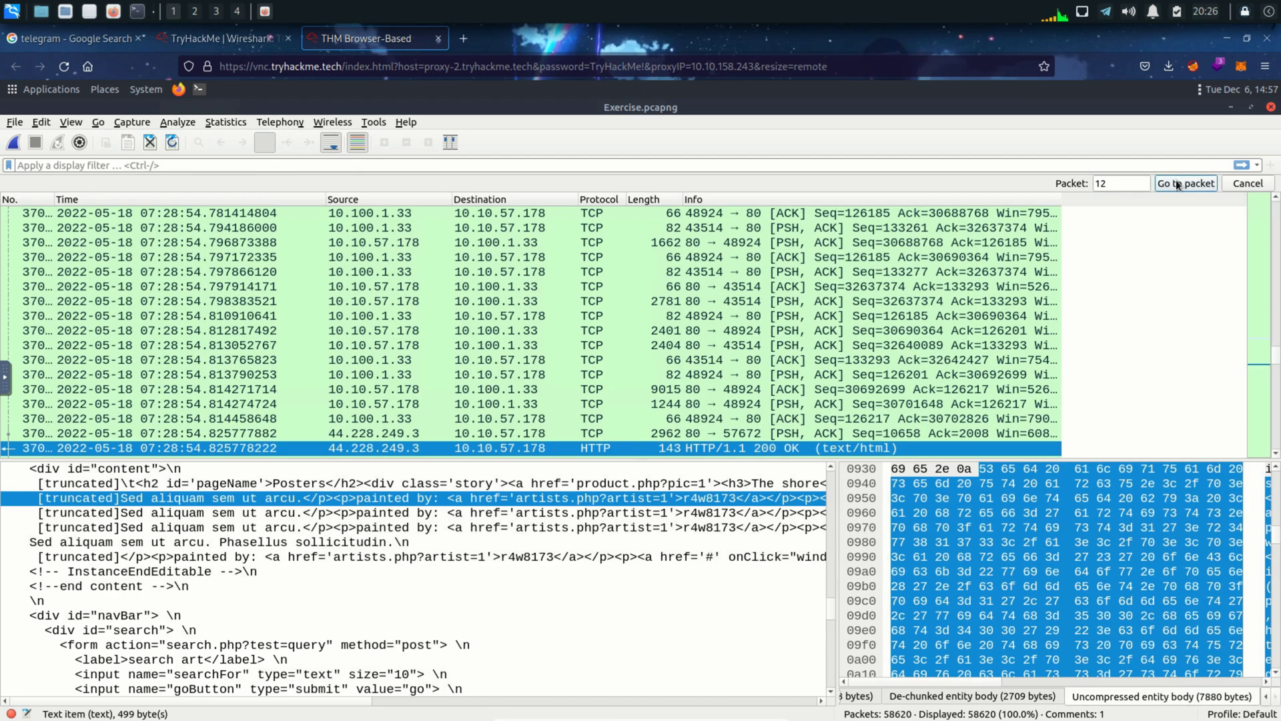
click(1185, 183)
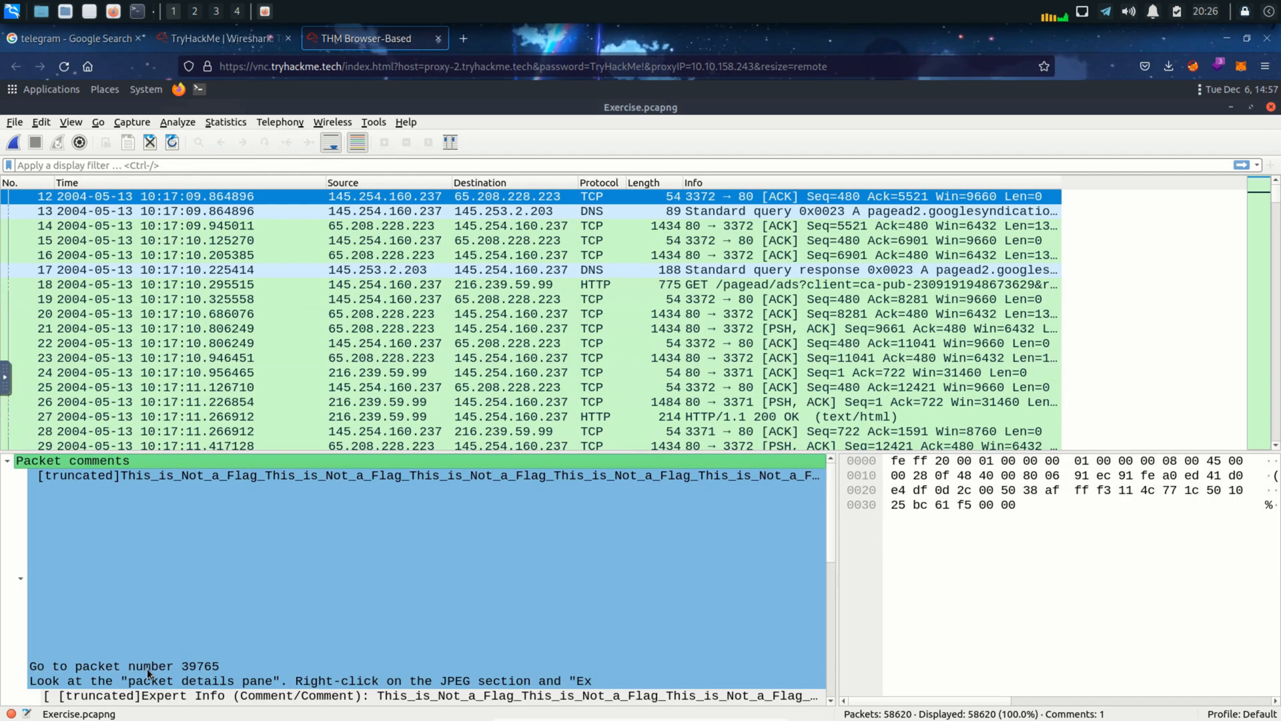
mouse_move(184, 682)
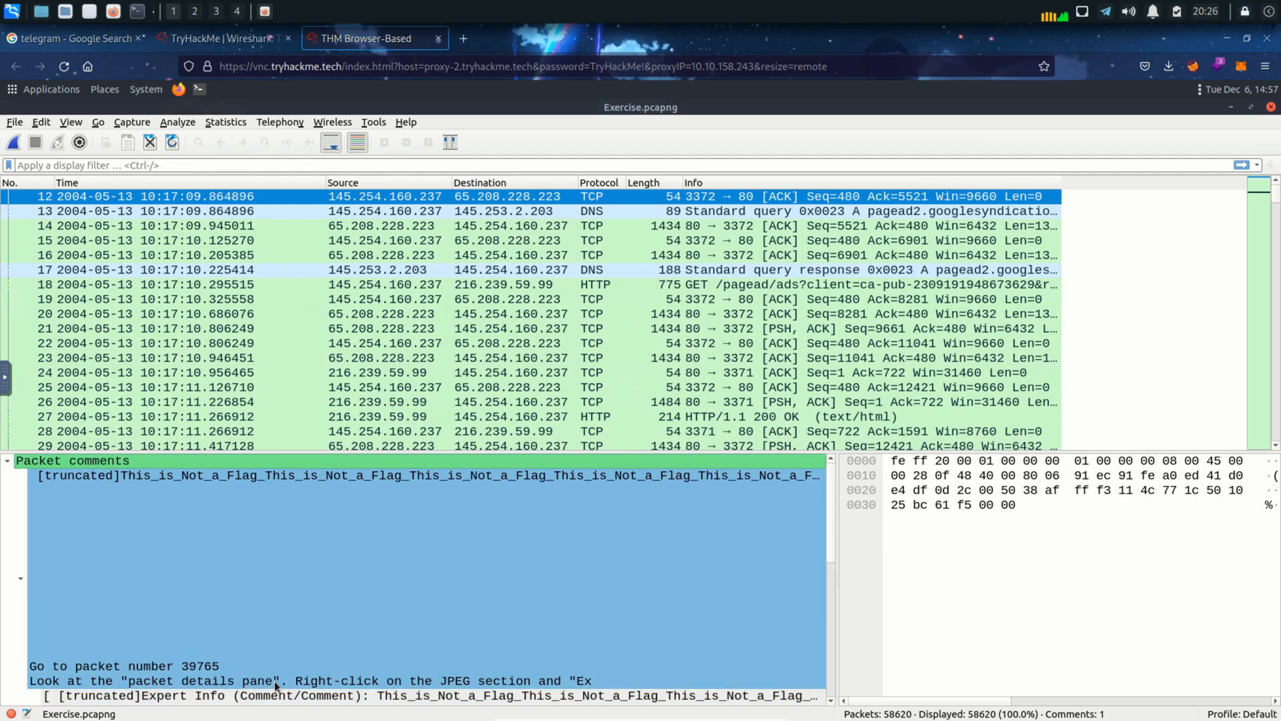
click(97, 122)
text(39765)
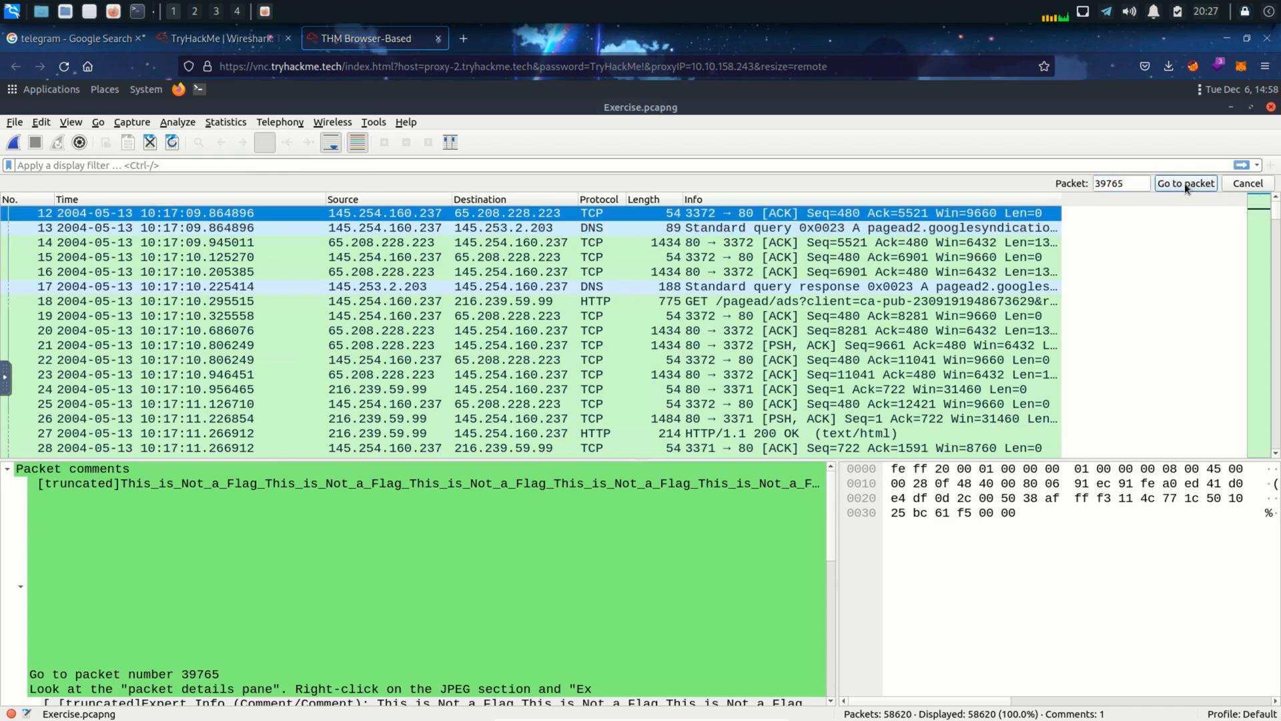
click(1185, 183)
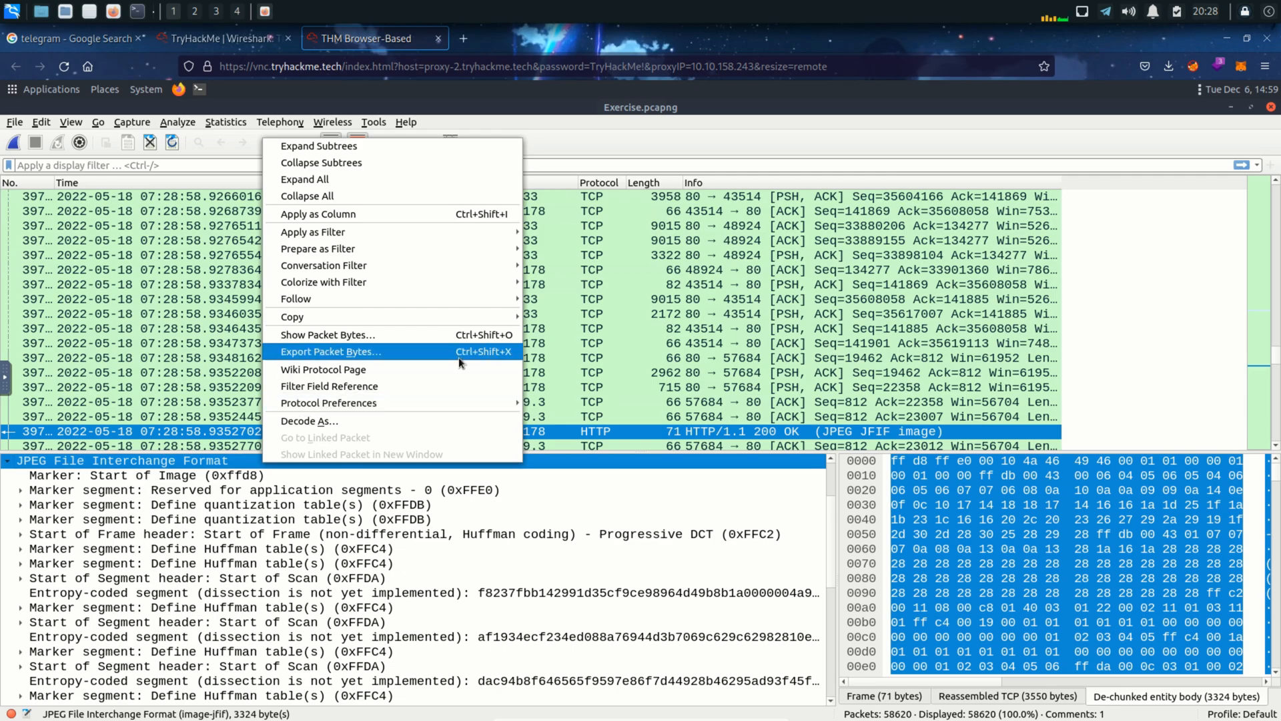
Step: Export the JPEG section's bytes as a file named jpeg on the Desktop
click(331, 353)
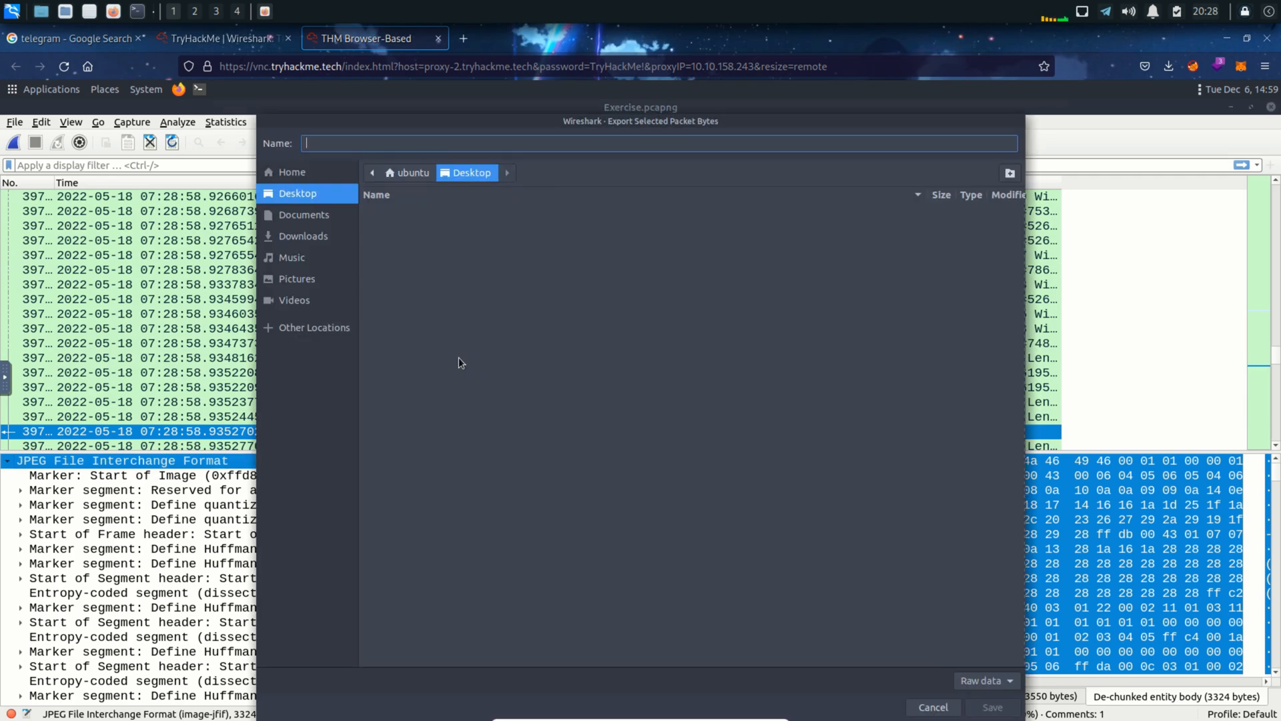
mouse_move(622, 328)
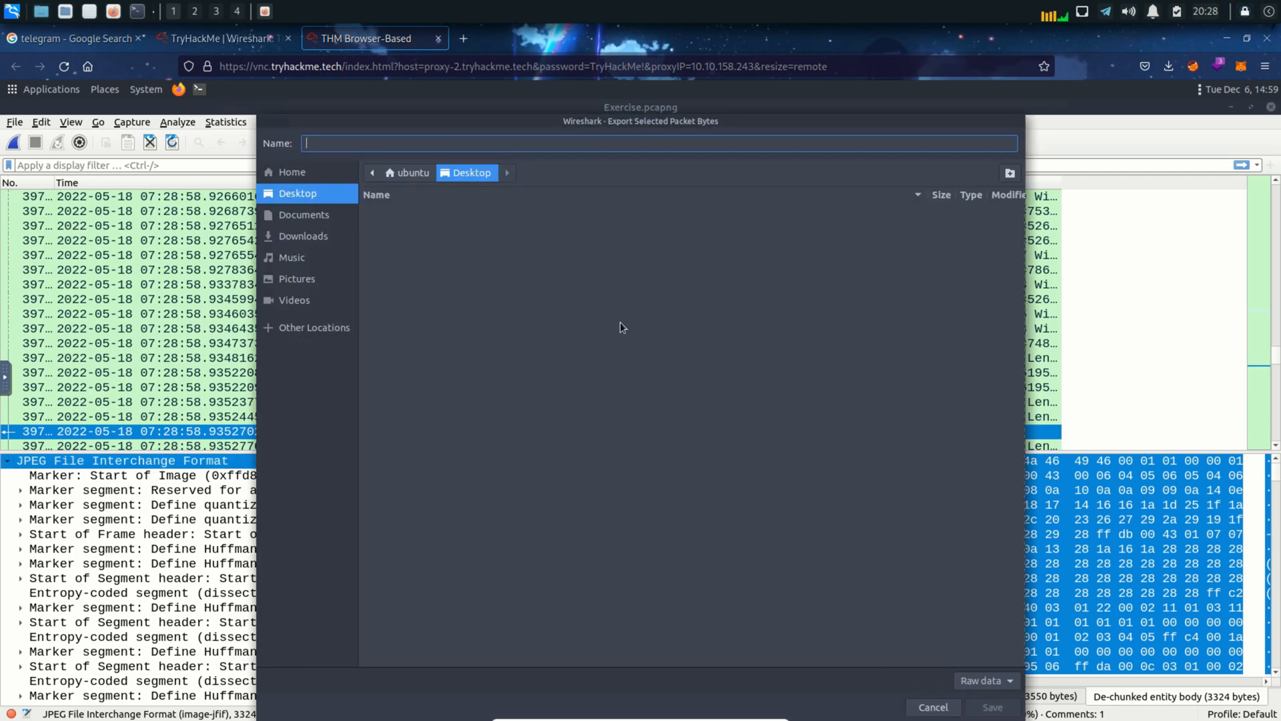
text(jpeg)
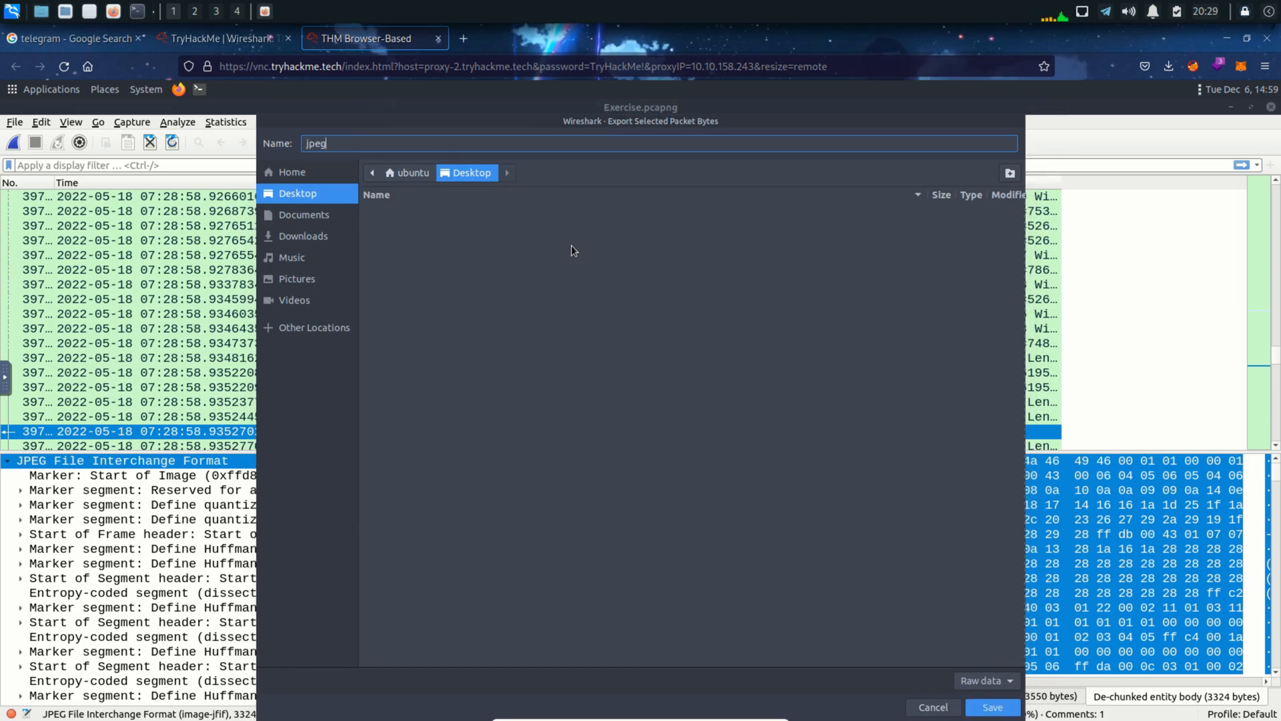
click(993, 708)
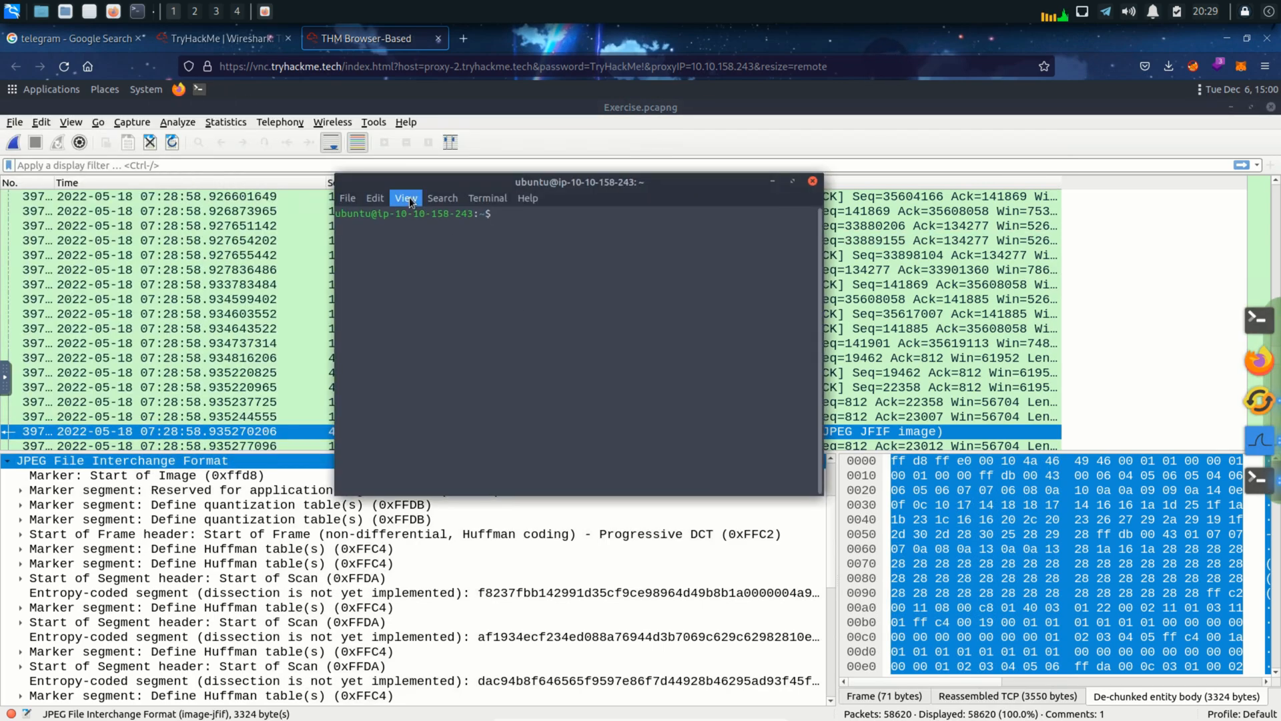
Step: List the Desktop contents and run md5sum on the exported jpeg, getting hash 911cd574…
text(ls)
text(cd Desktop)
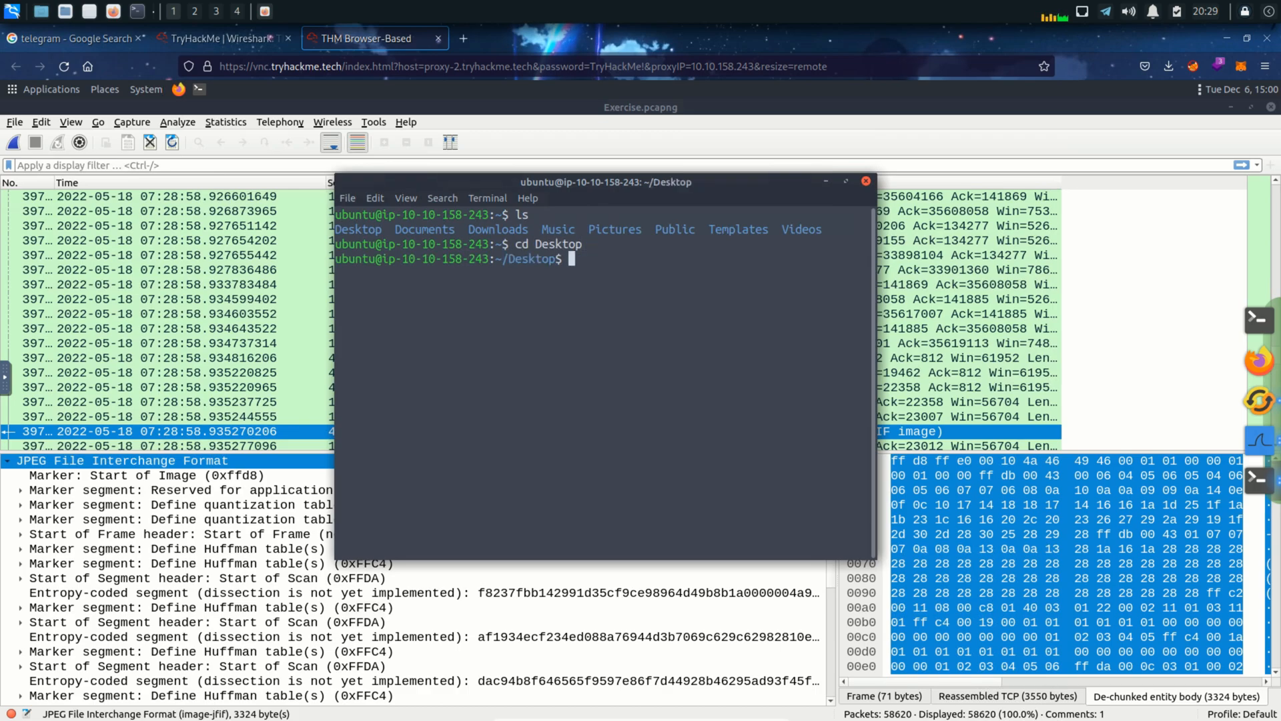
text(ls)
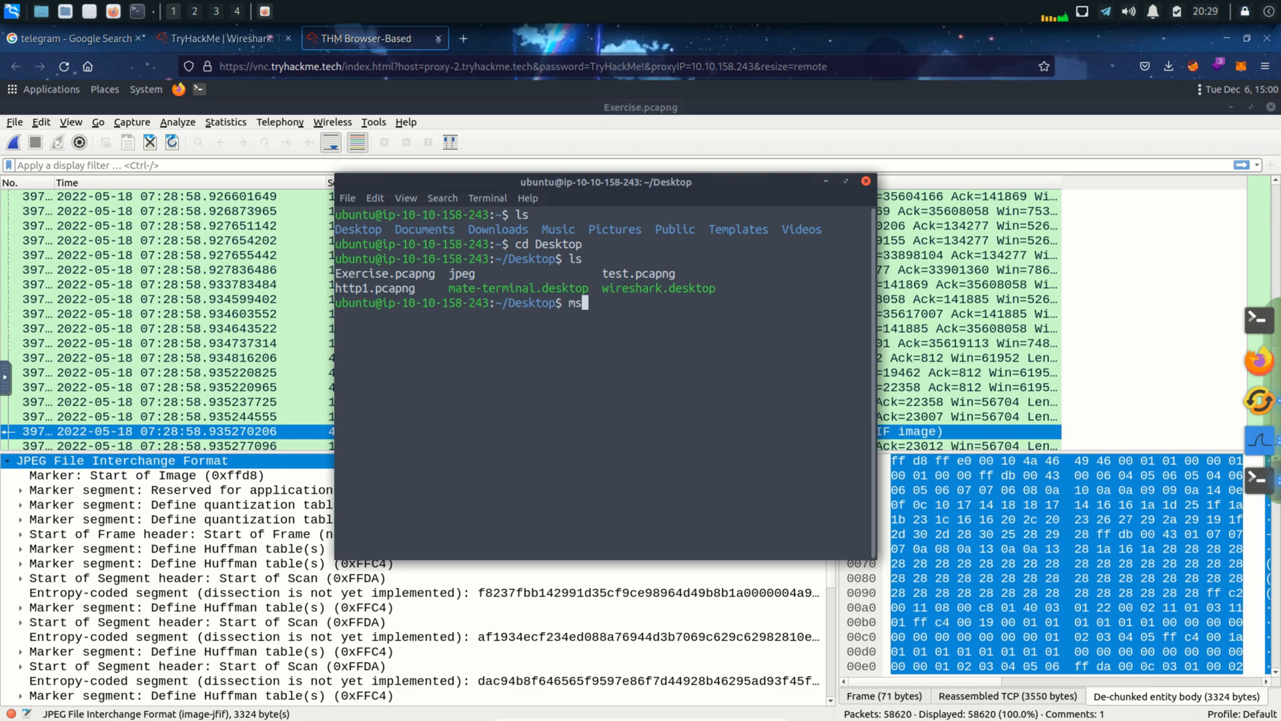
text(5sum jeg)
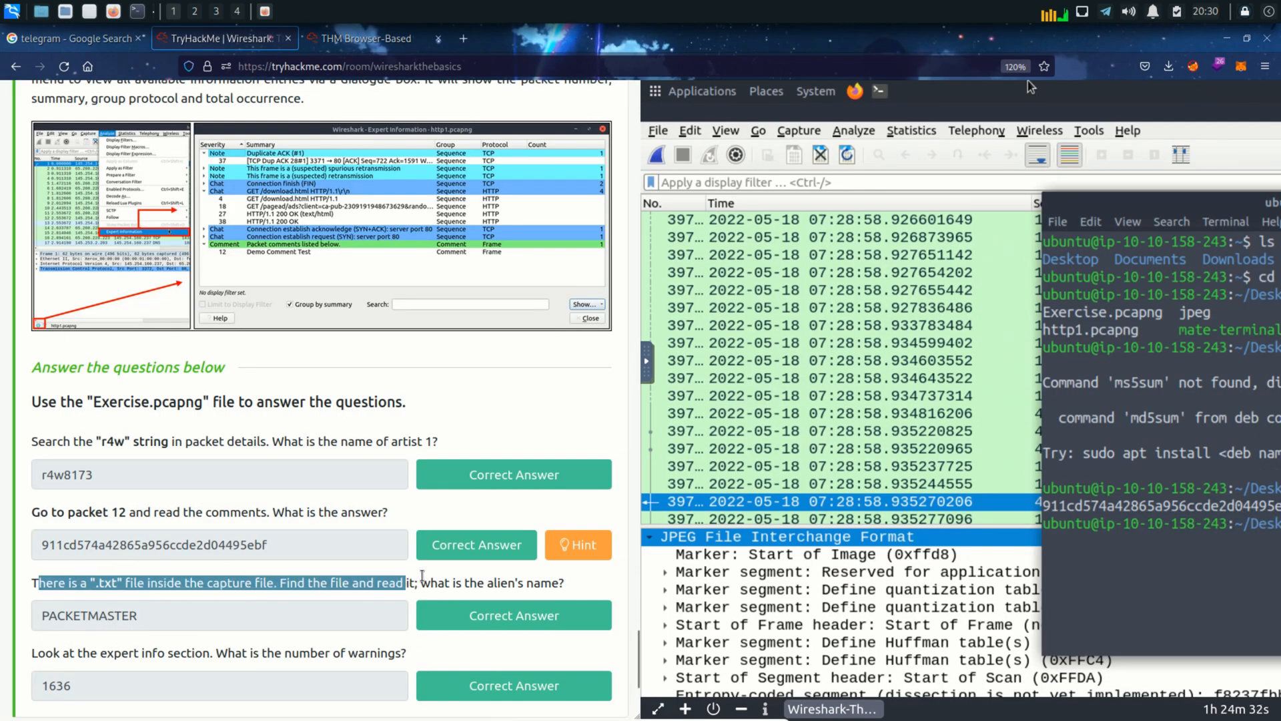
Step: Read the hidden .txt file question on TryHackMe and return to the remote desktop
drag(35, 583, 562, 584)
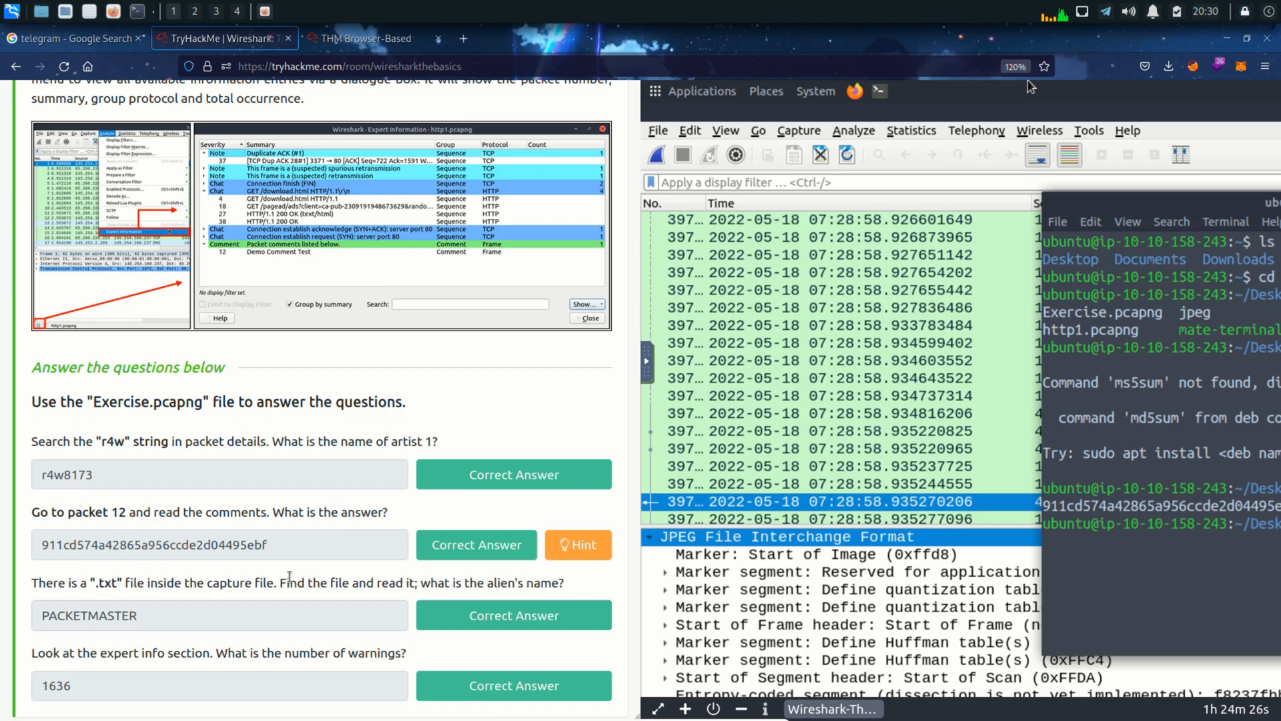
click(365, 38)
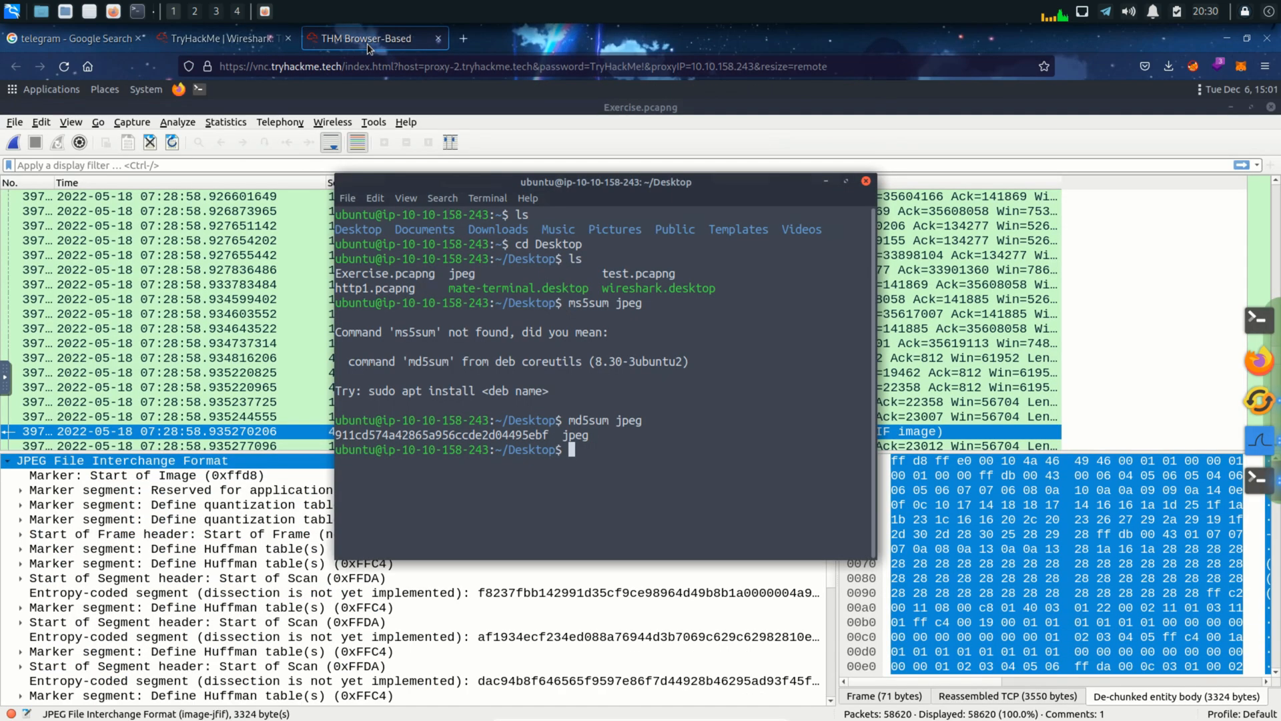
mouse_move(865, 181)
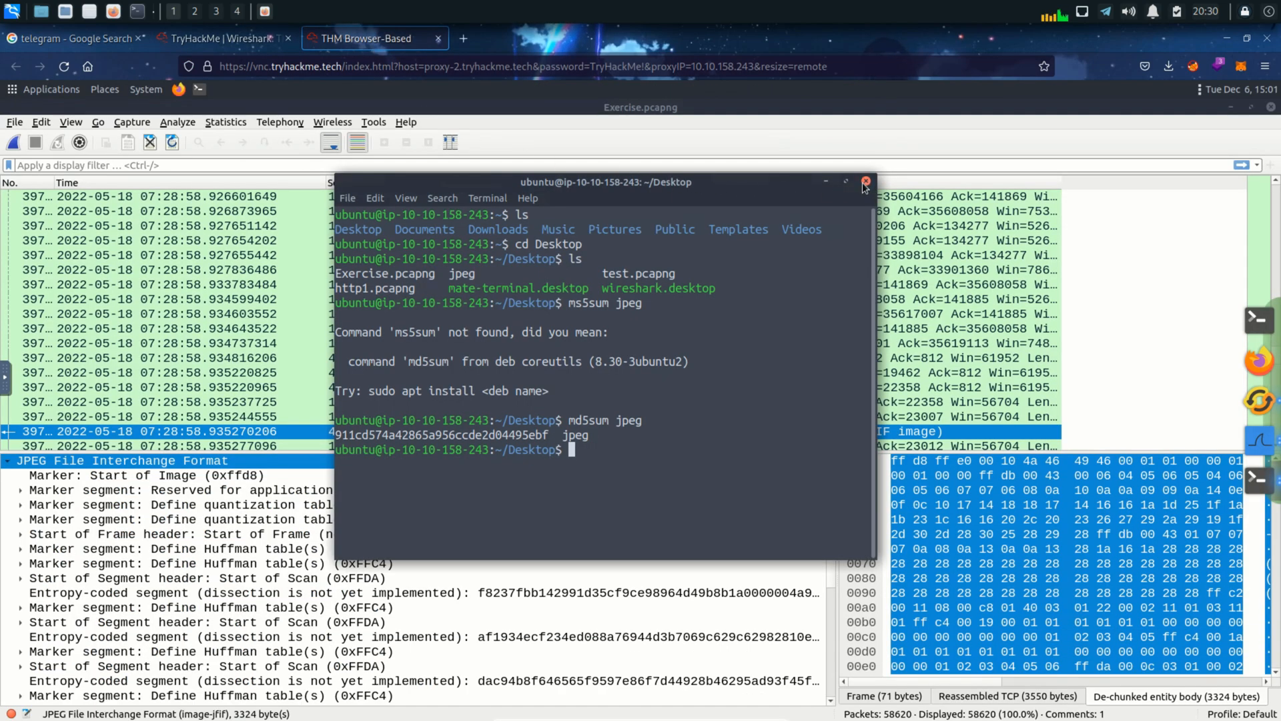
Step: Close the terminal and filter the HTTP Export Objects list to .txt, revealing note.txt from packet 4267
click(865, 181)
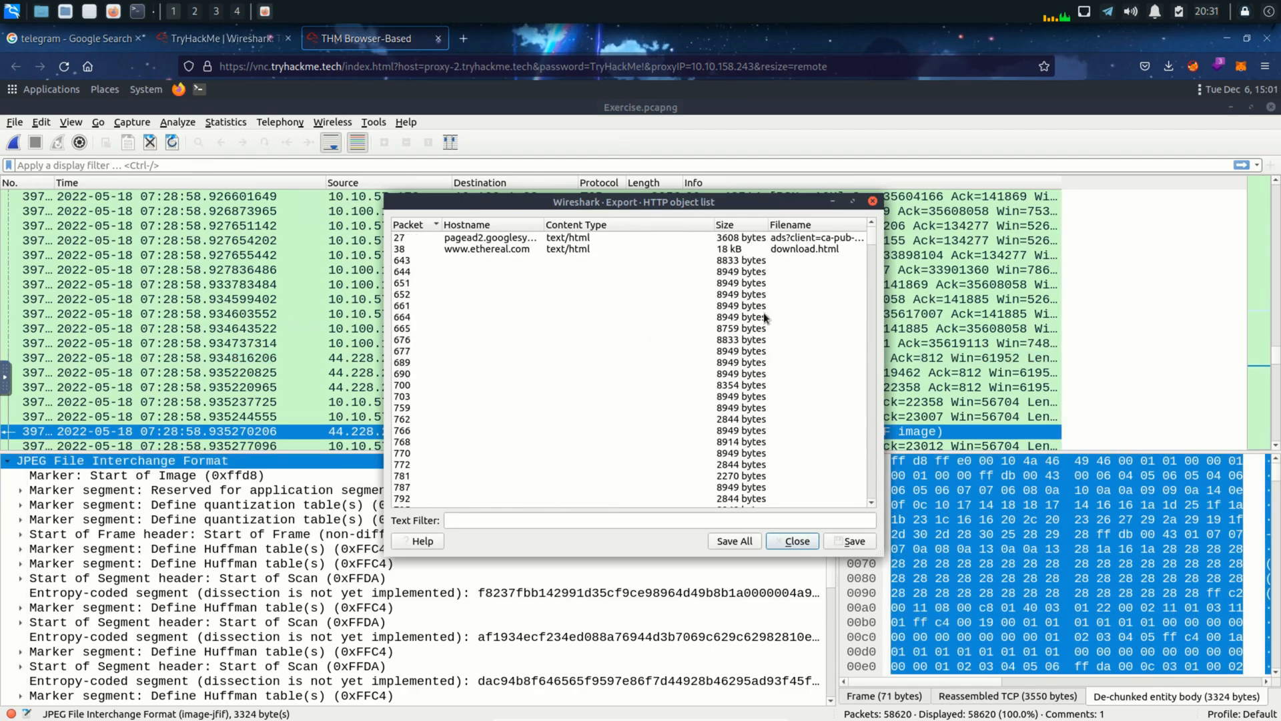
text(.txt)
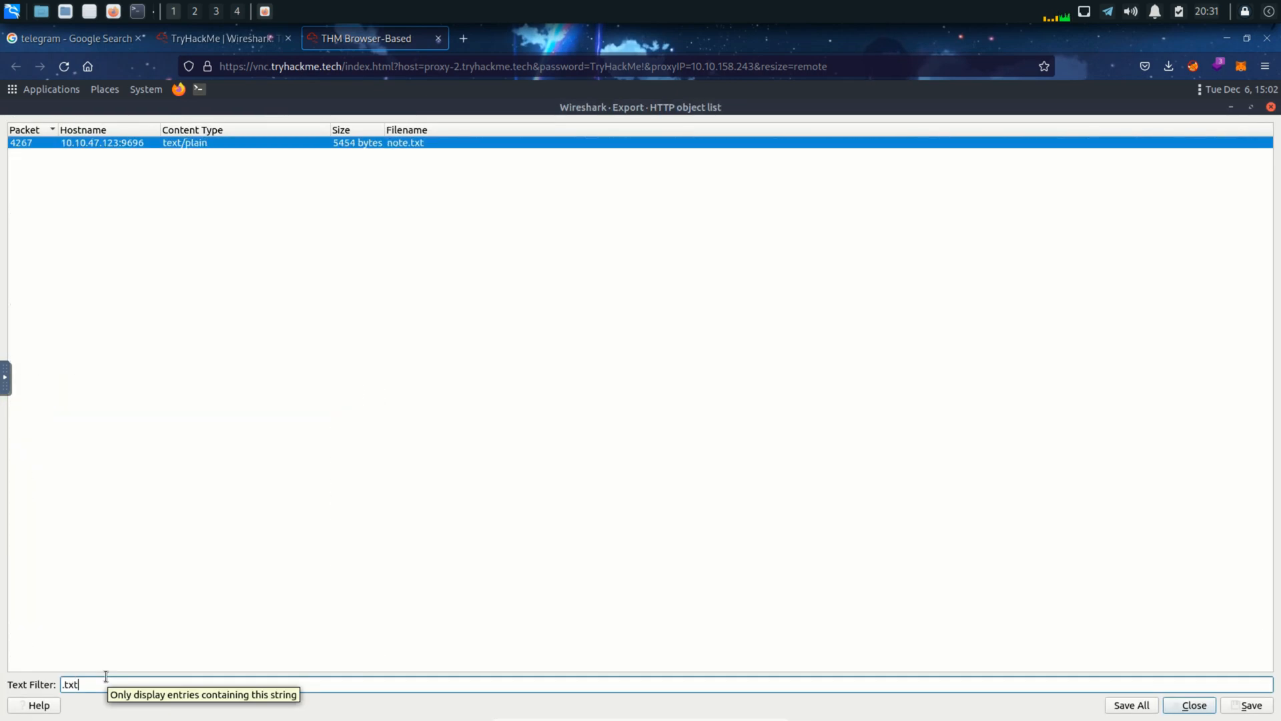
mouse_move(398, 147)
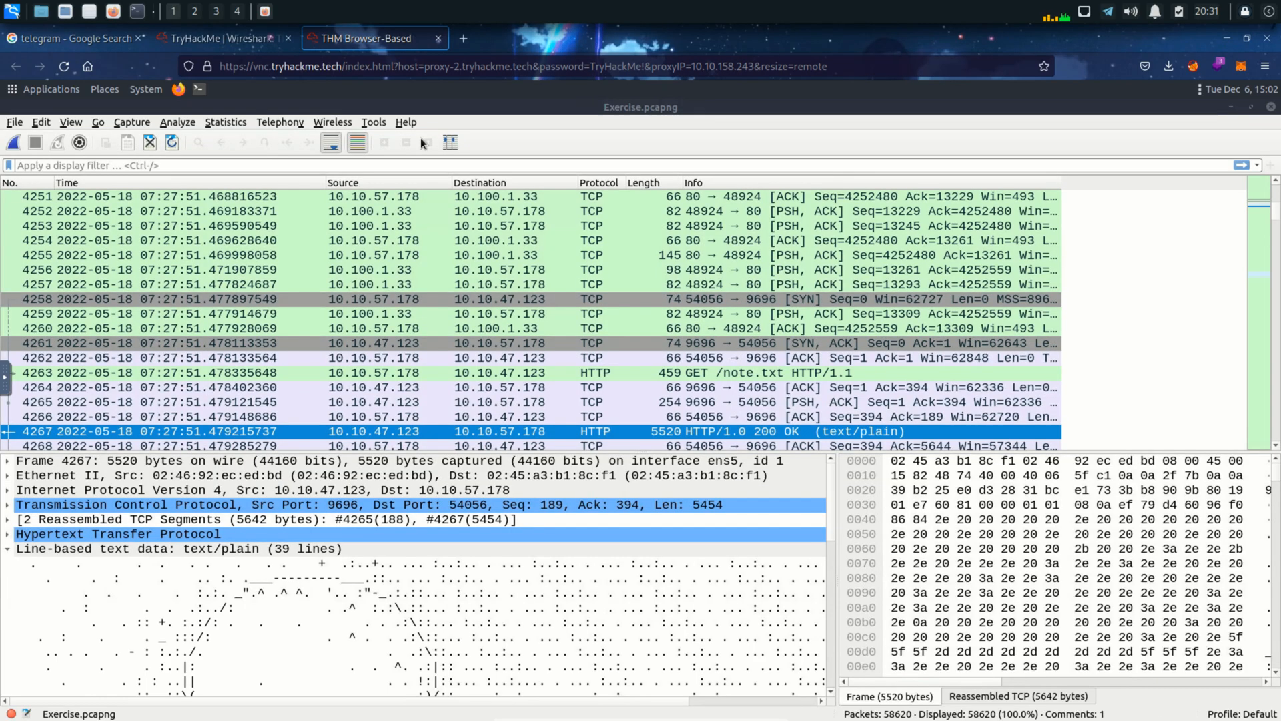
mouse_move(504, 536)
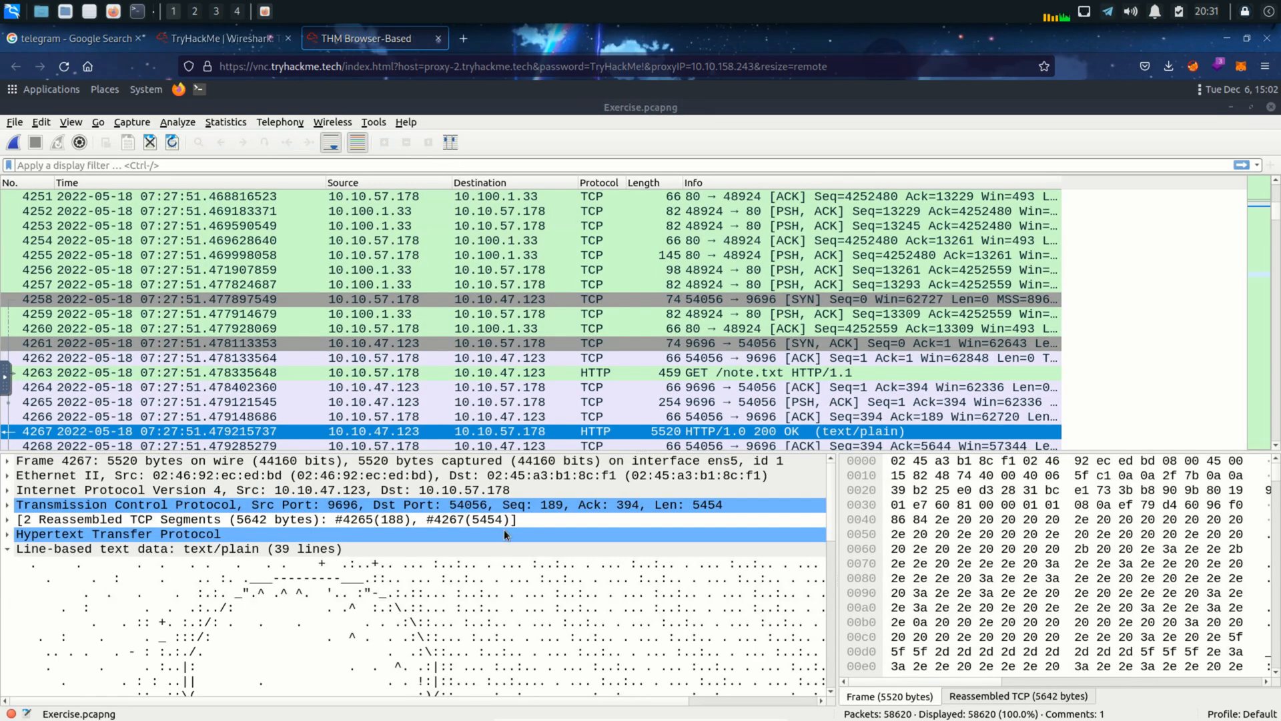
click(71, 122)
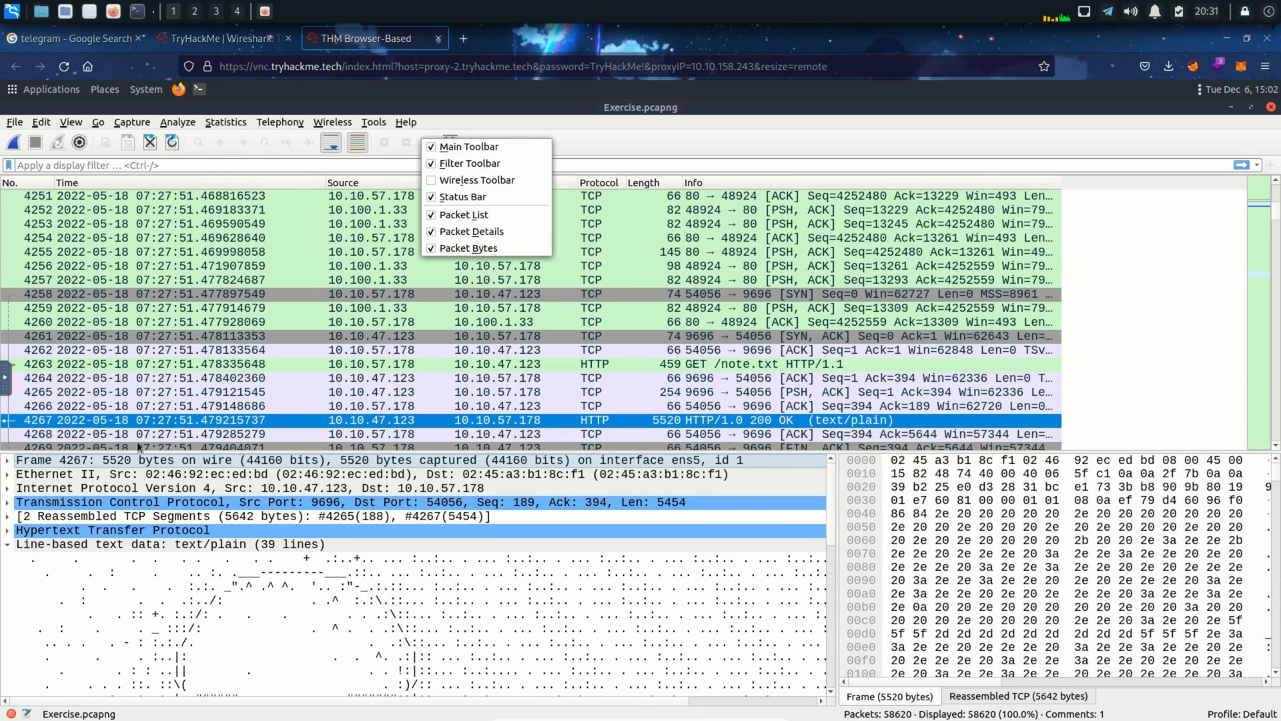
mouse_move(552, 519)
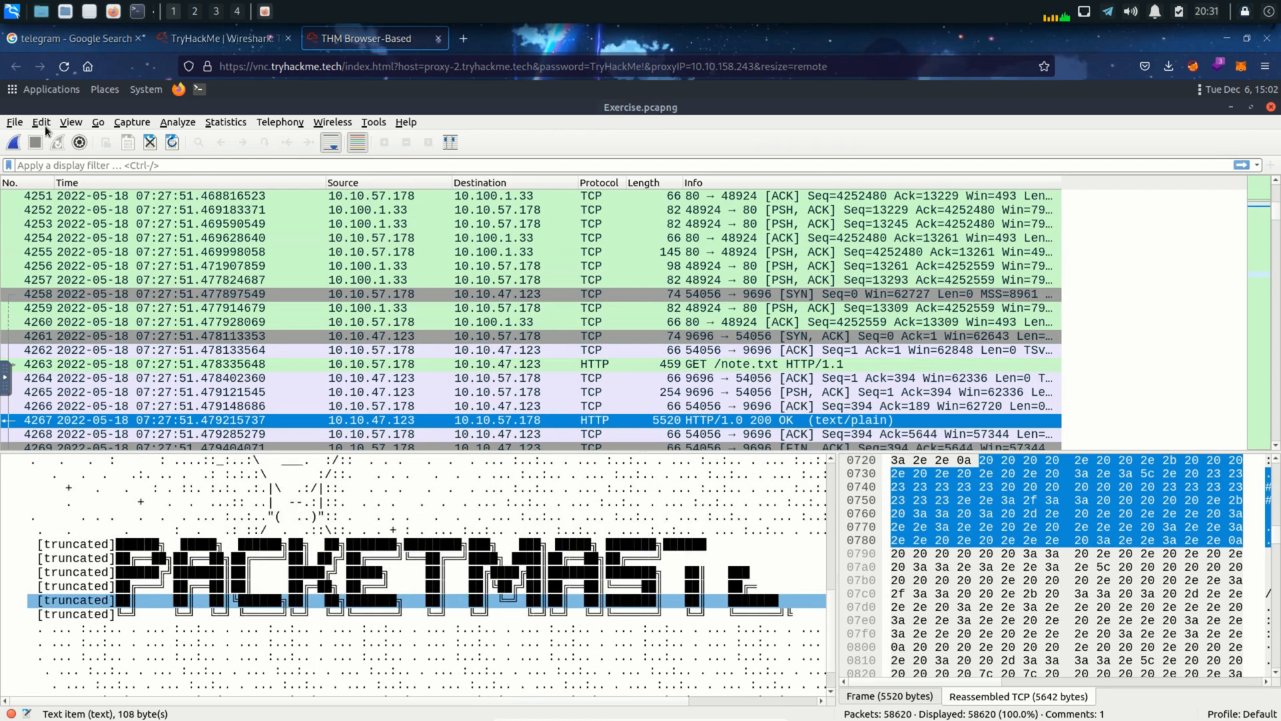
click(14, 122)
text(.txt)
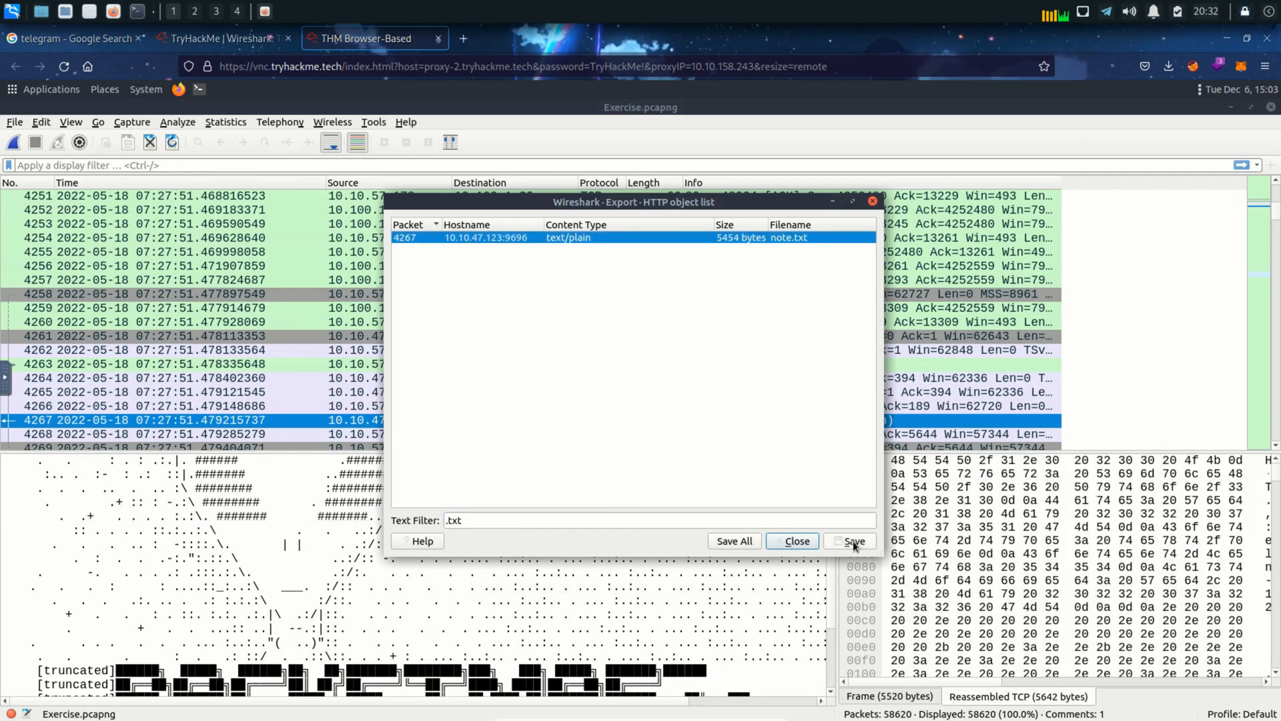
Step: Save note.txt to the Desktop, declining to overwrite the existing Exercise.pcapng
click(857, 542)
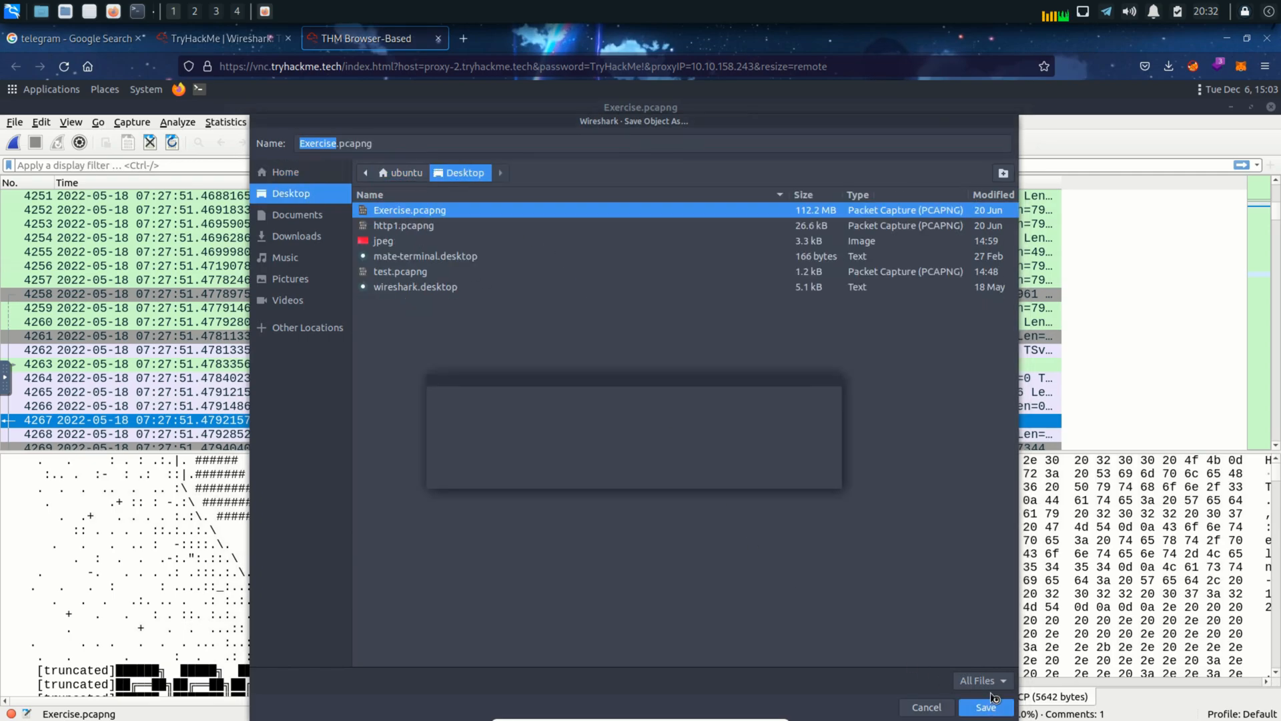
click(986, 707)
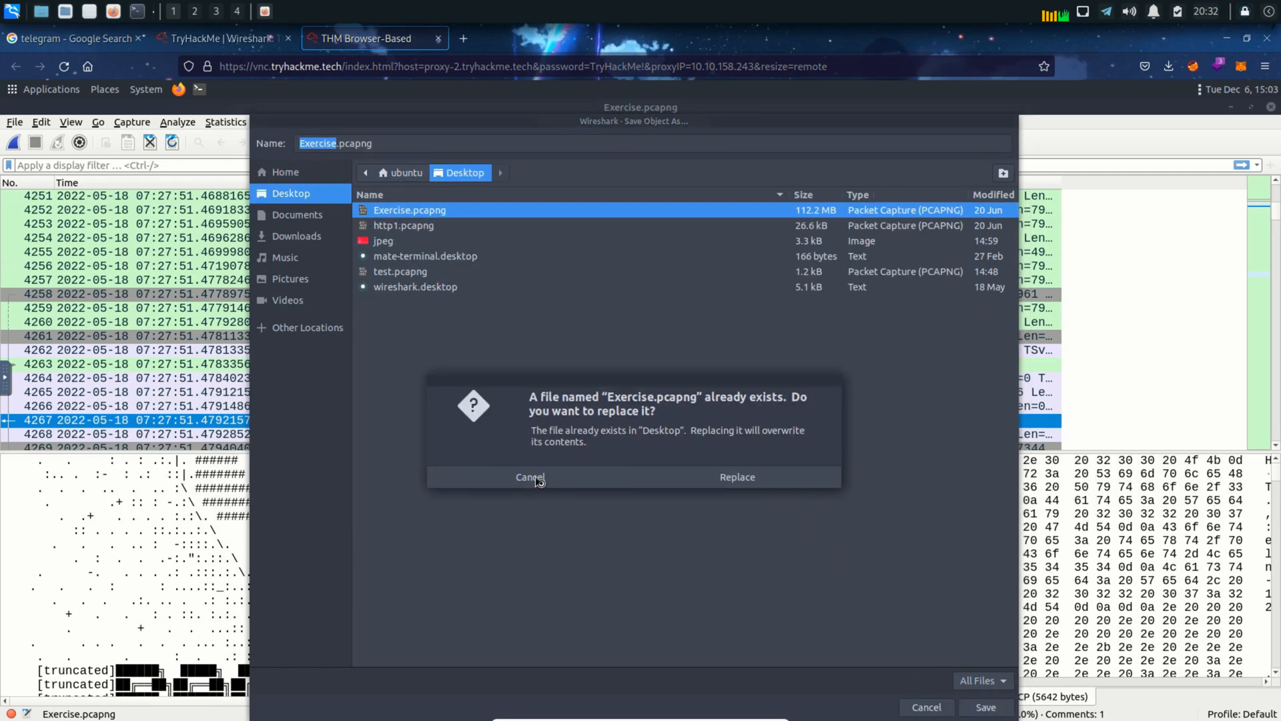
click(530, 477)
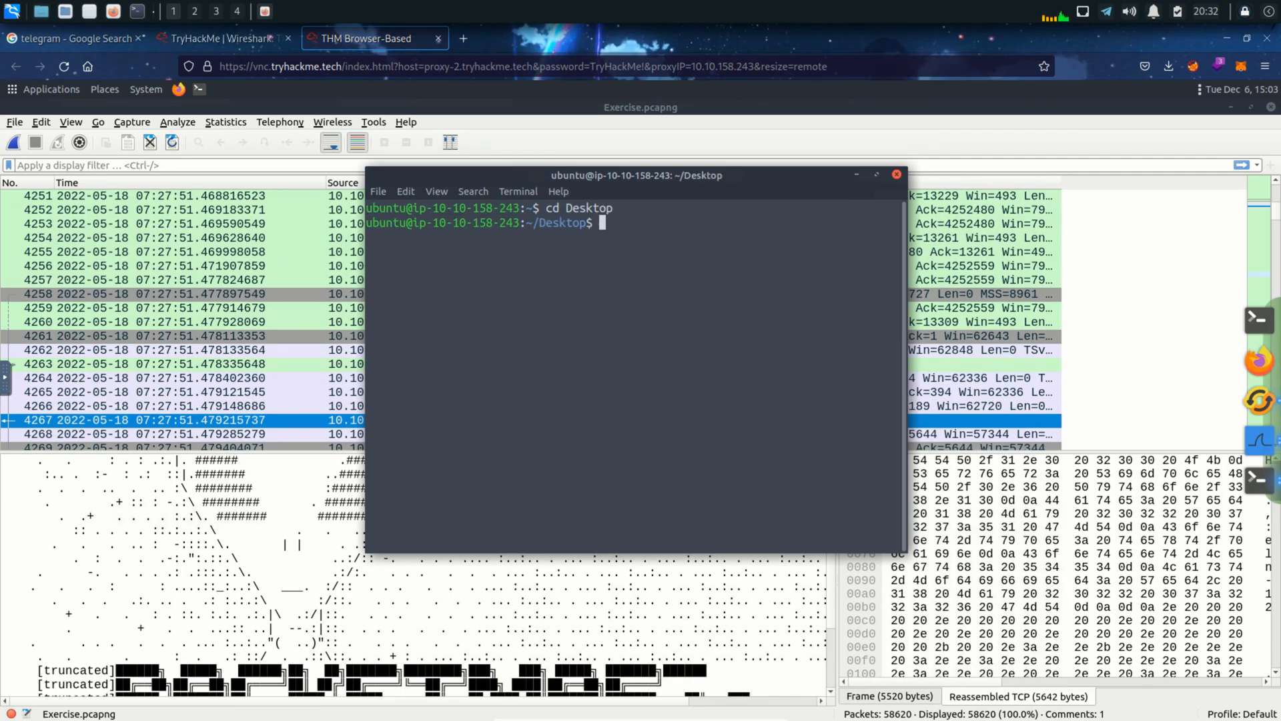
Step: Cat the saved alien.pcapng in the terminal and select the PACKETMASTER ASCII-art answer
text(ls)
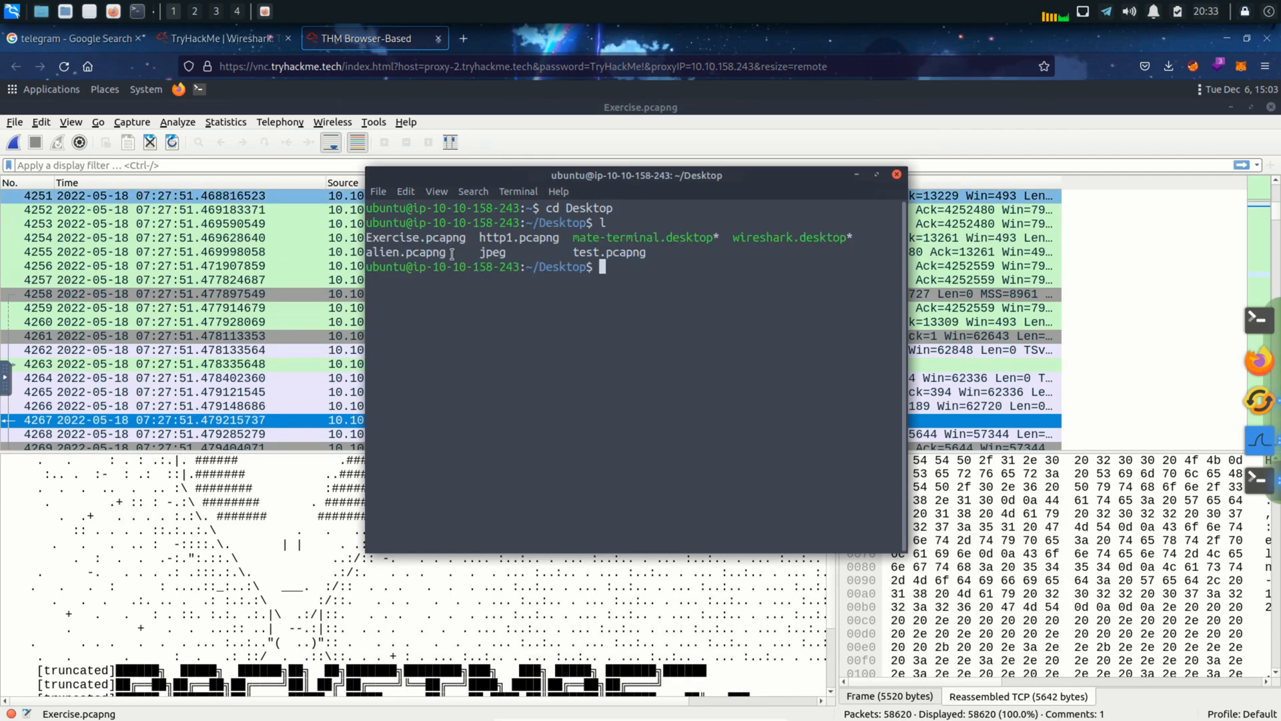
text(cay)
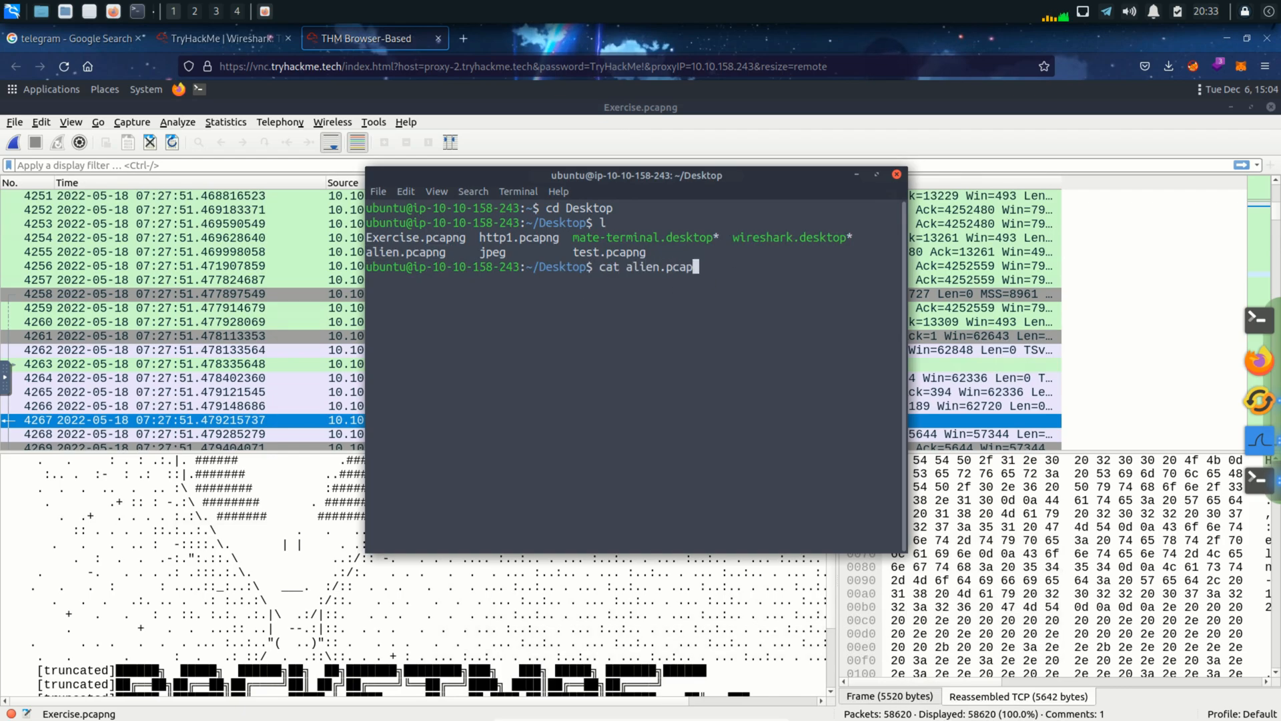
key(Return)
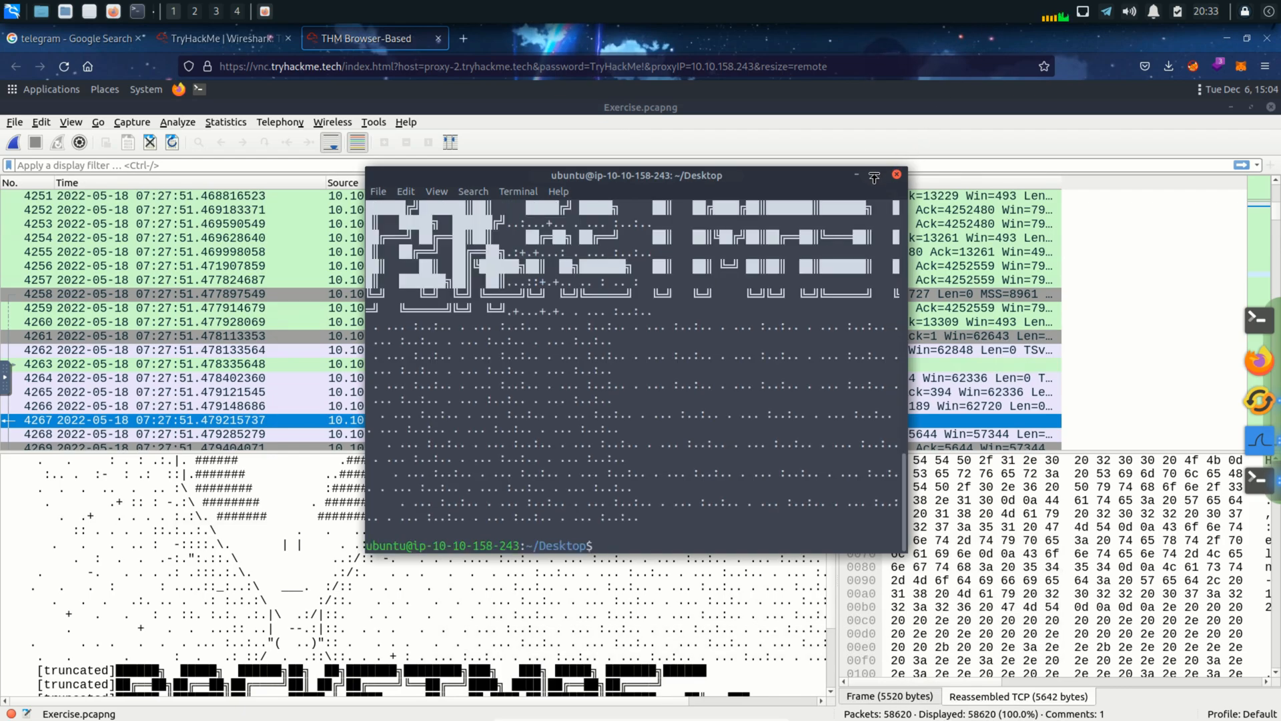
click(872, 174)
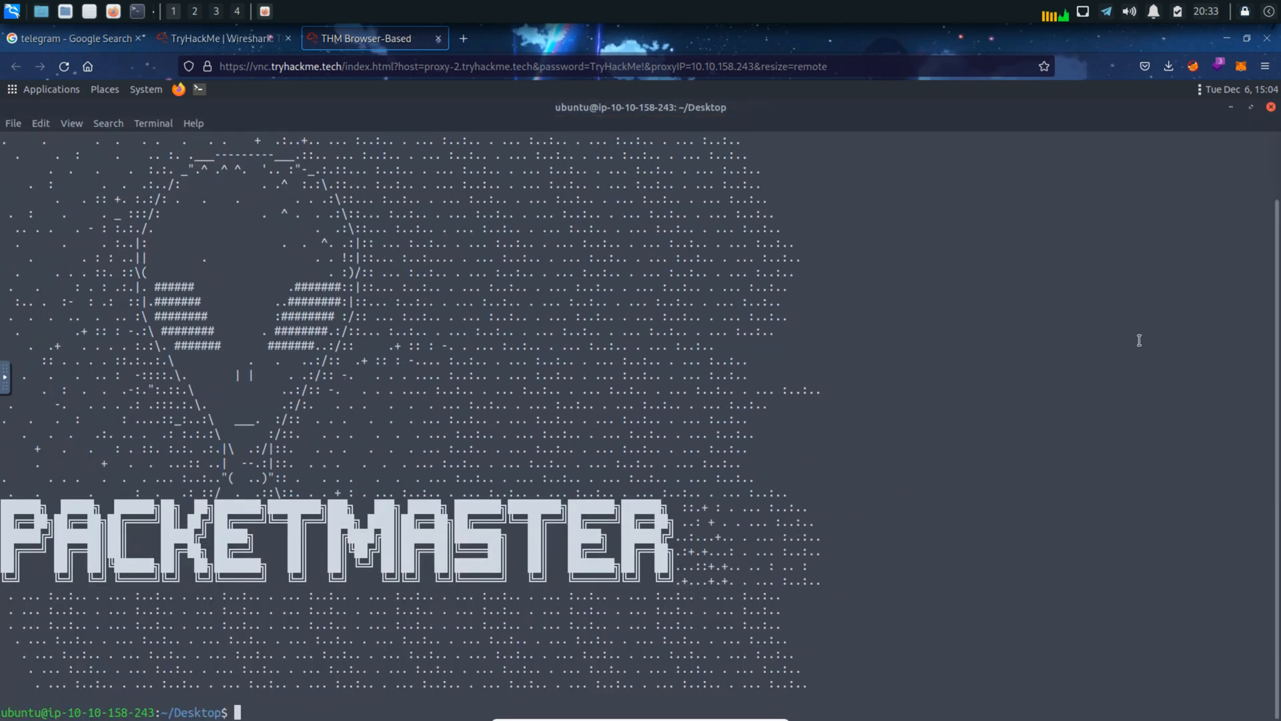
mouse_move(264, 52)
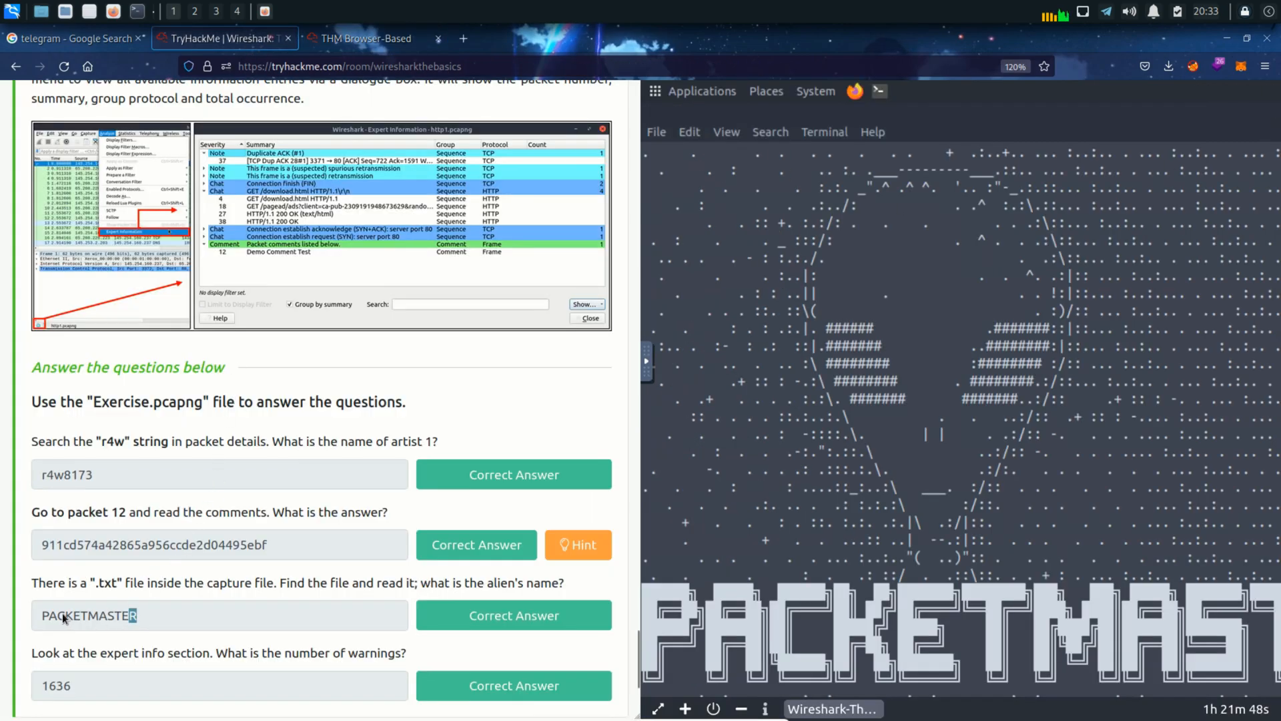
drag(65, 653, 189, 652)
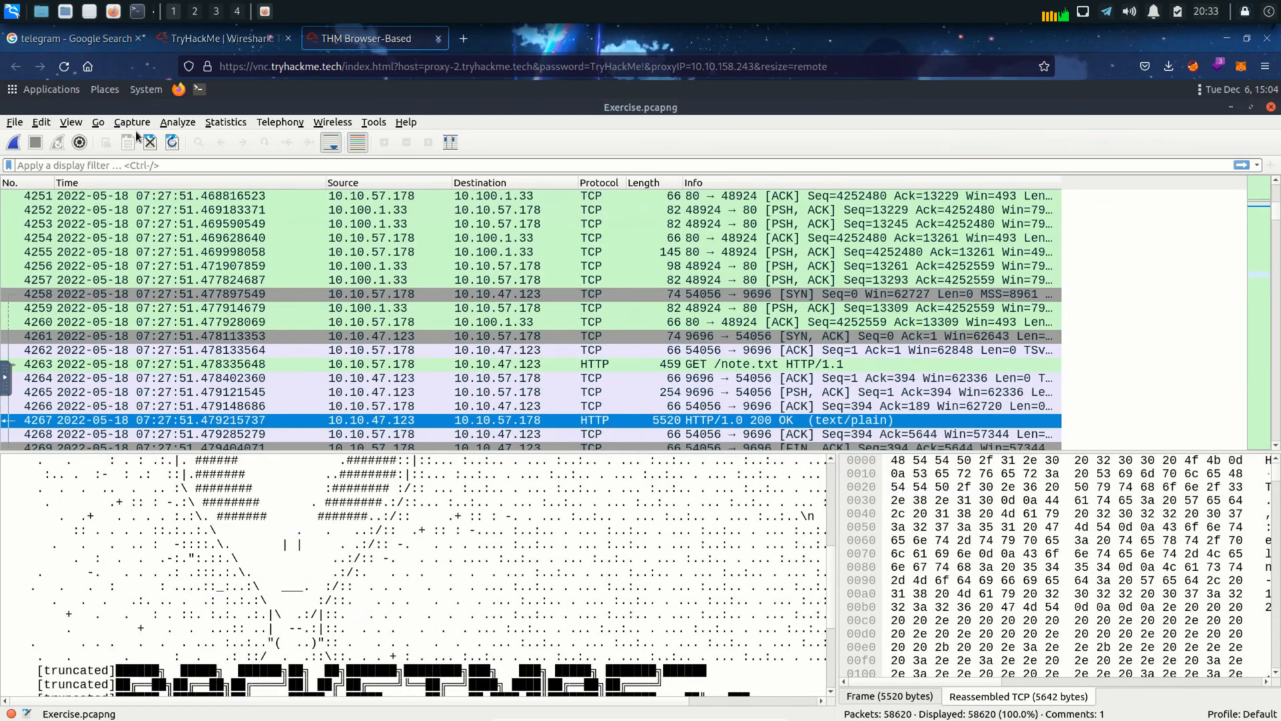
mouse_move(190, 127)
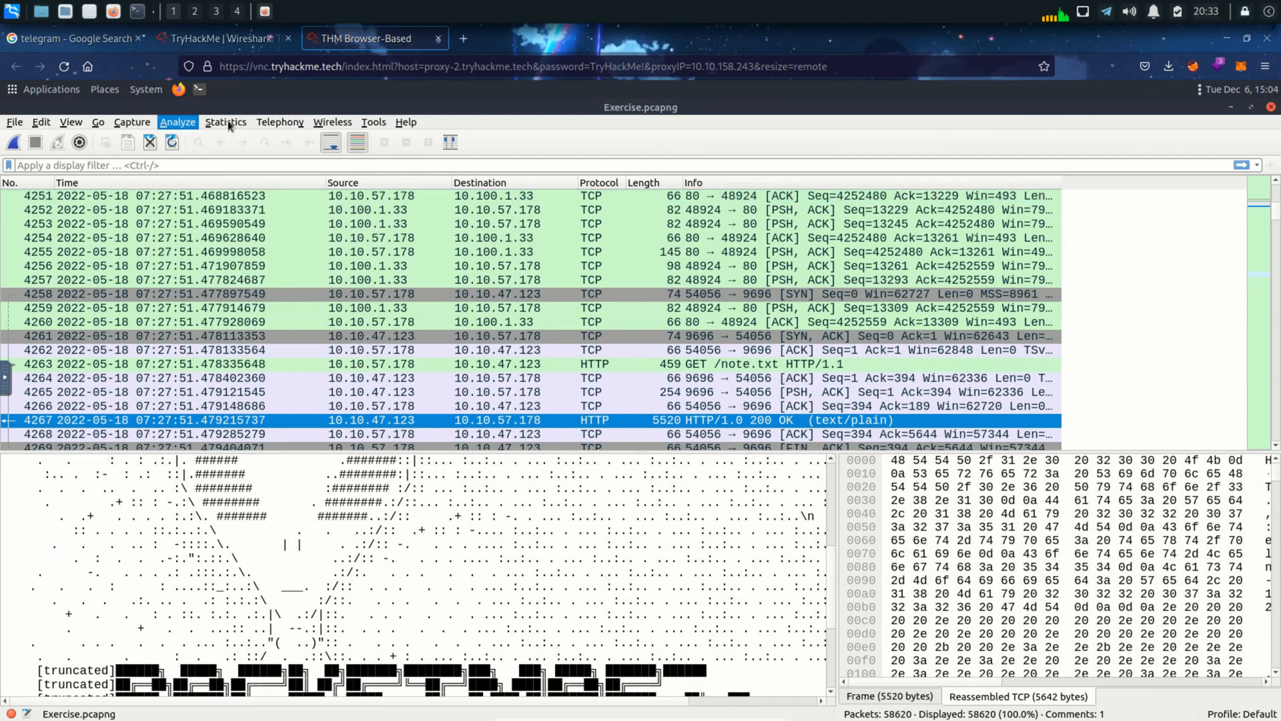
Step: Show Analyze > Expert Information, listing 1636 illegal header-name warnings
click(177, 122)
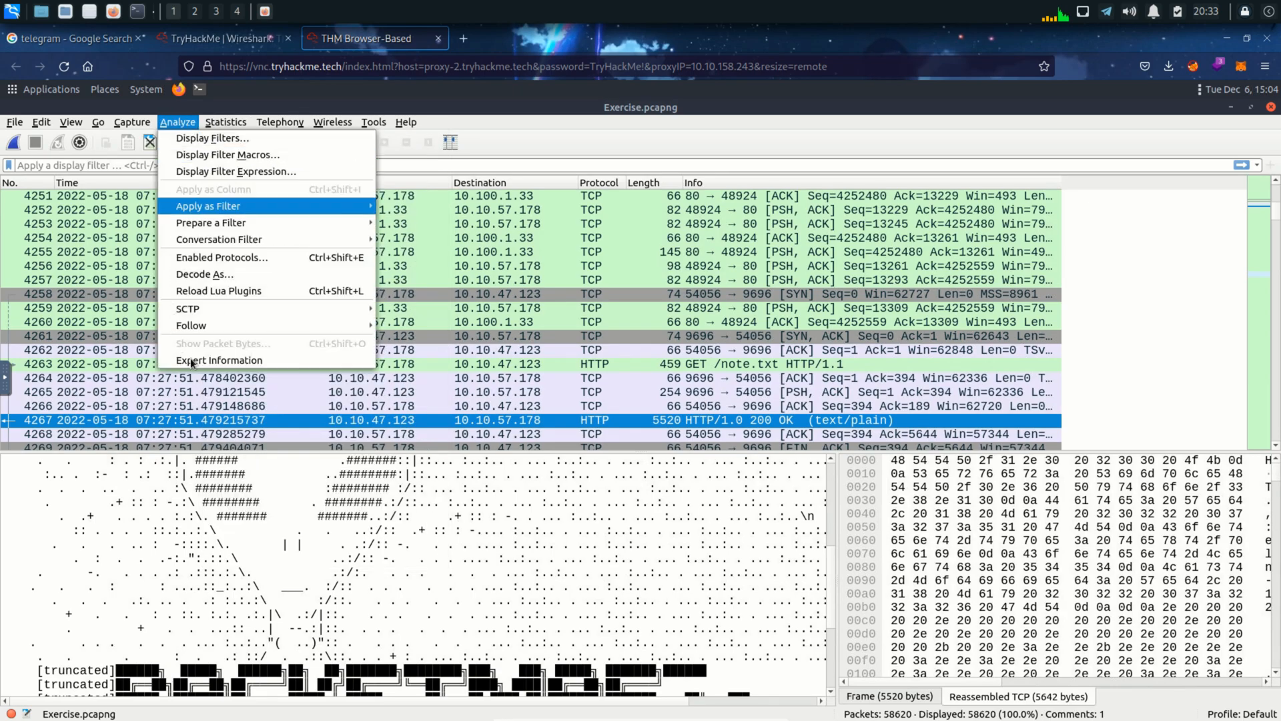
click(219, 360)
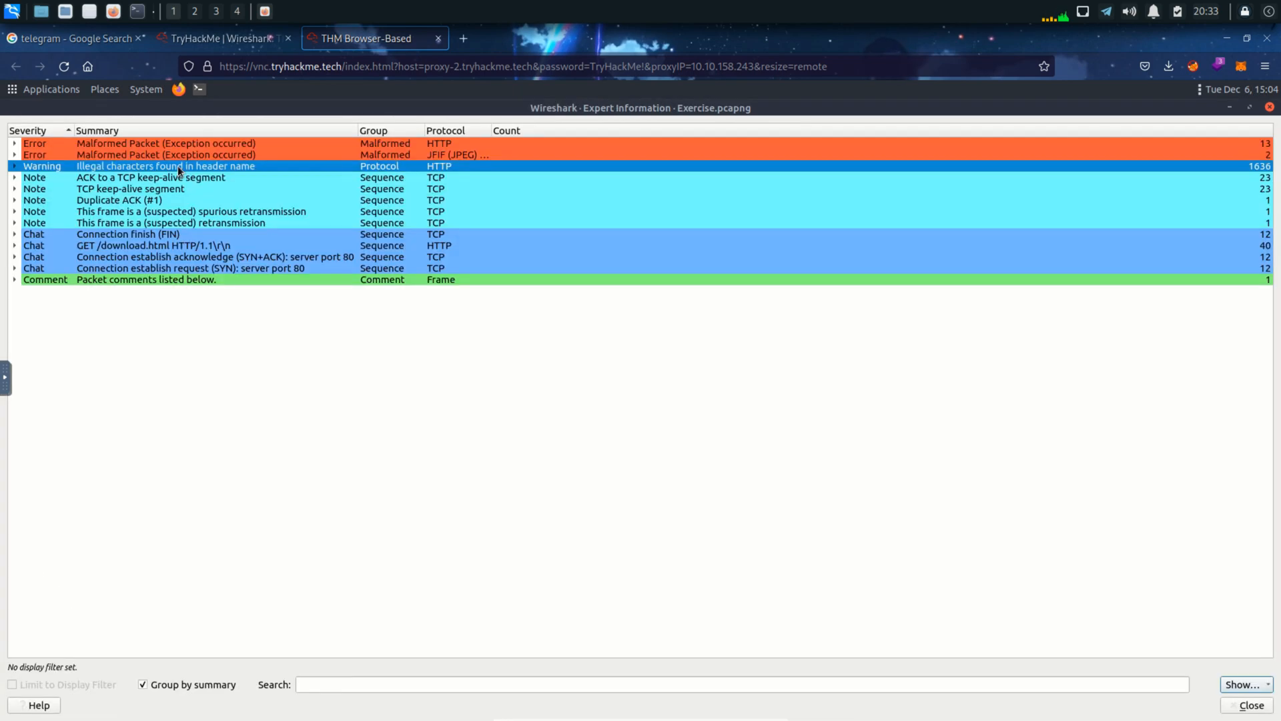